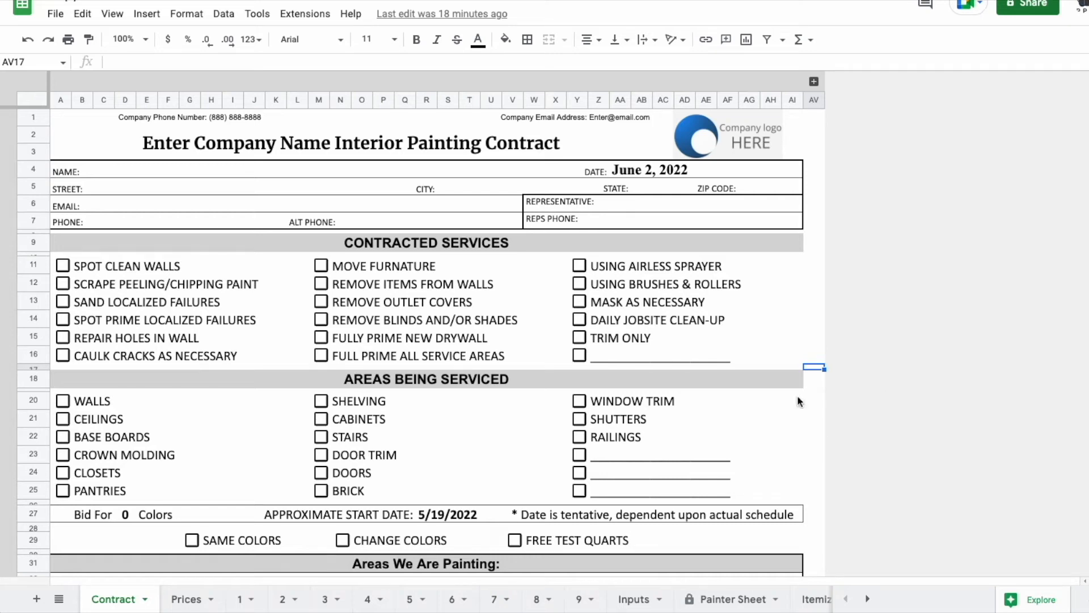
pyautogui.moveTo(735, 504)
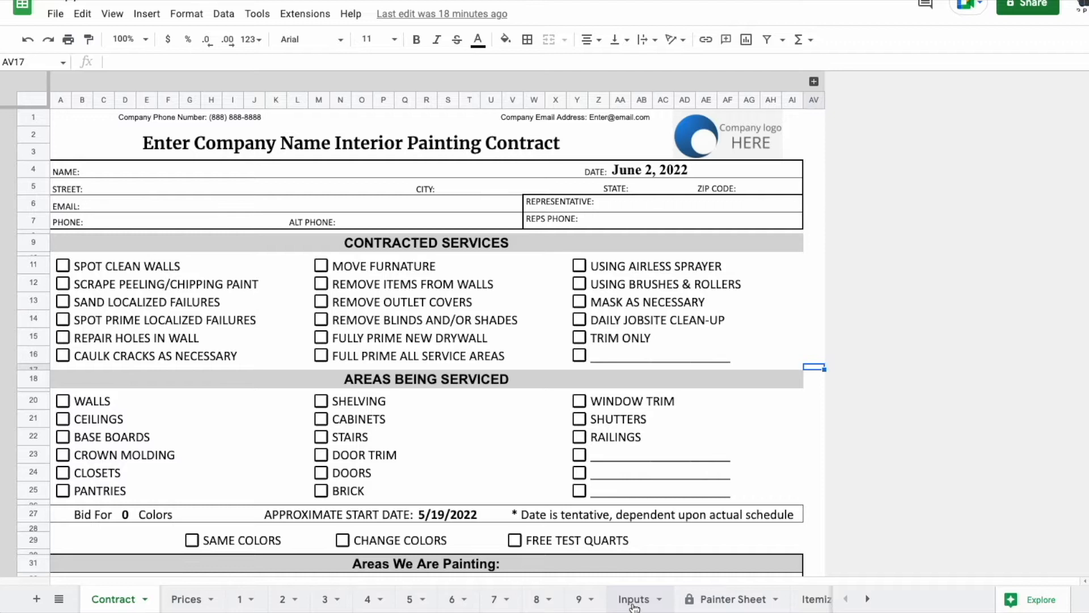
# Review the Inputs sheet's company phone, email and Supreme High Build Flat product
pyautogui.click(631, 599)
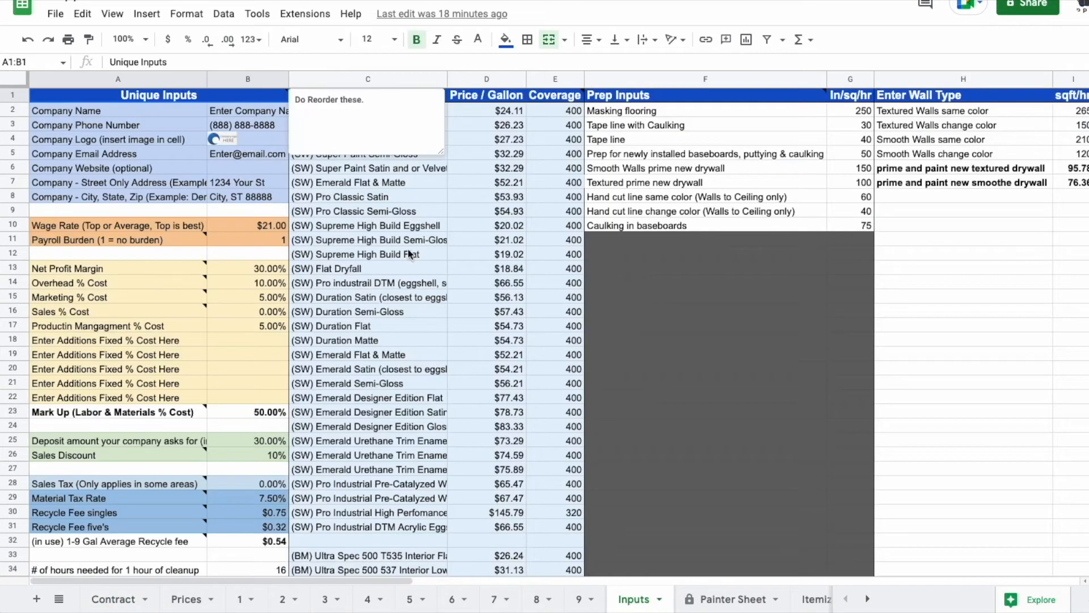
pyautogui.click(367, 254)
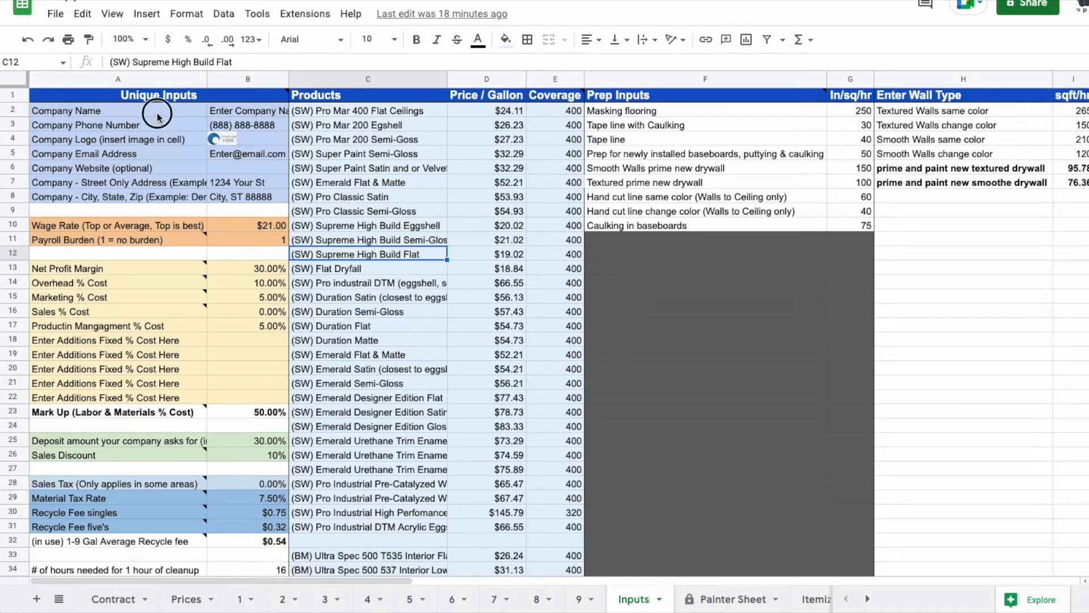
pyautogui.click(248, 125)
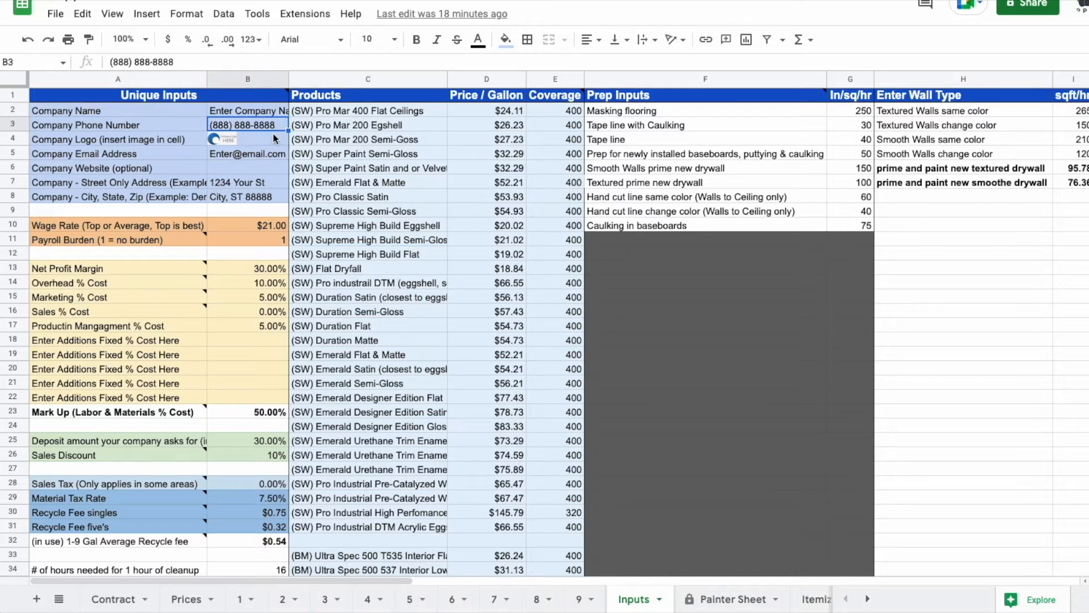
pyautogui.click(247, 155)
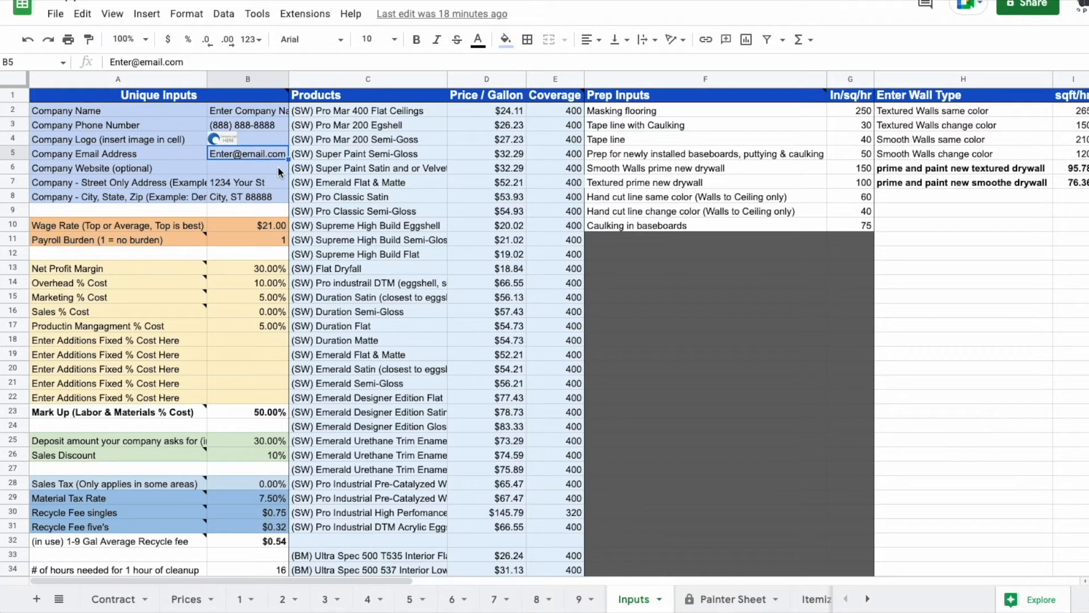
pyautogui.scroll(-3)
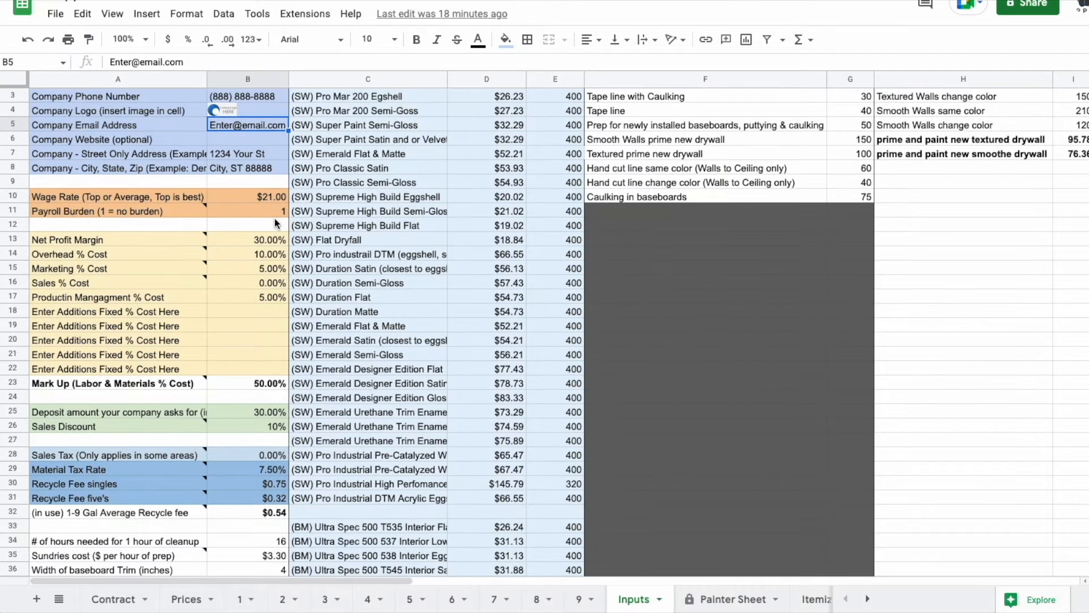
pyautogui.scroll(-3)
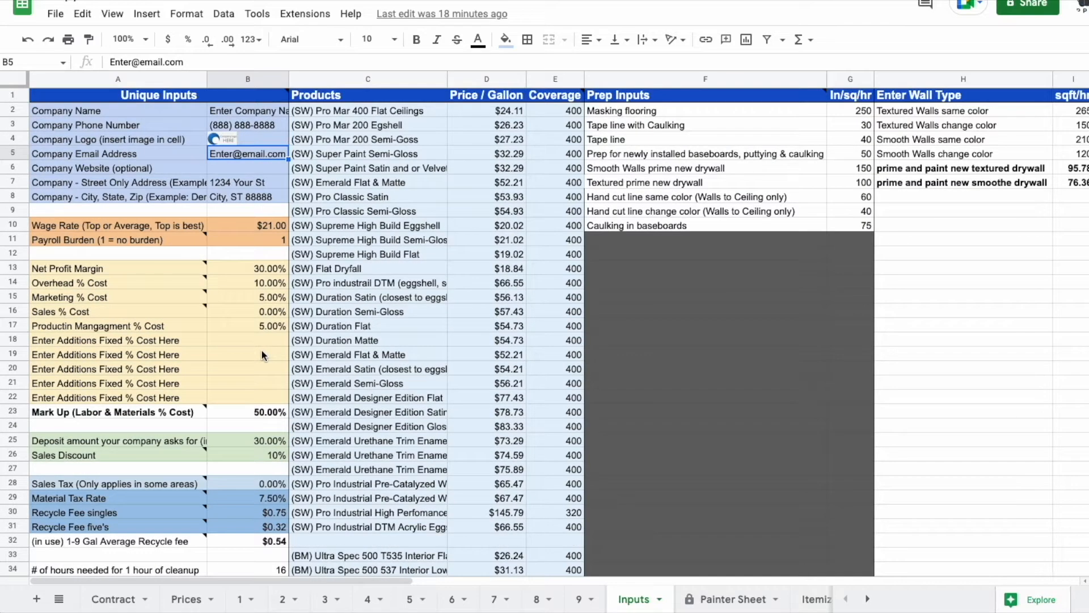
pyautogui.moveTo(259, 242)
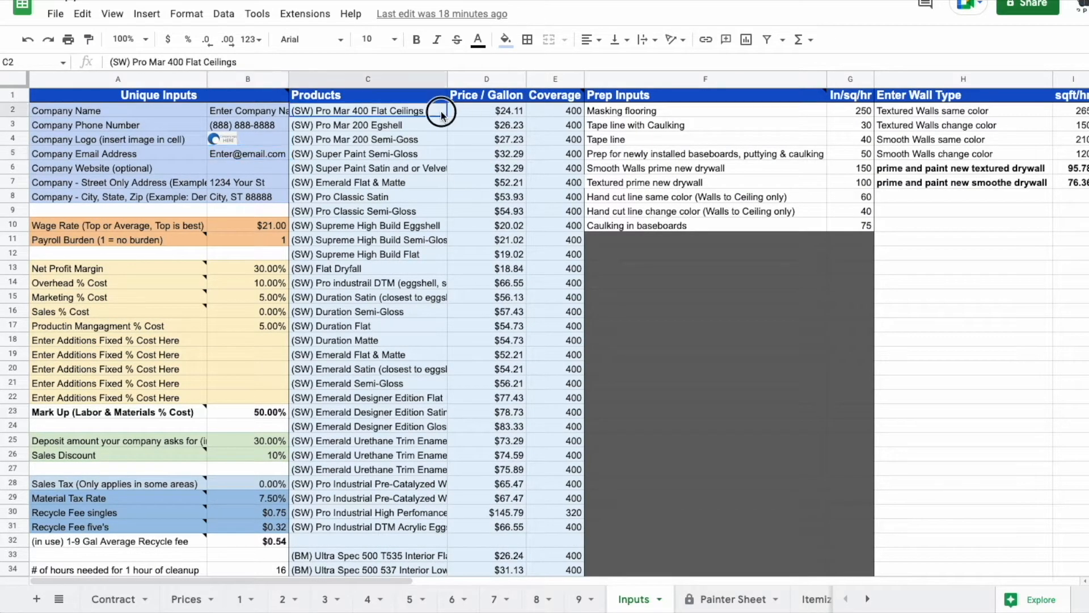
# Review the Price / Gallon column and the Emerald Flat & Matte product
pyautogui.click(485, 254)
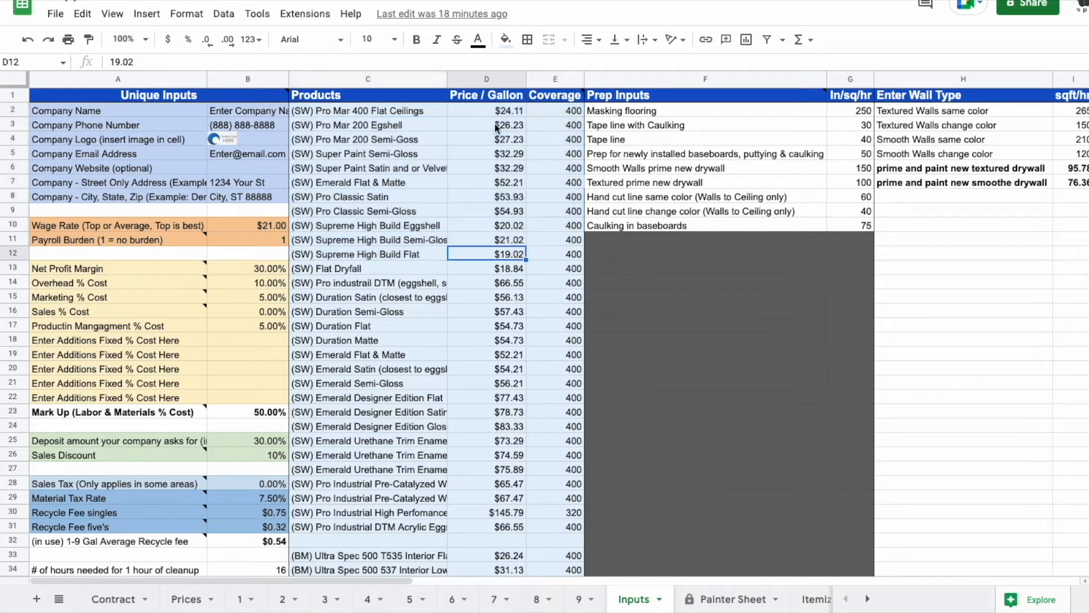
pyautogui.moveTo(487, 110); pyautogui.dragTo(487, 369)
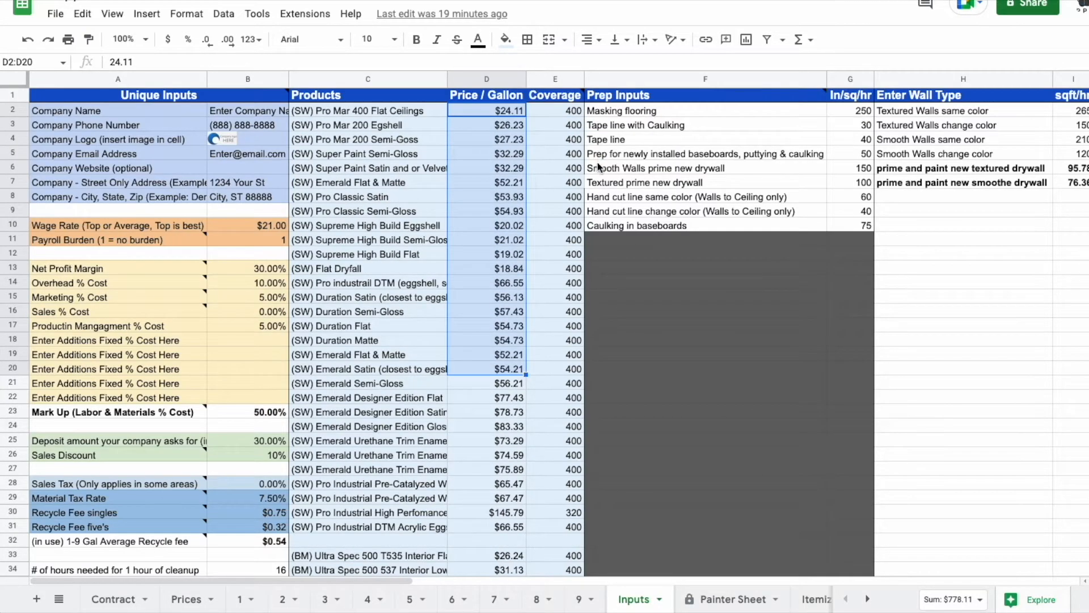
pyautogui.click(368, 181)
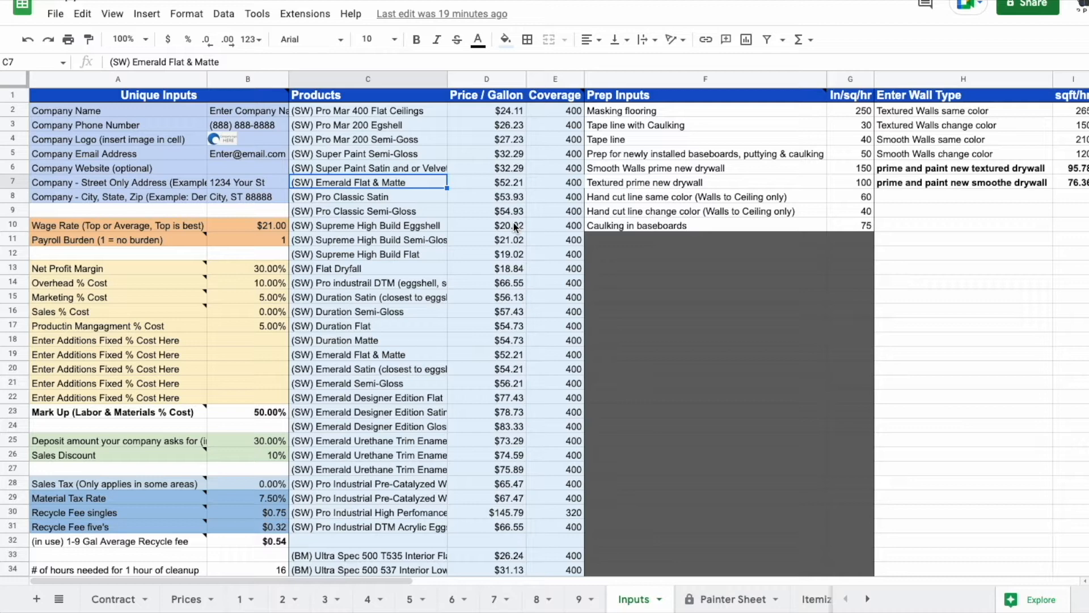
# Enter a $5,689.00 Whole House total on the Contract sheet so deposit and balance fill in
pyautogui.click(109, 599)
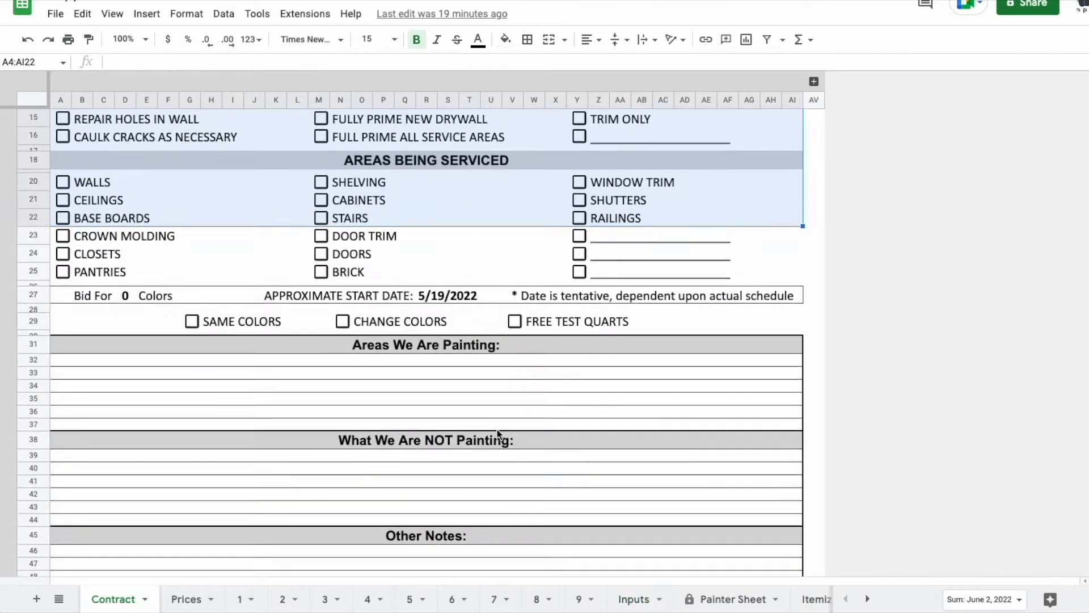
pyautogui.scroll(3)
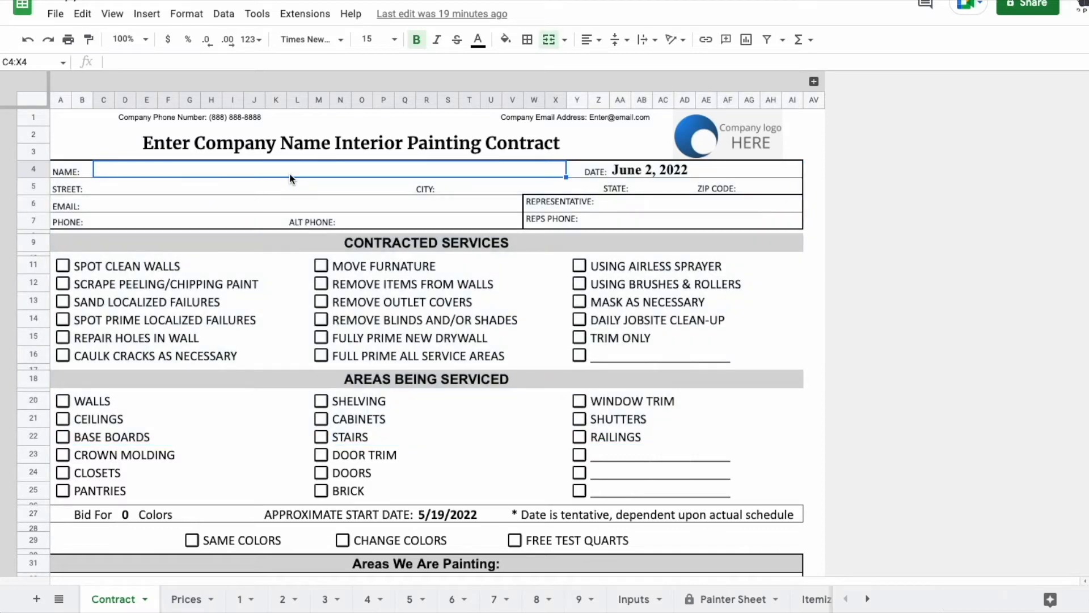
pyautogui.click(240, 188)
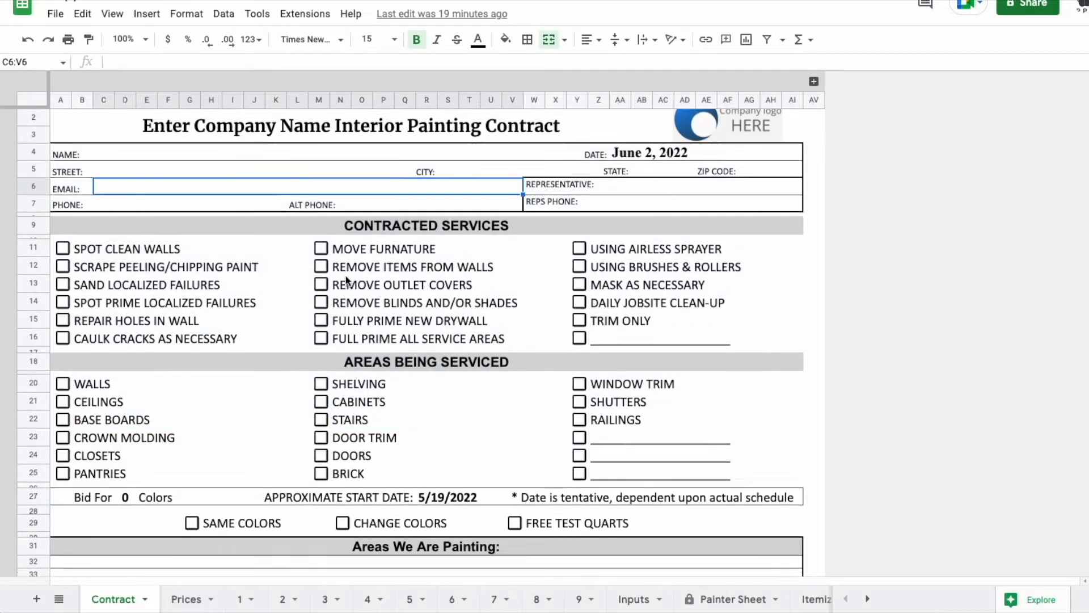
pyautogui.scroll(-3)
pyautogui.write('Whole House')
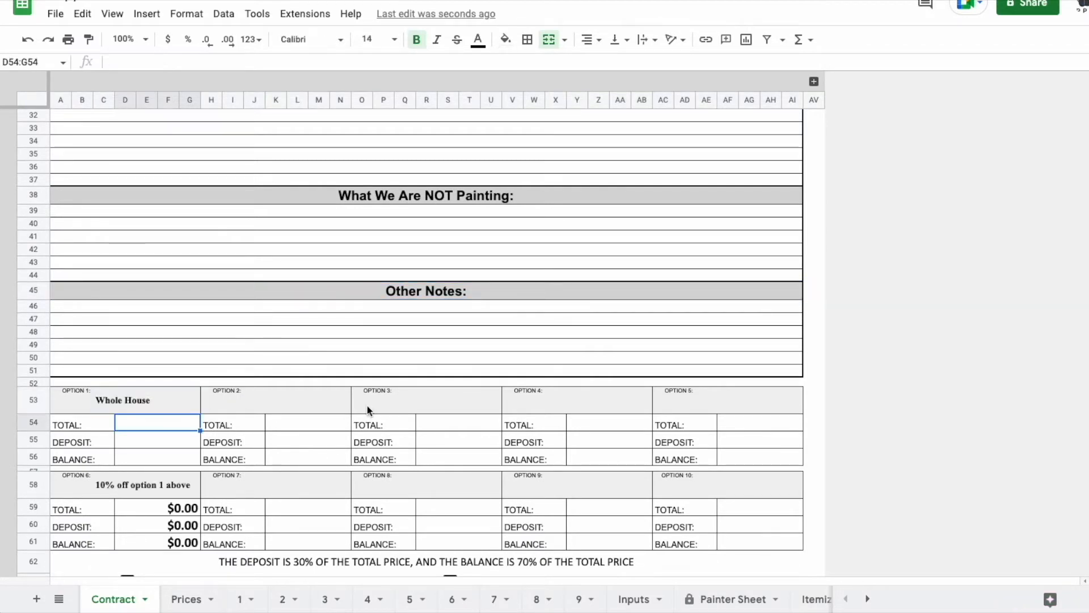
pyautogui.write('56')
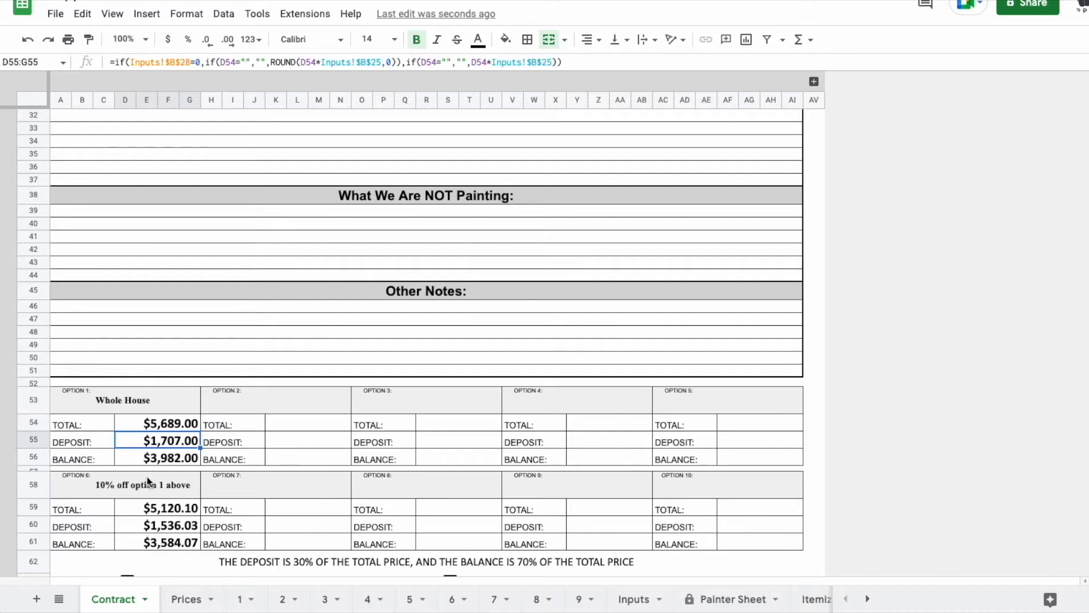
pyautogui.scroll(-3)
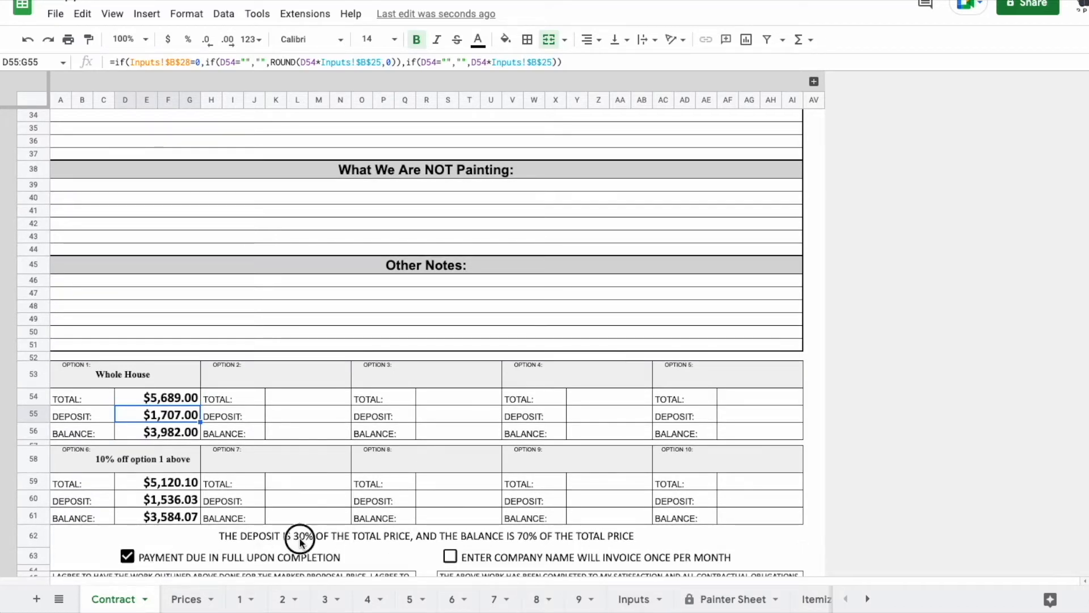
pyautogui.click(633, 599)
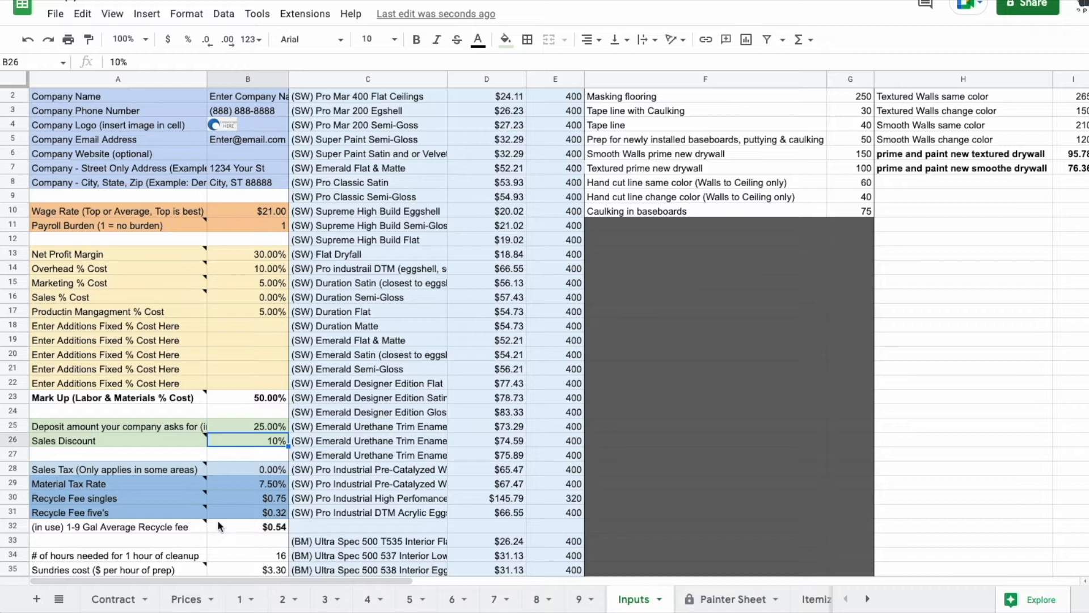
# Return to the Contract sheet and bring up the File menu for downloading
pyautogui.click(112, 599)
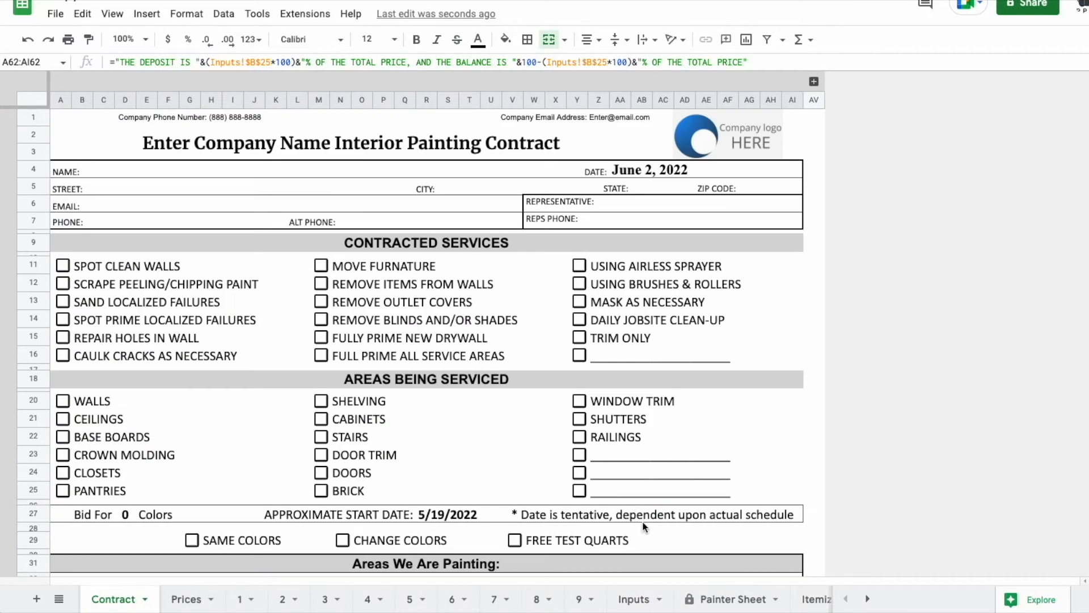
pyautogui.click(231, 187)
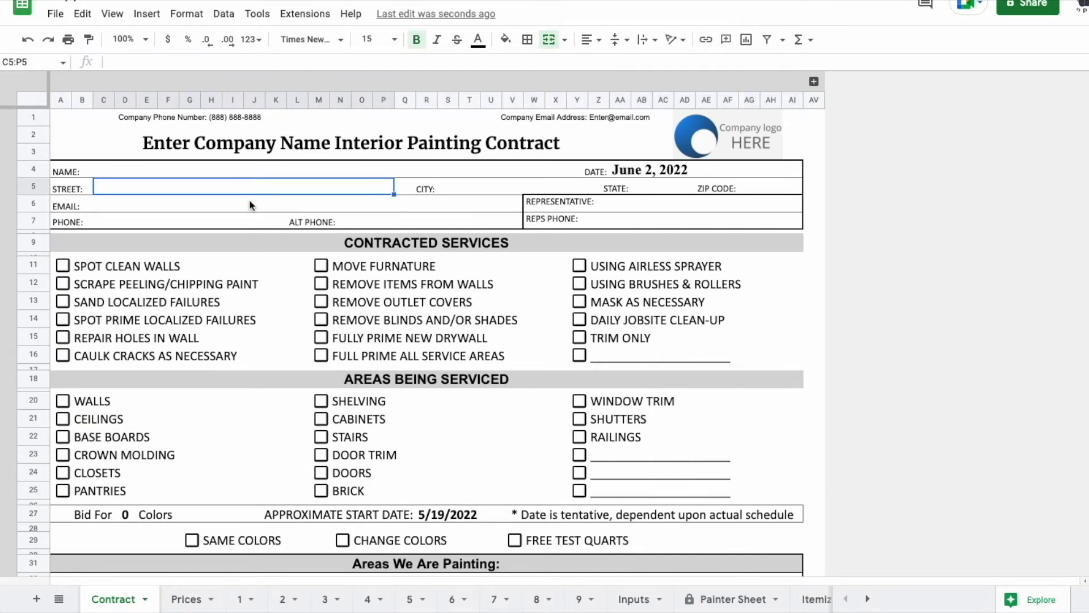
pyautogui.click(55, 13)
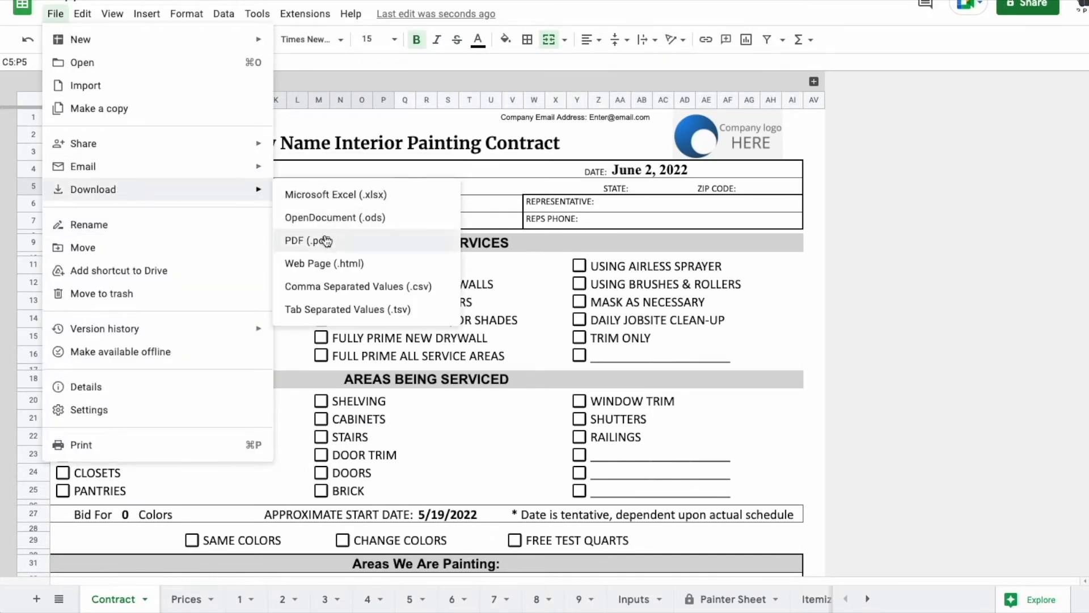
# Export the contract as a two-page PDF and review both preview pages
pyautogui.click(308, 241)
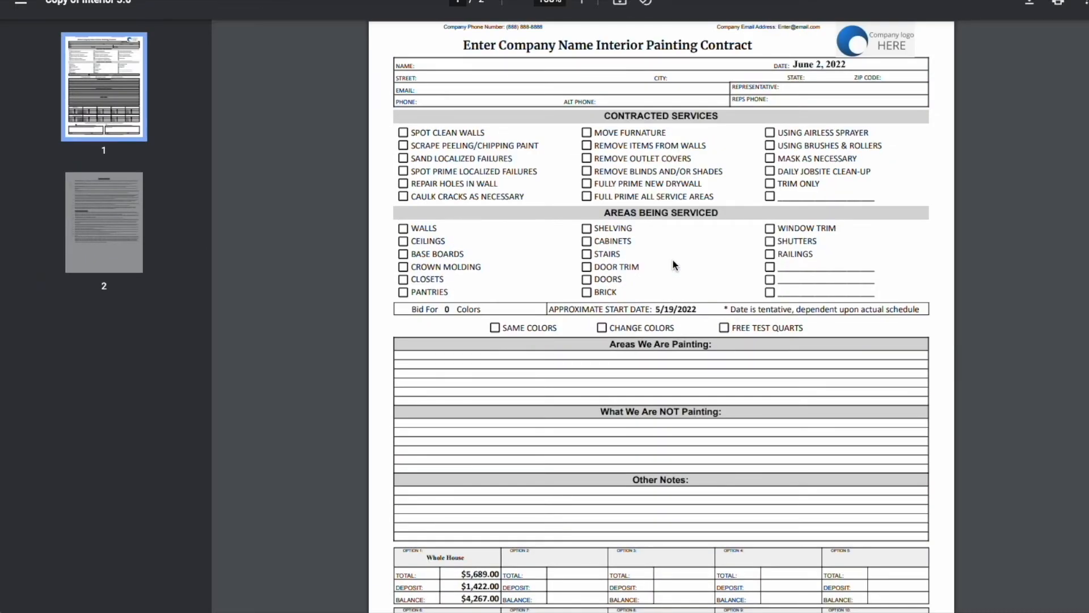
pyautogui.scroll(-3)
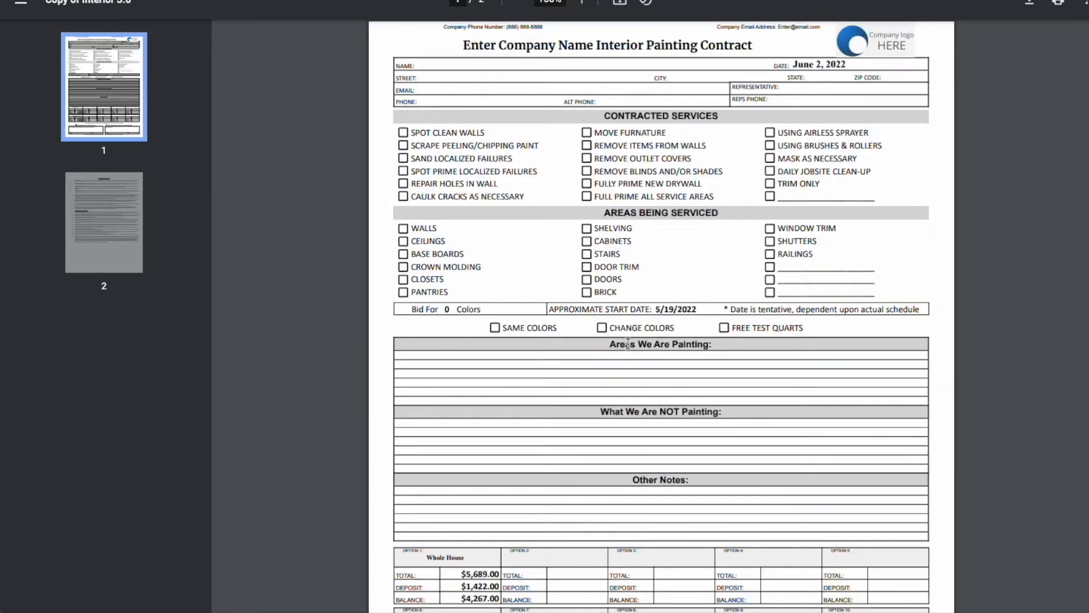
pyautogui.scroll(-3)
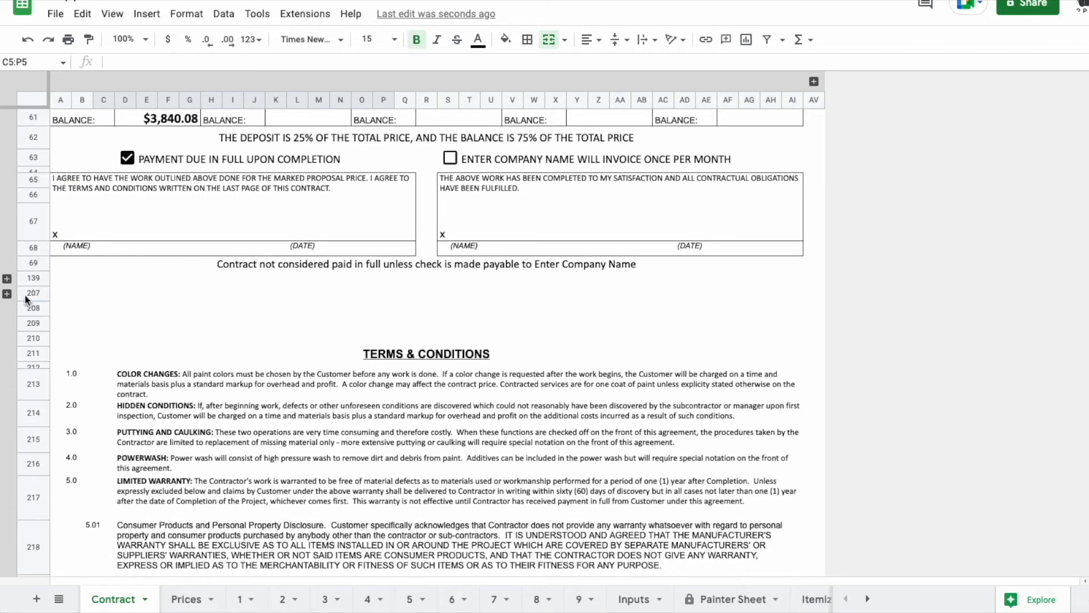
pyautogui.moveTo(6, 277)
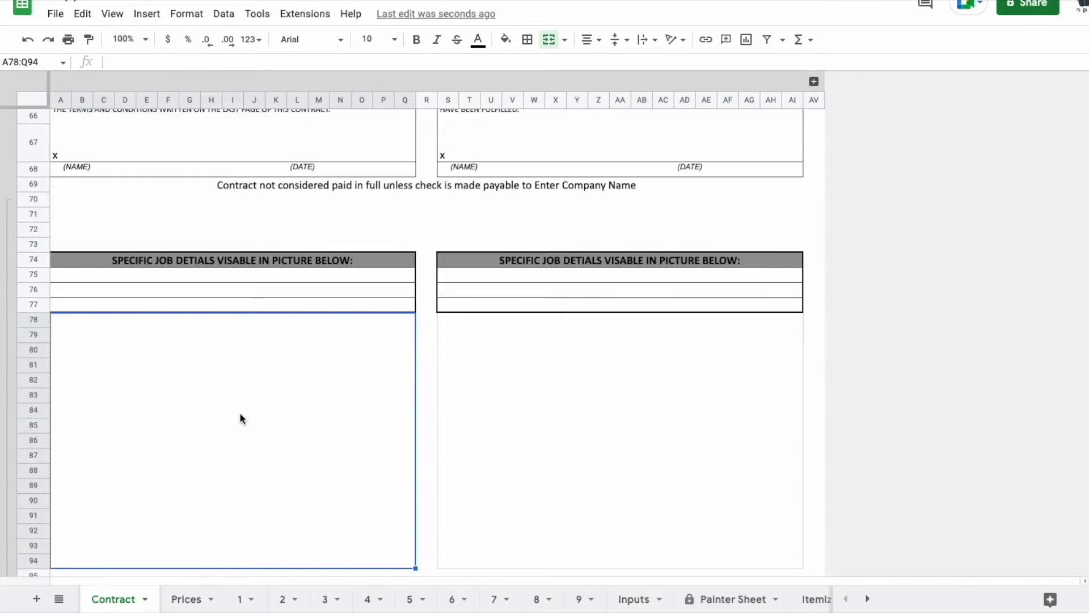
pyautogui.scroll(-3)
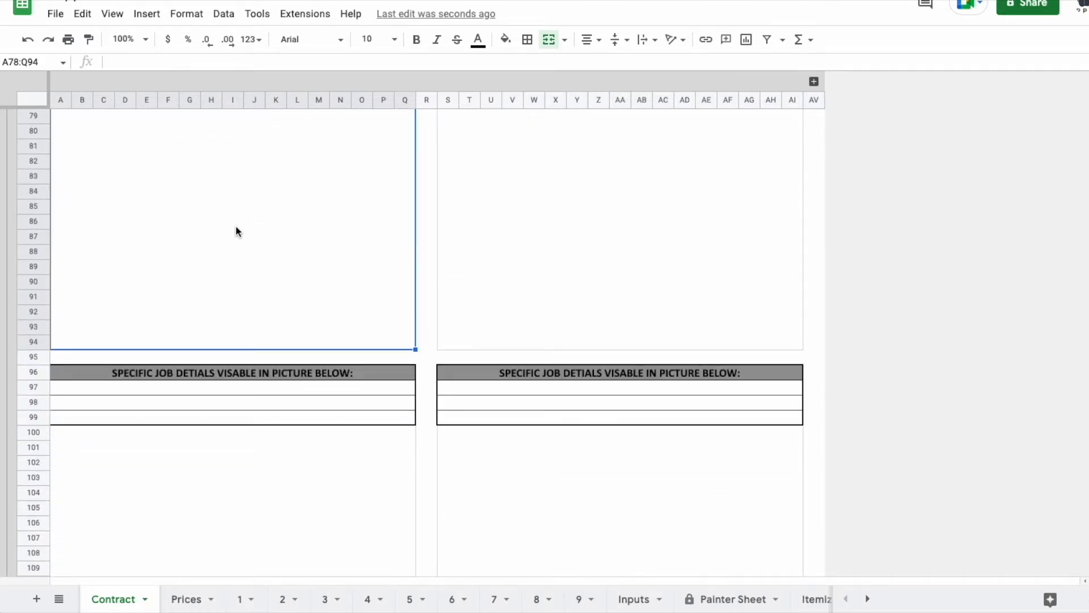
pyautogui.click(147, 14)
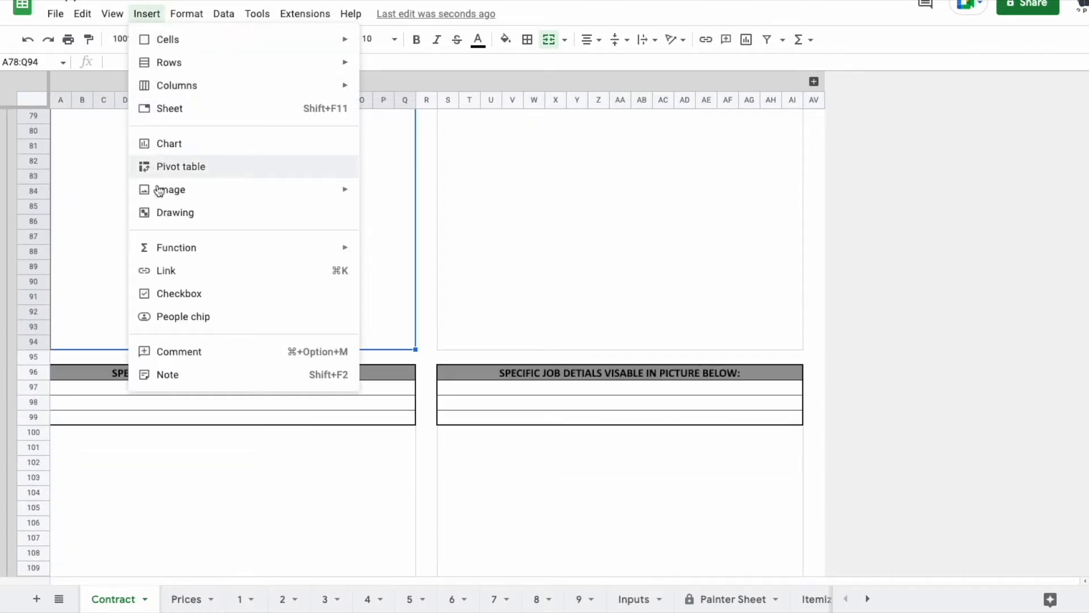
pyautogui.click(173, 190)
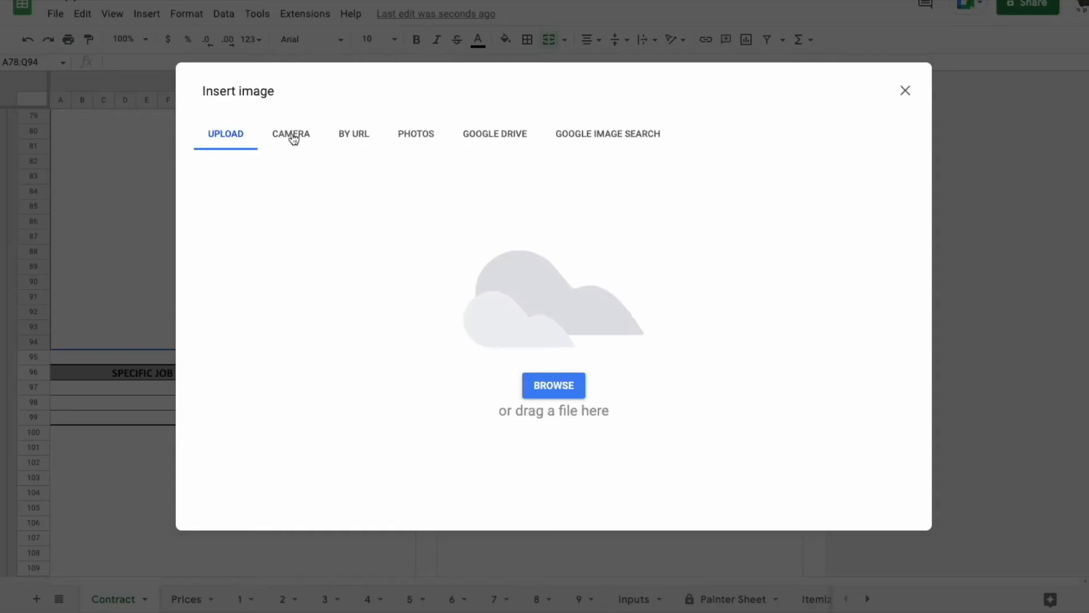
pyautogui.click(291, 134)
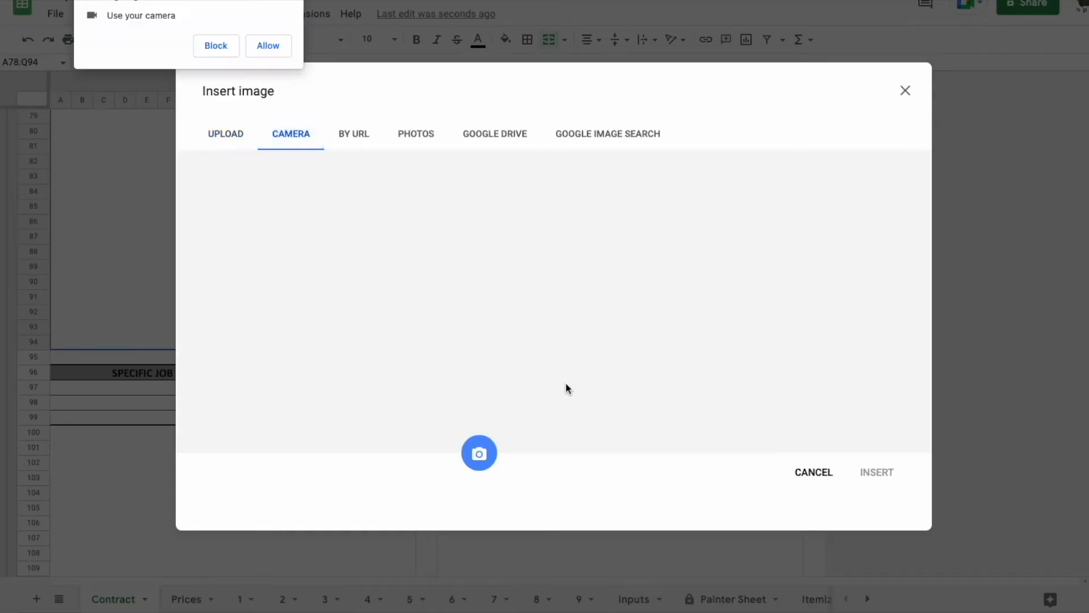
pyautogui.moveTo(807, 475)
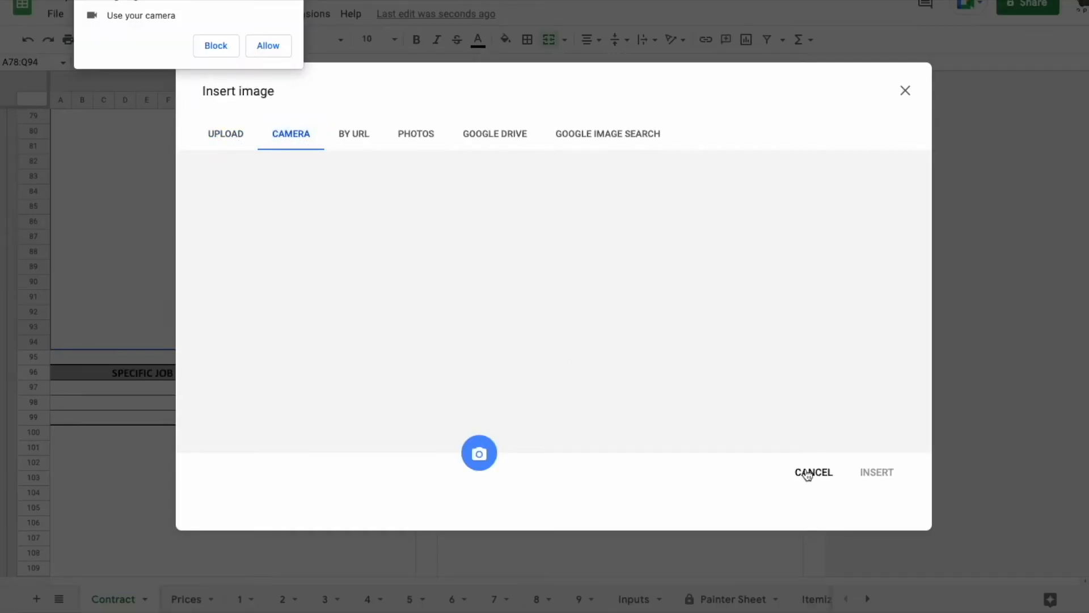
pyautogui.click(813, 472)
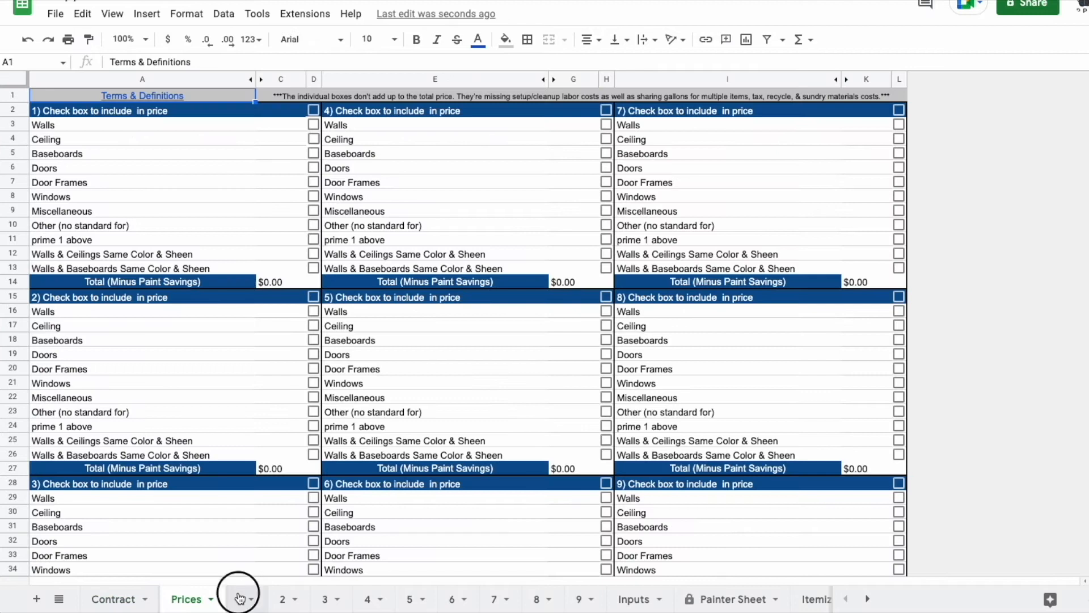
# Open room sheet 1 and expand its hidden extra measurement rows to look them over
pyautogui.click(239, 598)
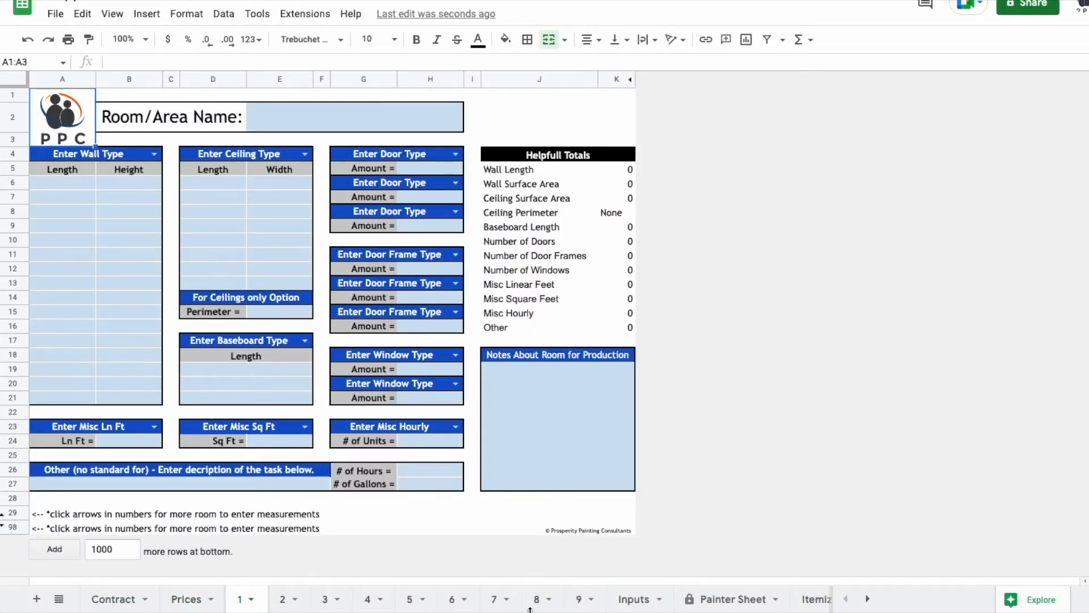
pyautogui.click(128, 297)
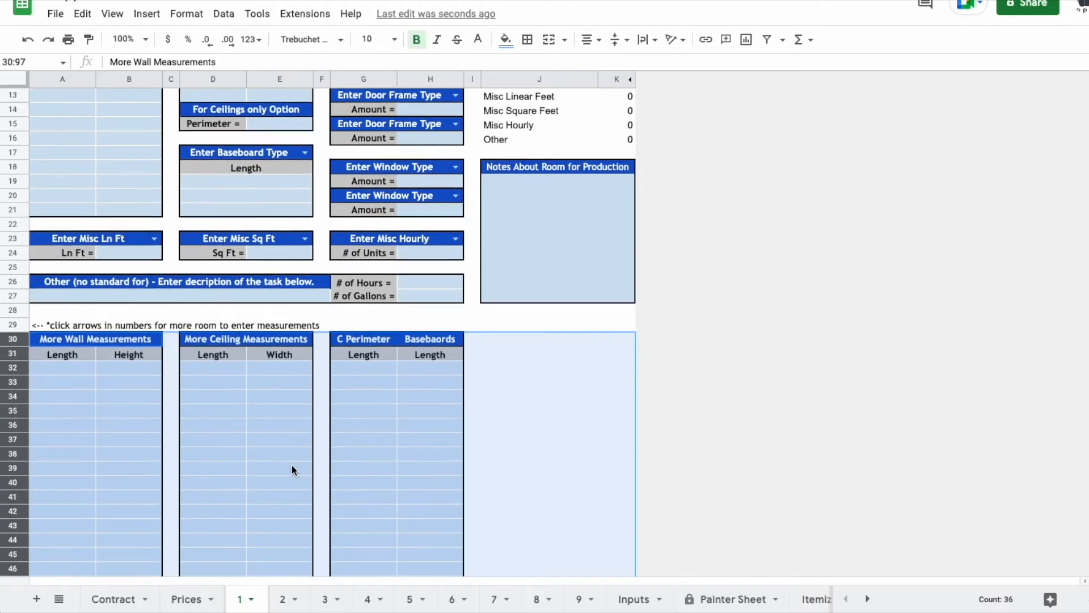
pyautogui.scroll(-3)
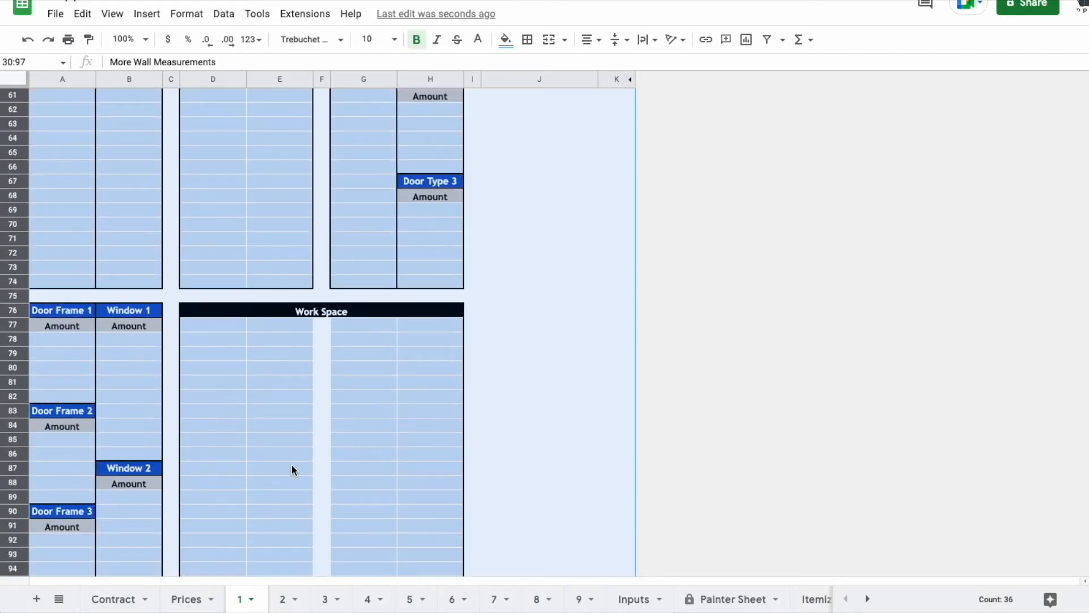
pyautogui.scroll(3)
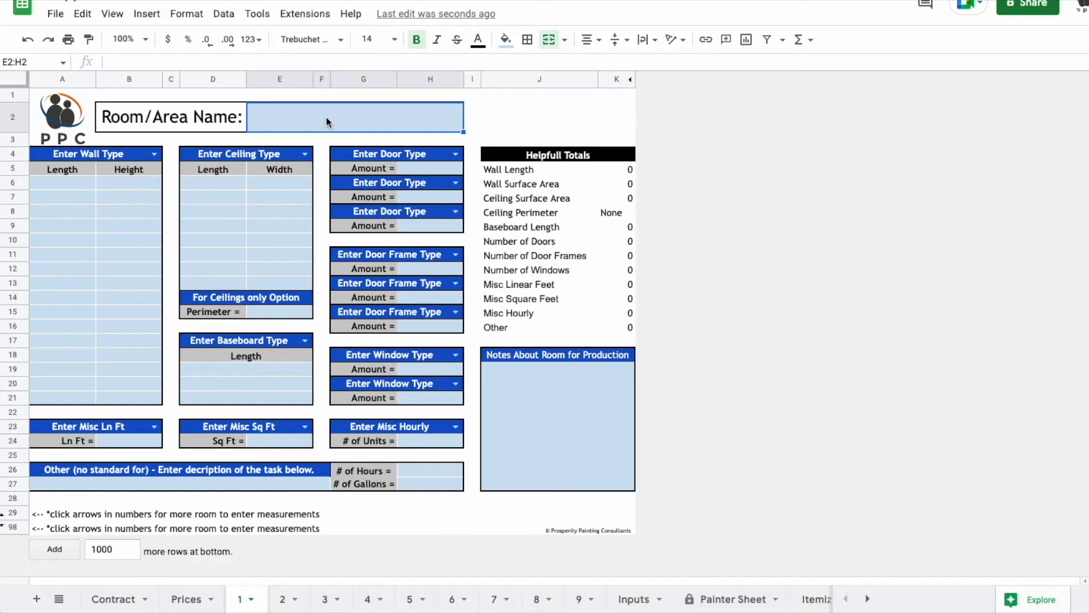
# Enter 'Master bed & bath' as room sheet 1's area name, checking sheet 2 briefly
pyautogui.write('Masterbedroom')
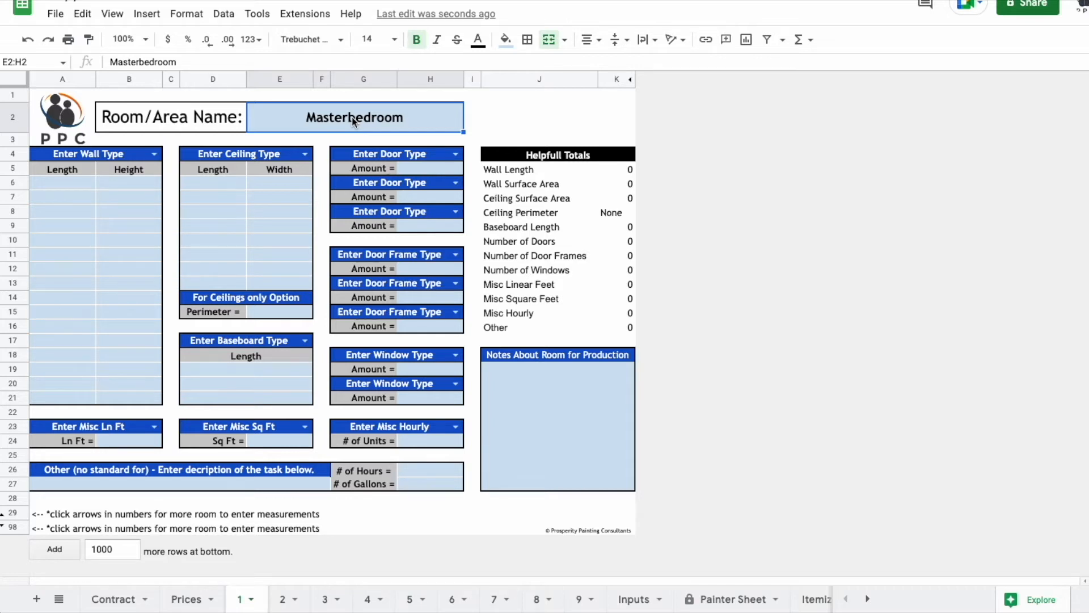
pyautogui.write('Master bed & bath')
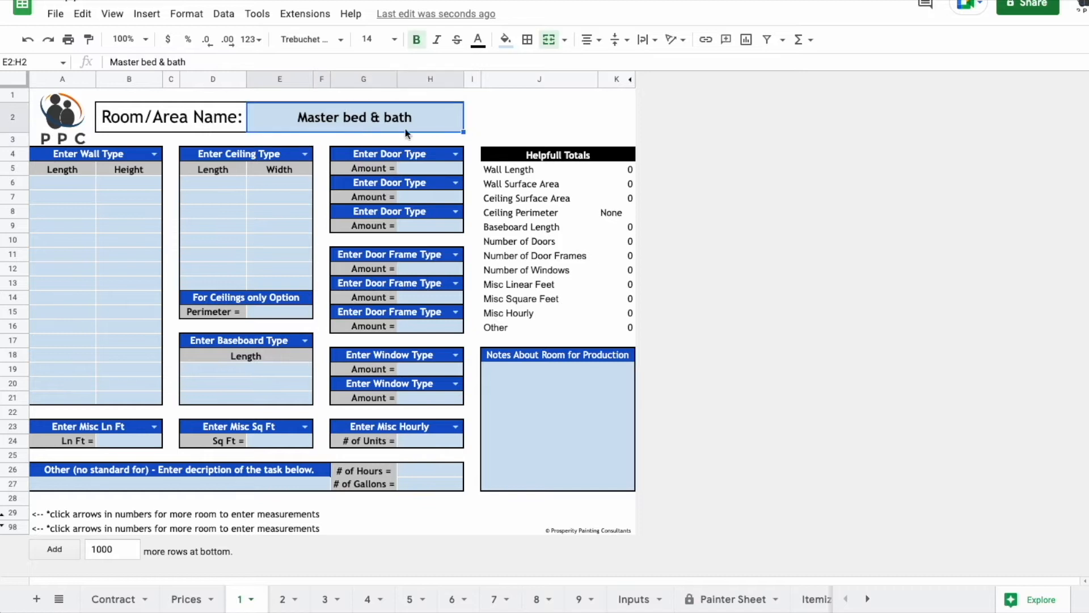
pyautogui.moveTo(354, 127)
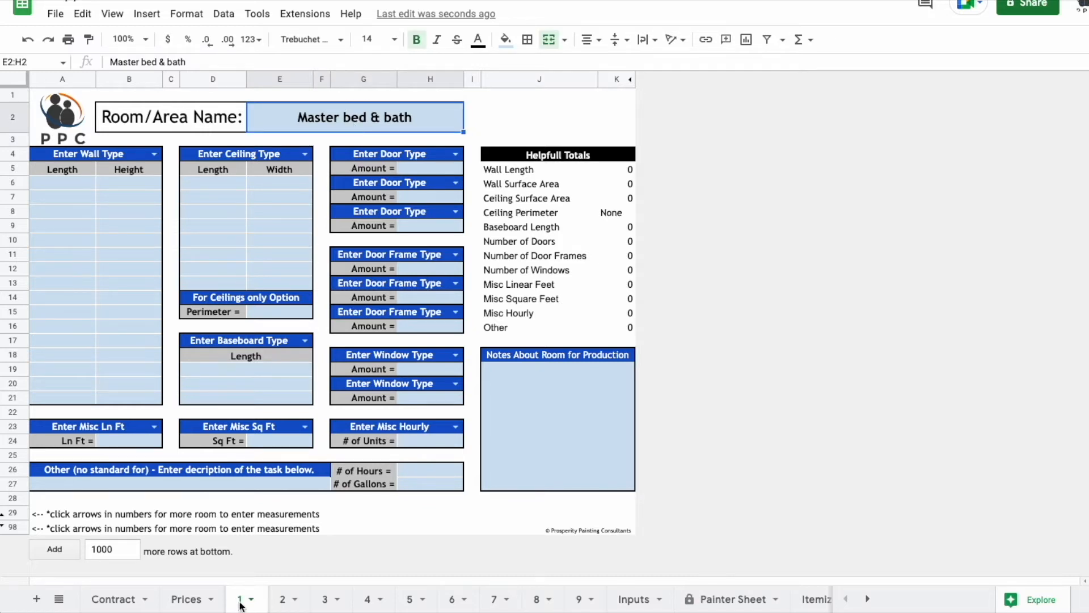
pyautogui.click(281, 599)
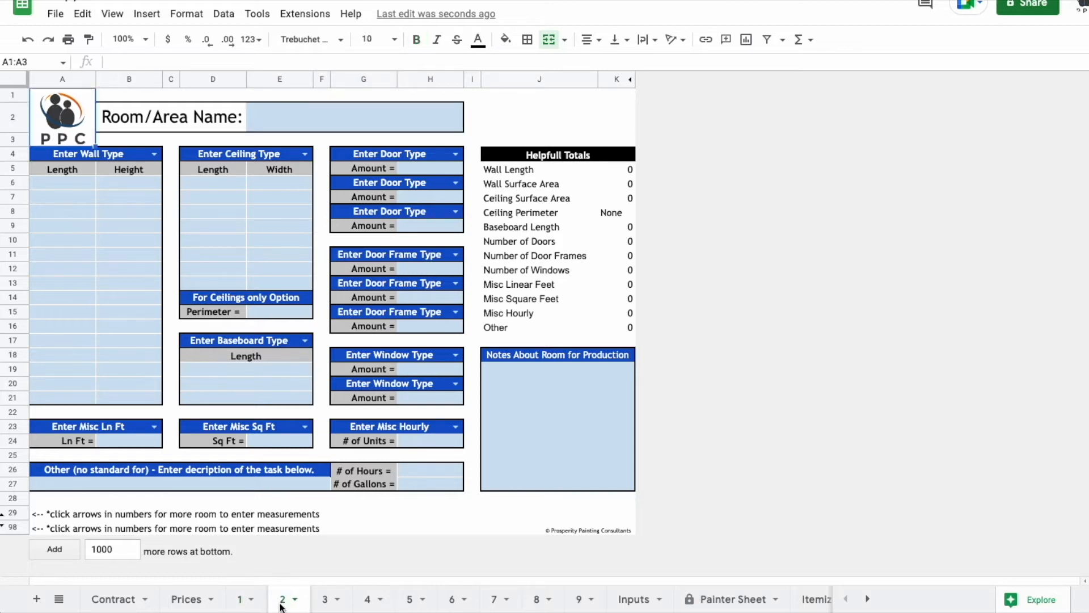
pyautogui.click(240, 599)
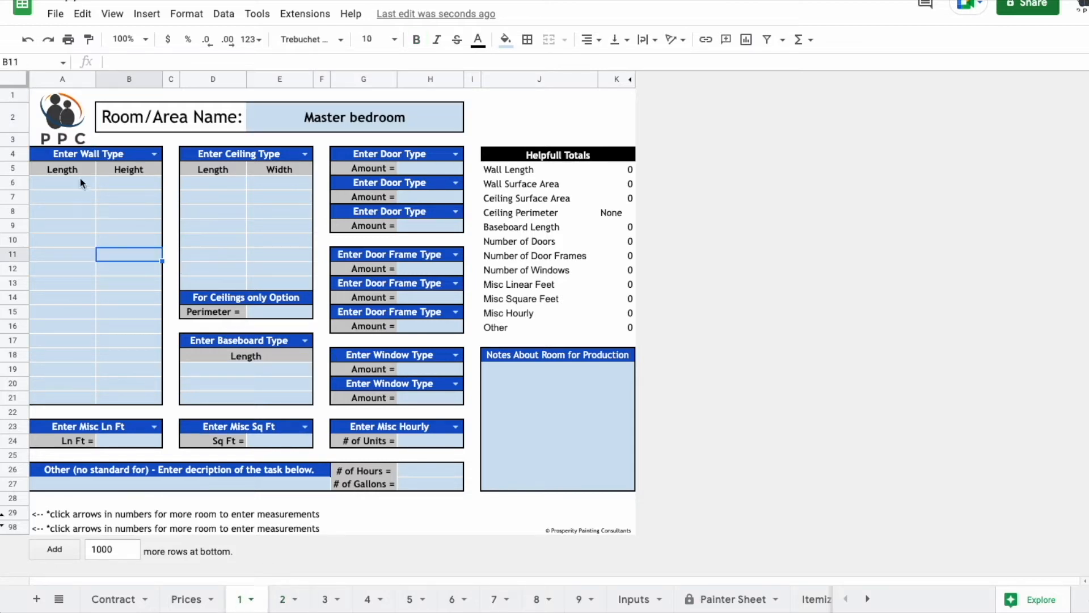
pyautogui.moveTo(208, 250)
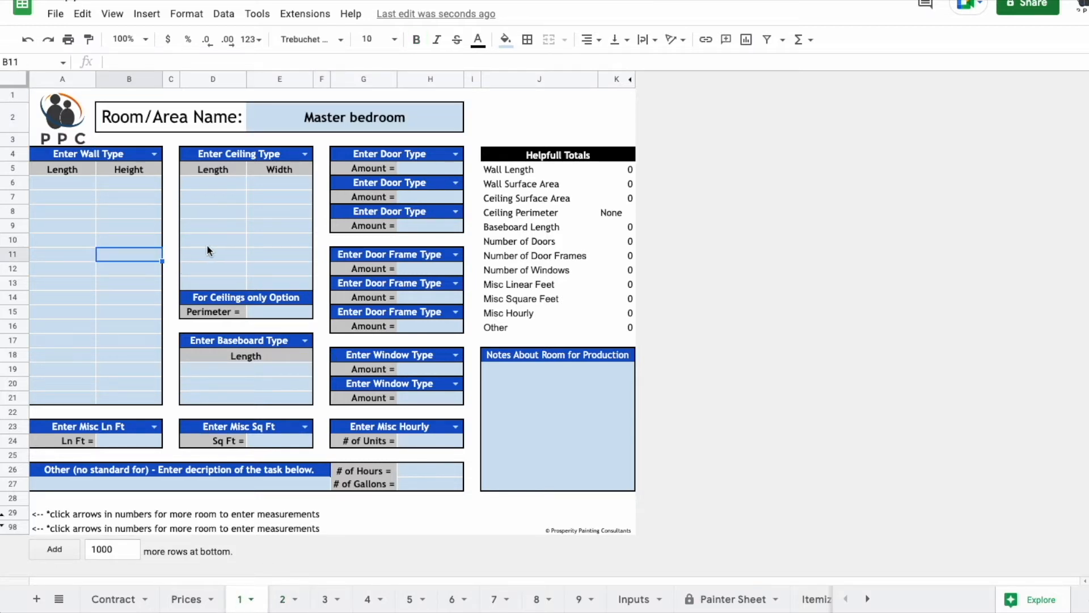
pyautogui.moveTo(283, 343)
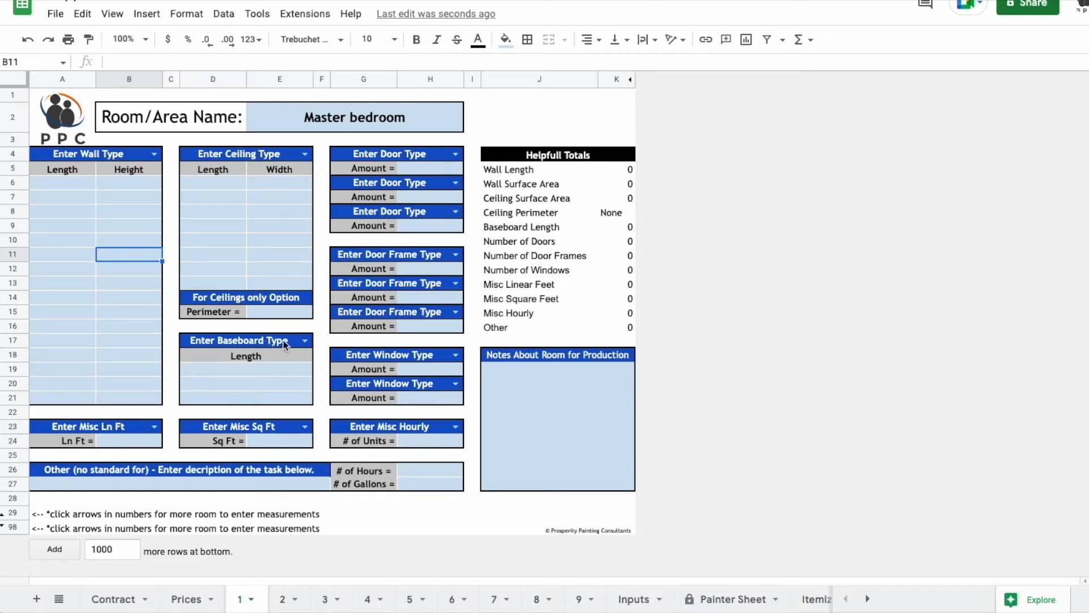
pyautogui.moveTo(105, 158)
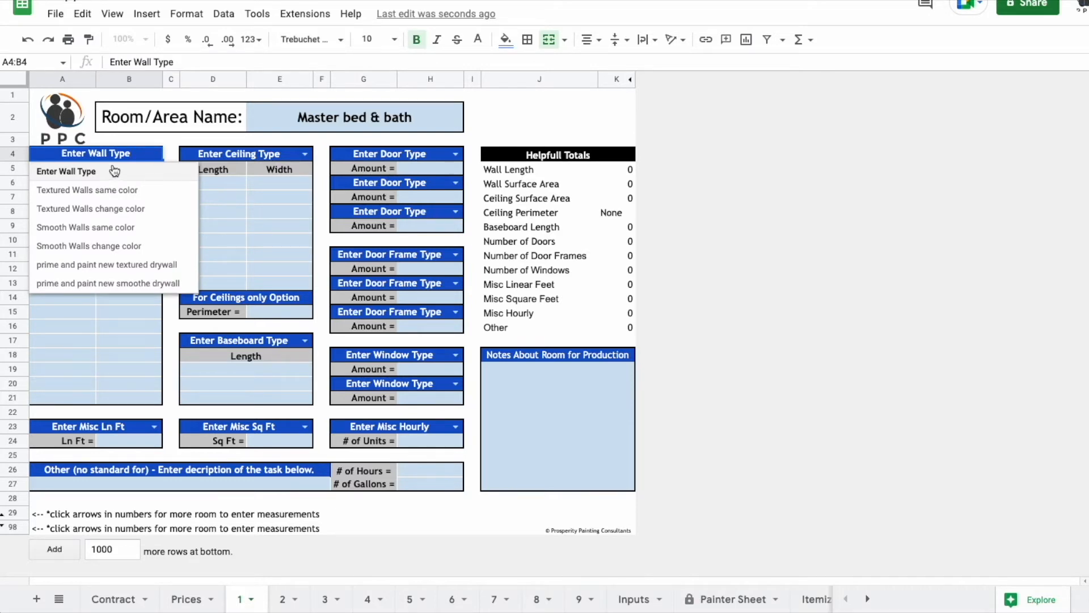
pyautogui.moveTo(107, 213)
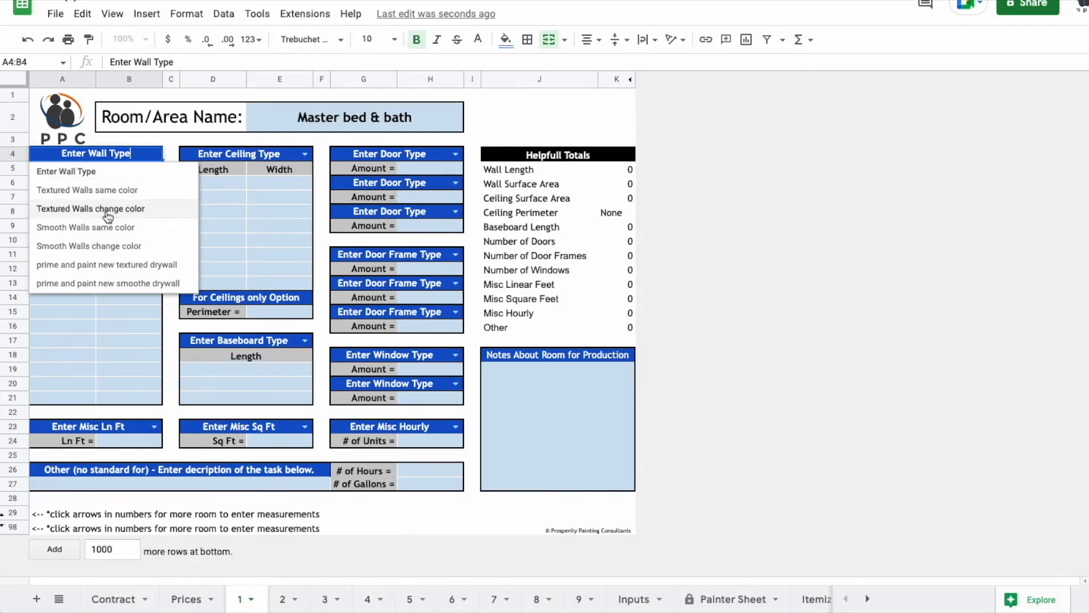
# Set textured walls with colour change and enter 9-high walls of 12, 15, 12, 15
pyautogui.click(88, 209)
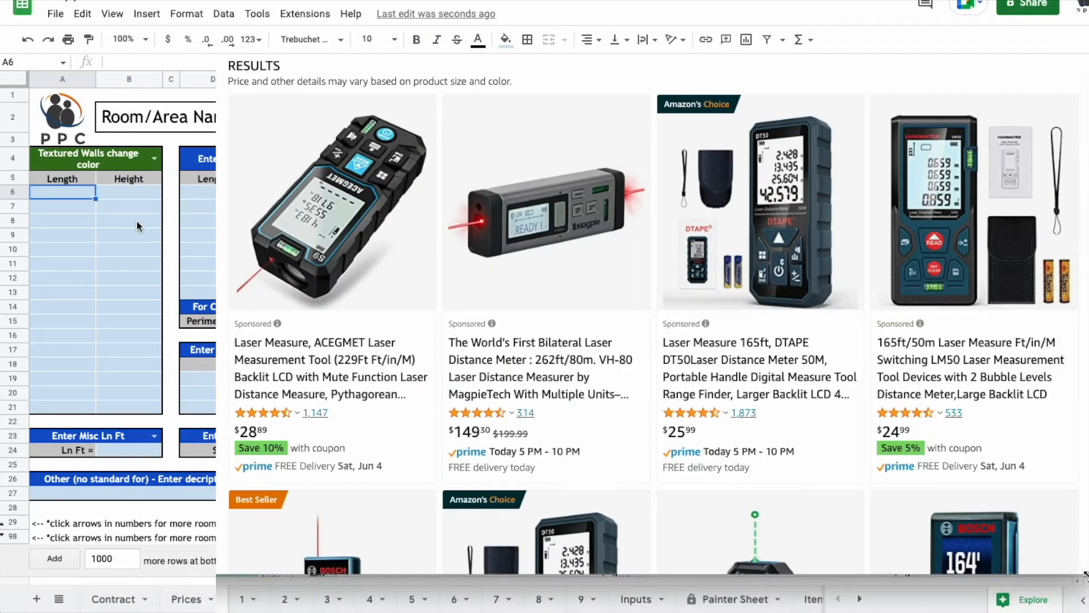
pyautogui.scroll(-3)
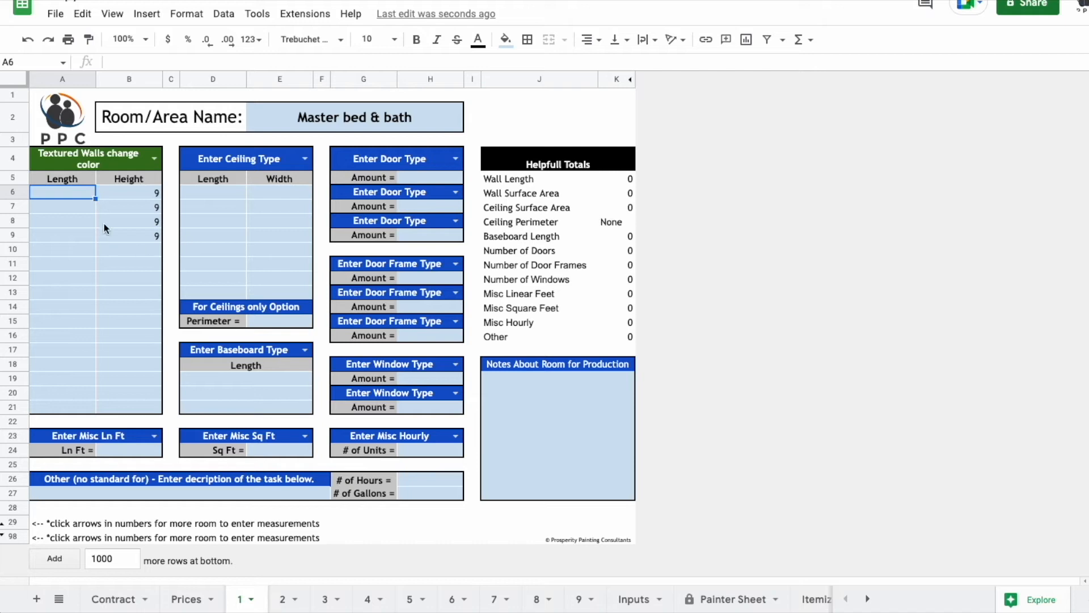
pyautogui.moveTo(78, 197)
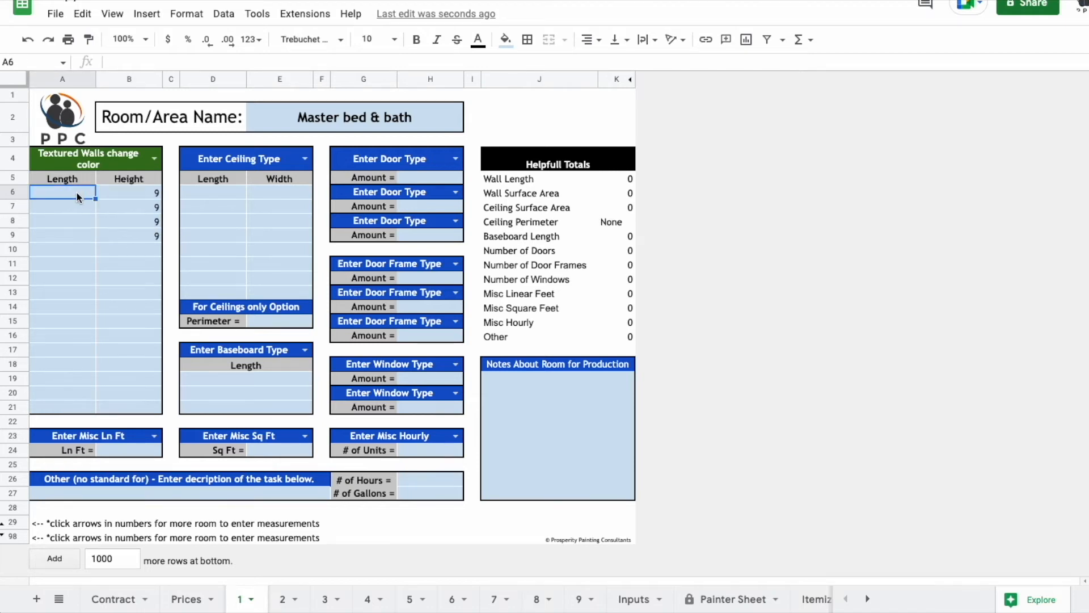
pyautogui.write('15')
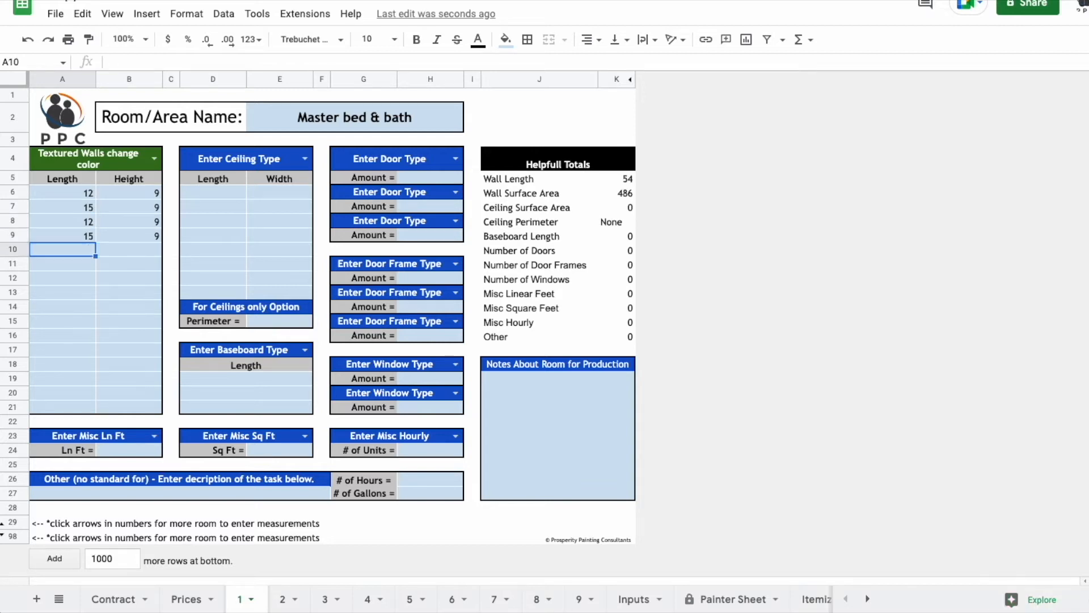
pyautogui.moveTo(111, 244)
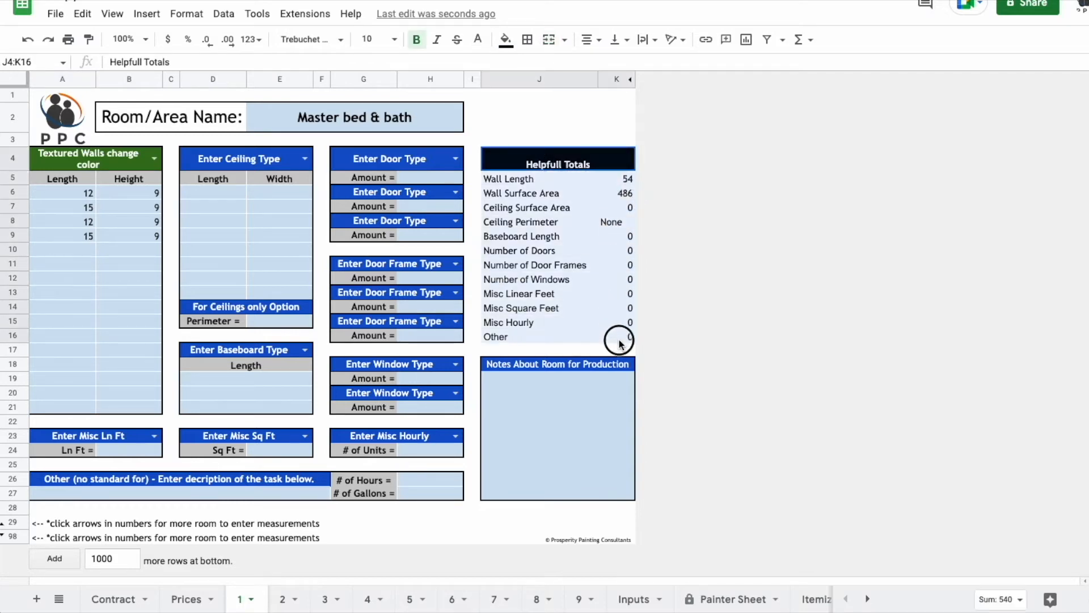
pyautogui.click(618, 193)
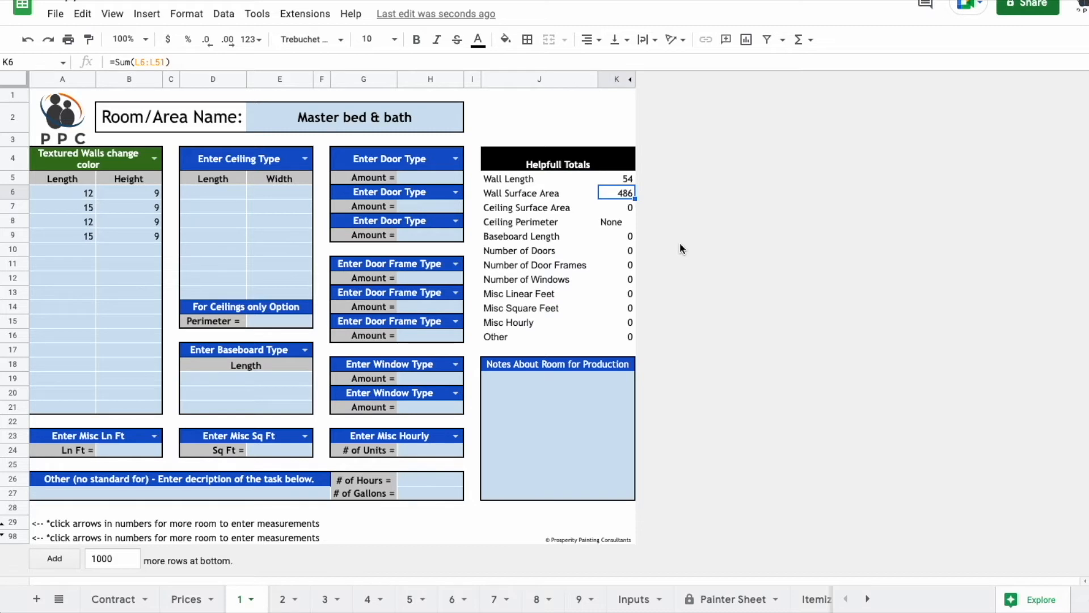
pyautogui.click(539, 178)
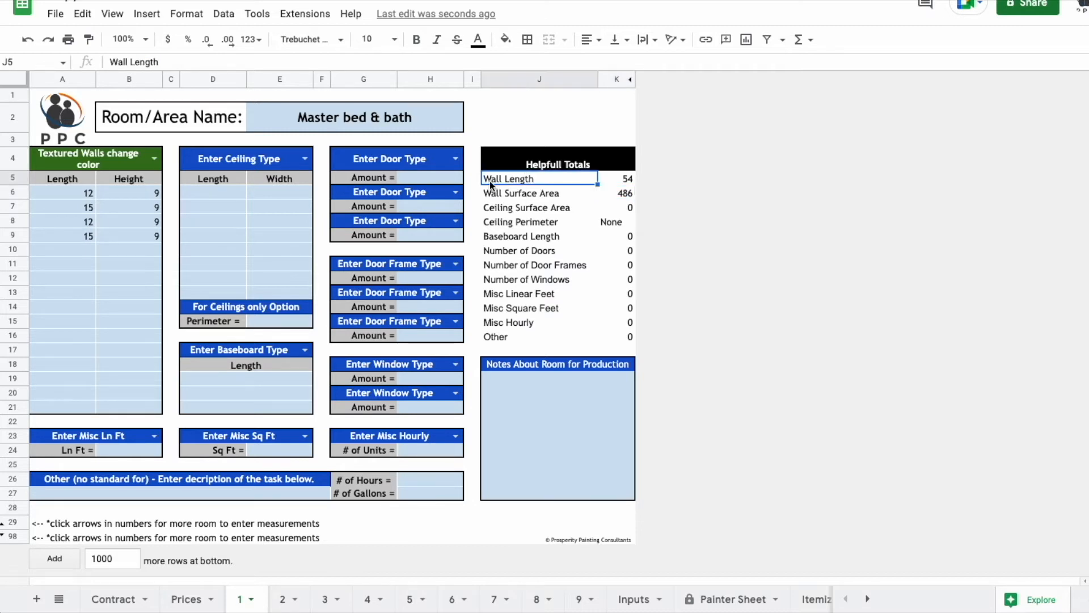
pyautogui.click(619, 178)
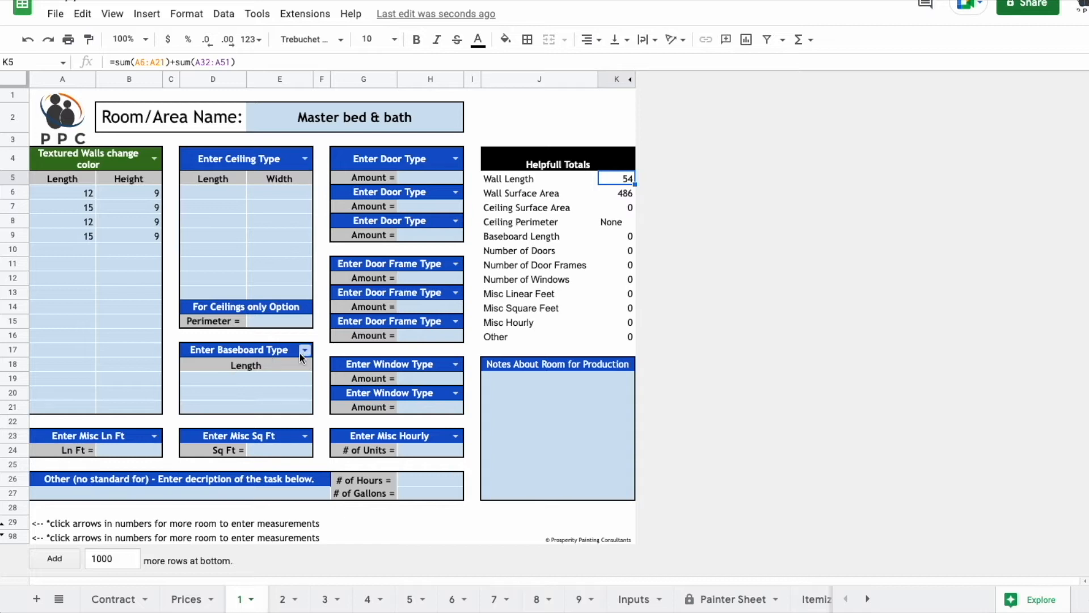
pyautogui.moveTo(272, 431)
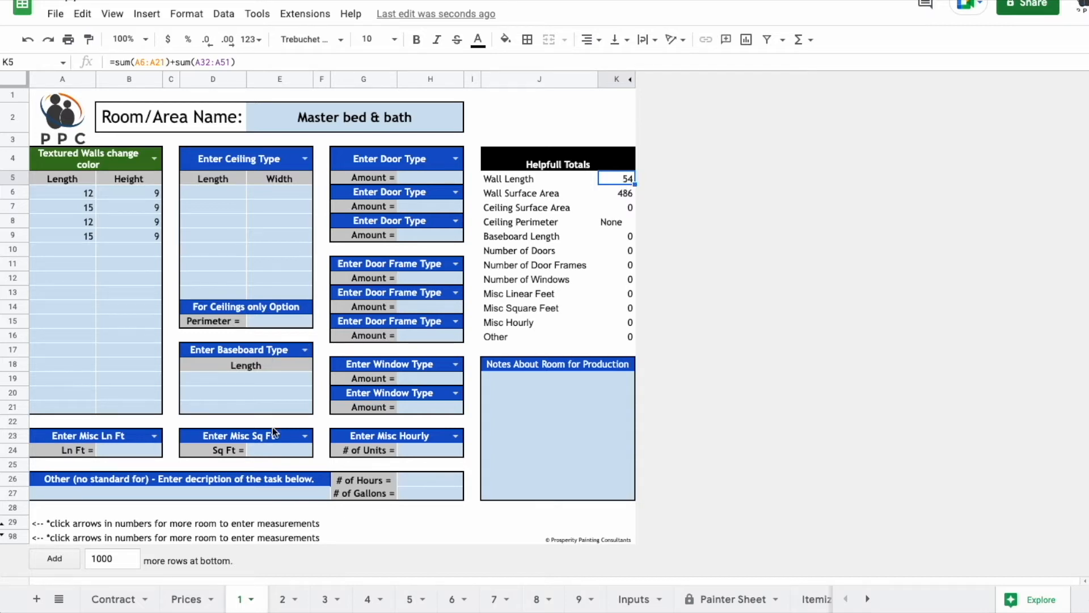
pyautogui.moveTo(249, 440)
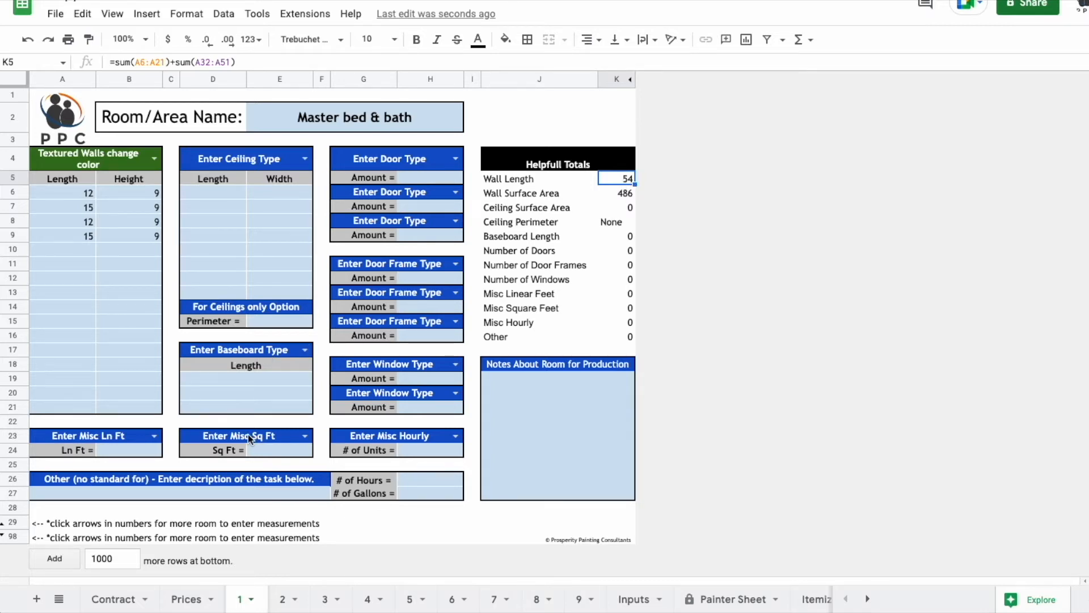
pyautogui.moveTo(301, 400)
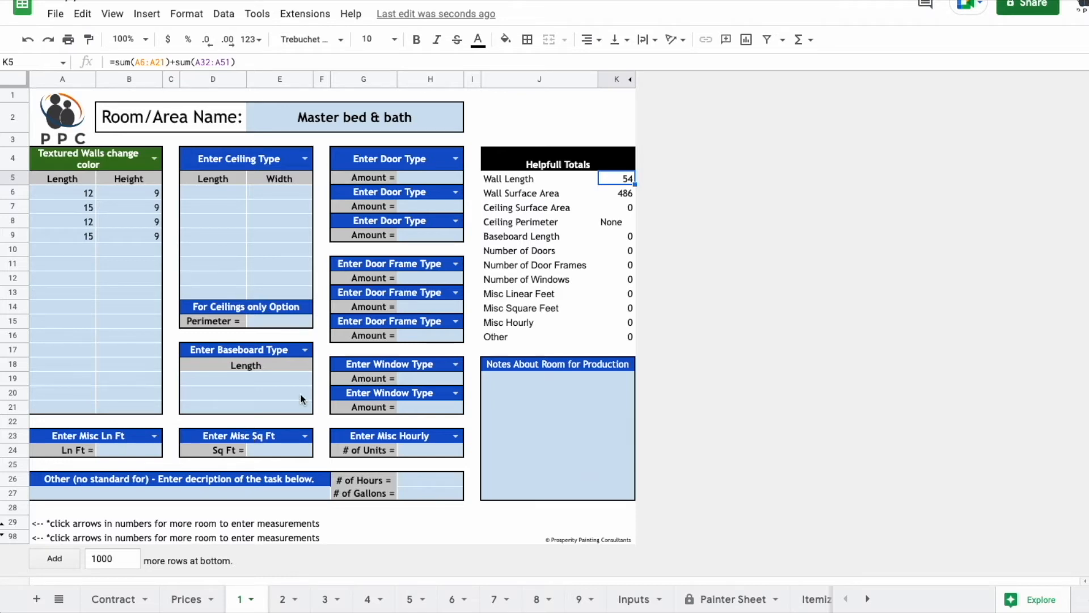
# Record 48 ft of same-colour baseboards for the room
pyautogui.click(245, 381)
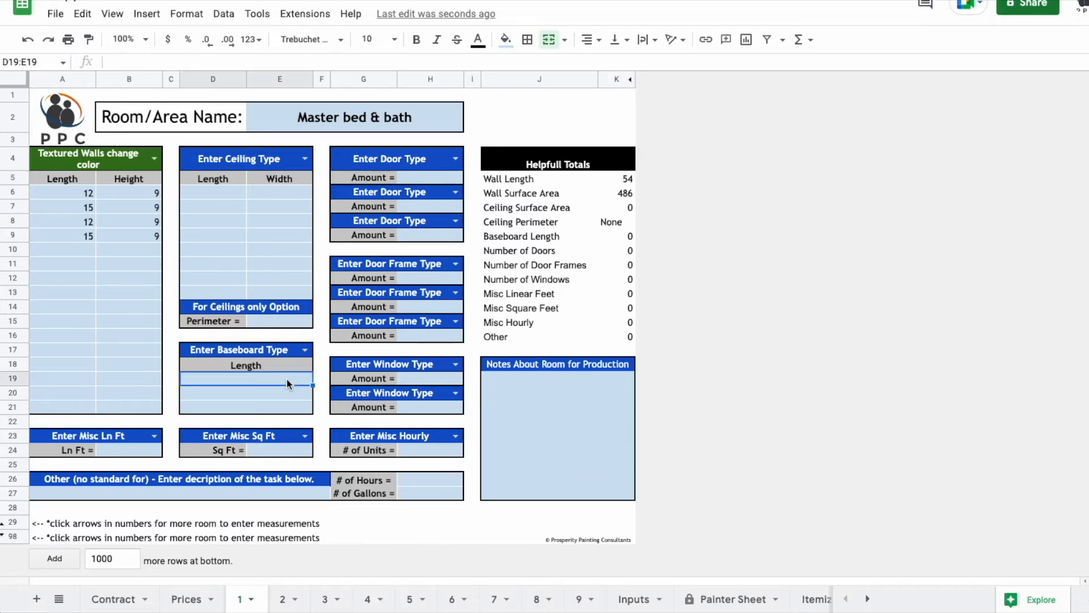
pyautogui.write('48')
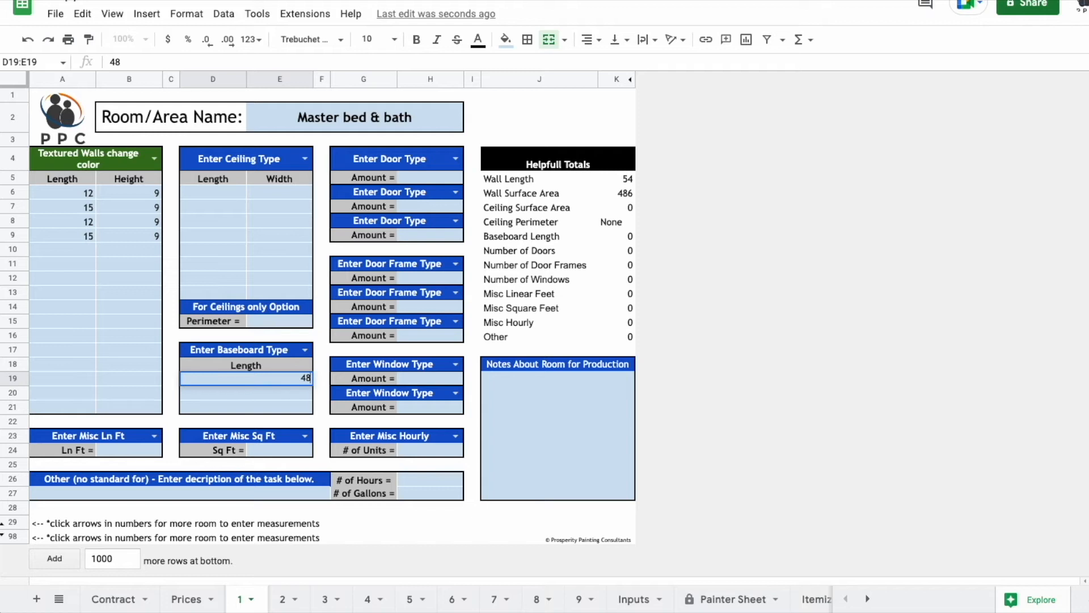
pyautogui.click(304, 349)
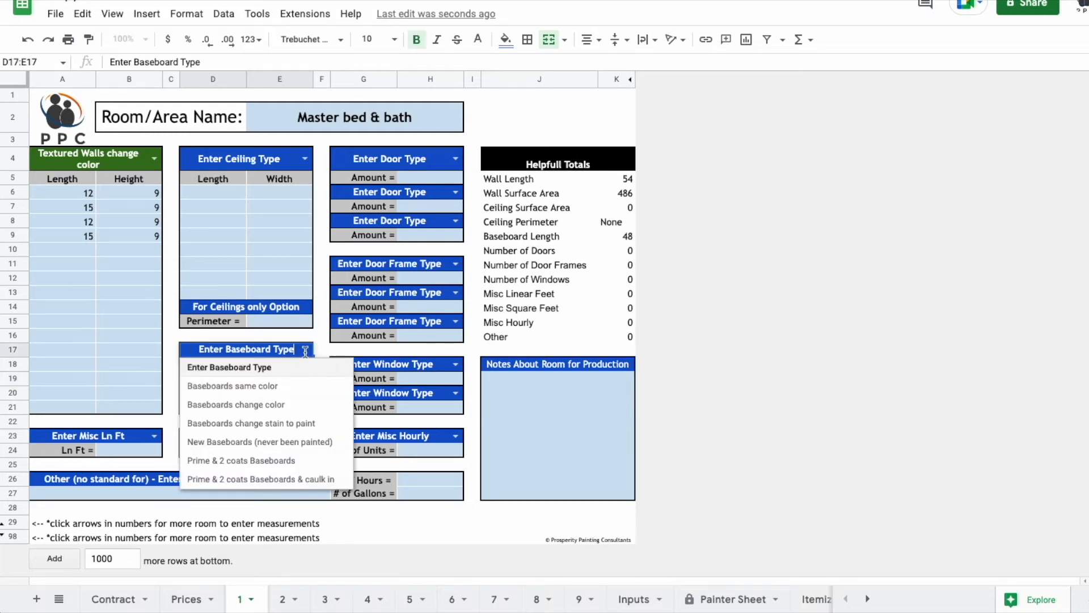
pyautogui.moveTo(268, 404)
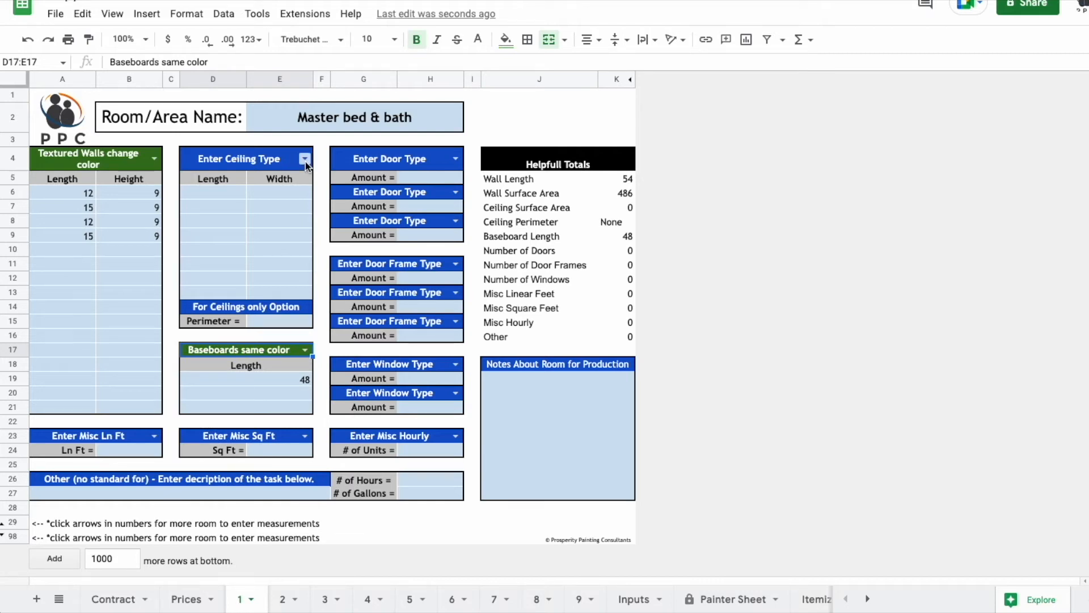
# Set a Textured Ceiling same color of 12 by 15 for 180 sq ft
pyautogui.click(306, 159)
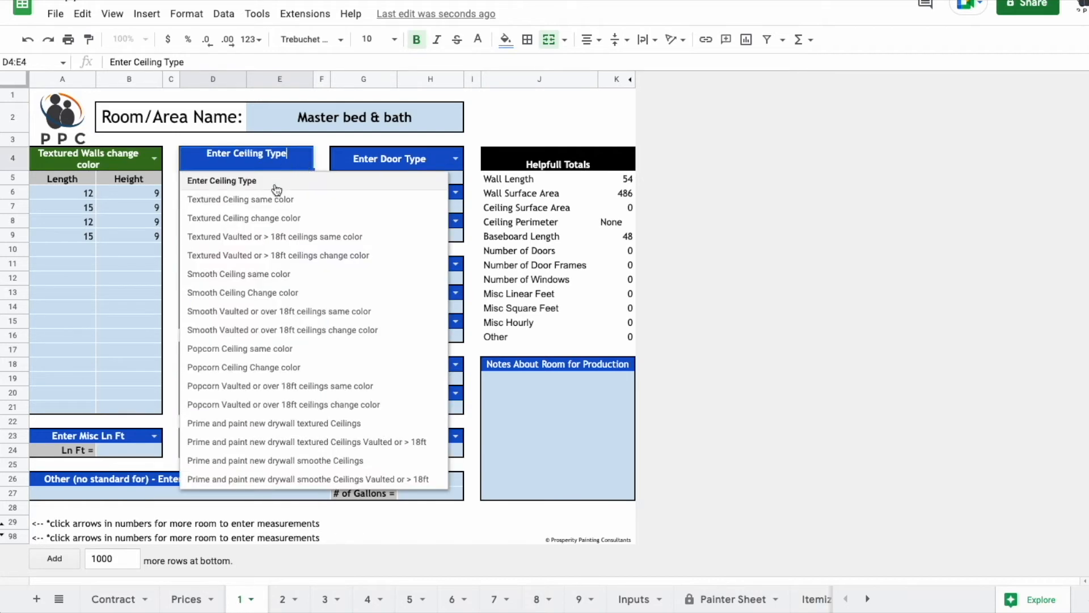
pyautogui.click(240, 198)
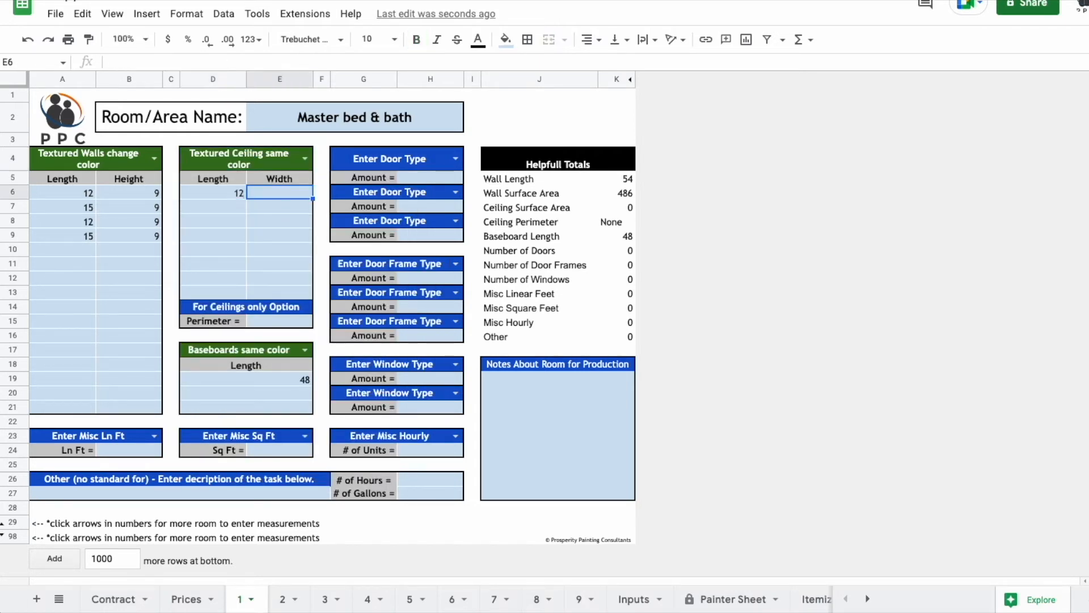
pyautogui.write('15')
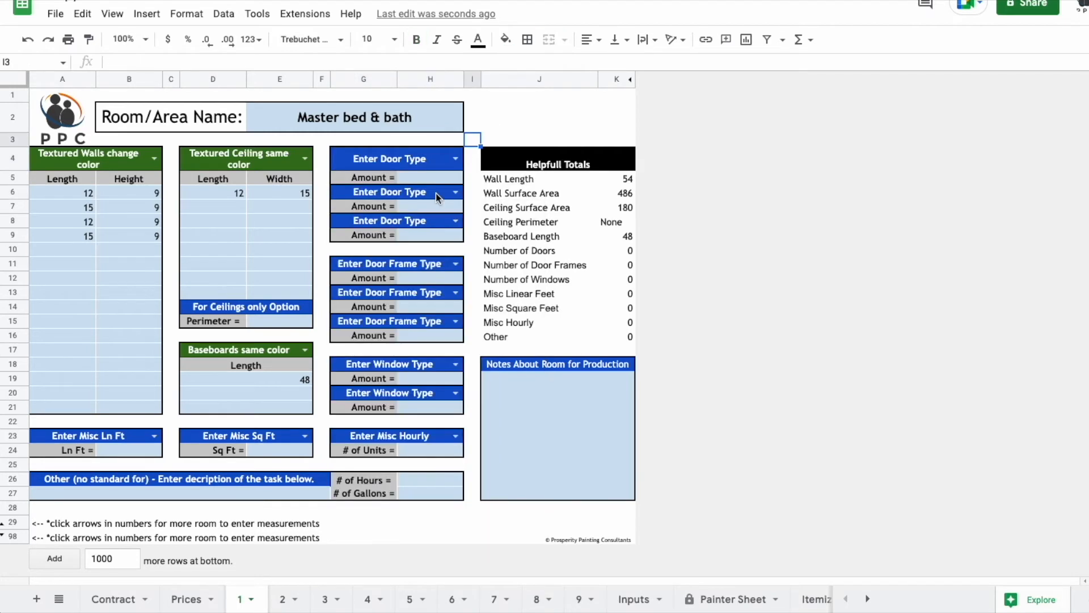
# Add 1 Vinyl Window w/ Sill Trim (1 sides) to the room
pyautogui.click(397, 263)
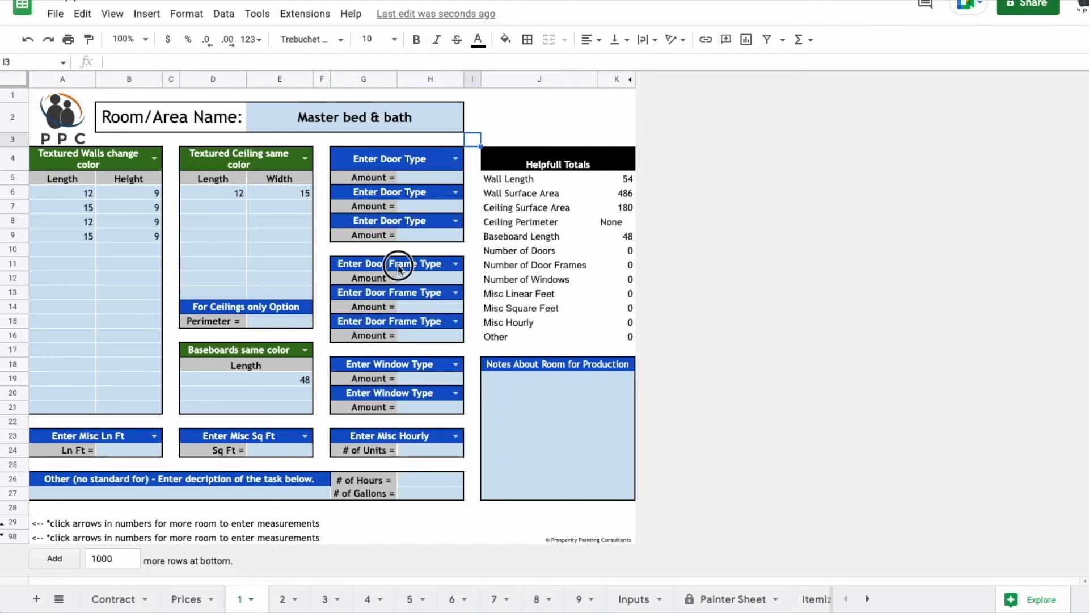
pyautogui.click(388, 263)
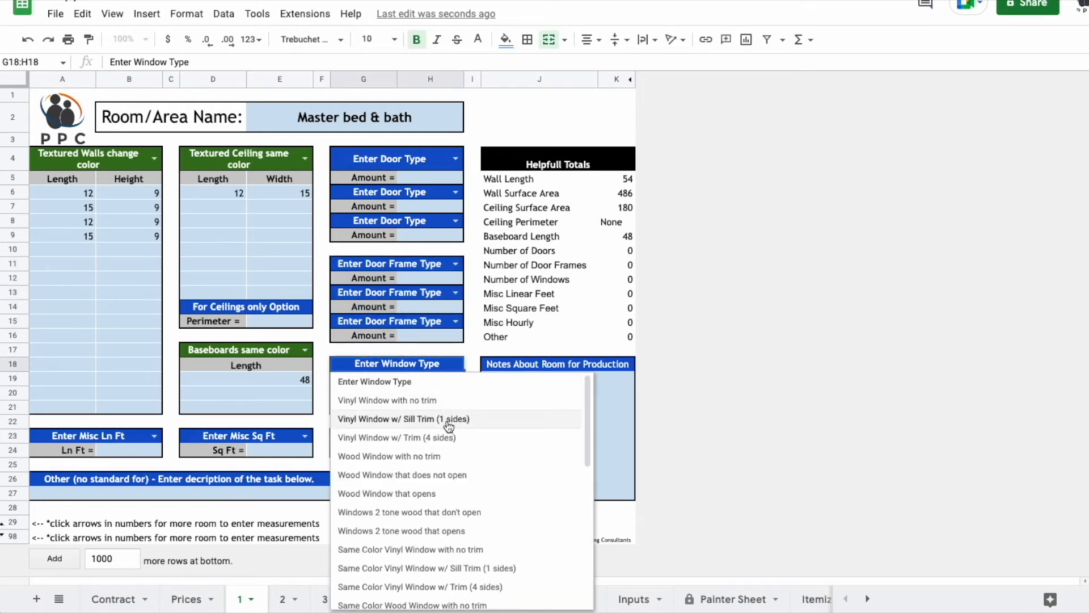
pyautogui.moveTo(458, 410)
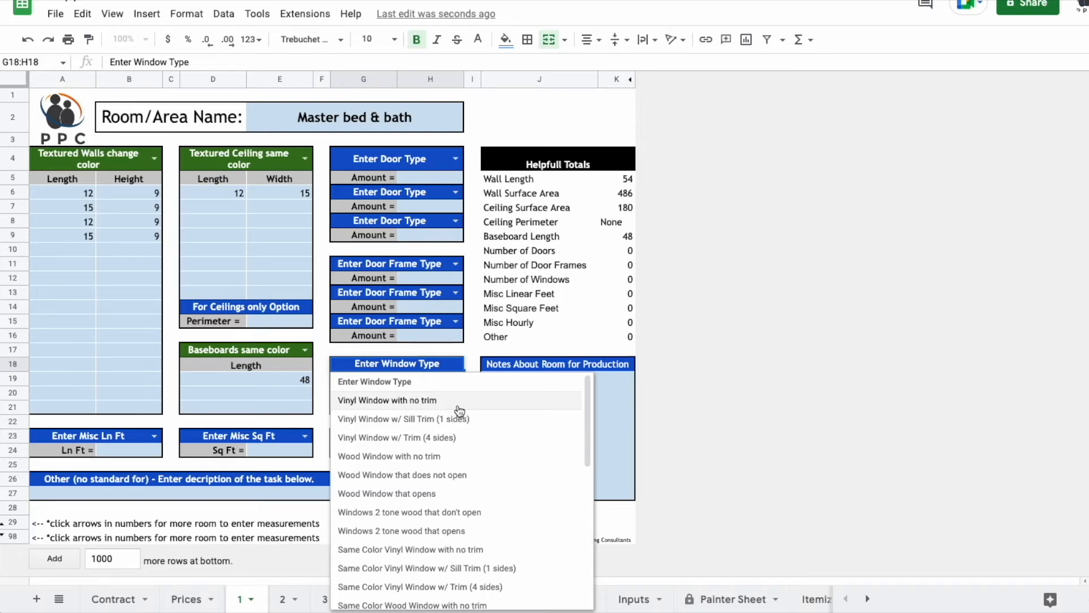
pyautogui.moveTo(456, 431)
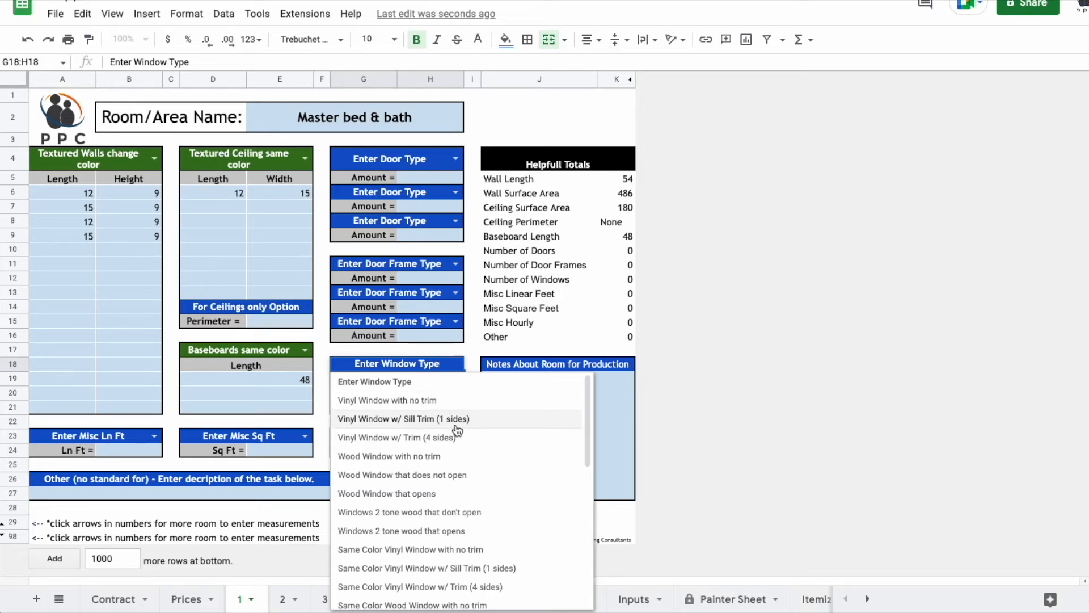
pyautogui.click(403, 419)
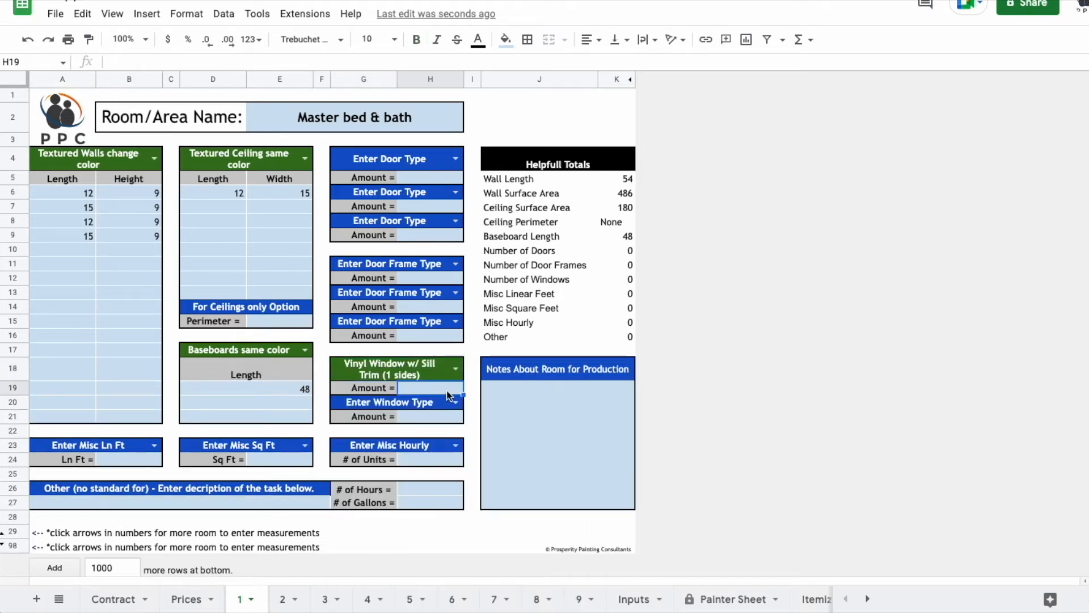
pyautogui.write('1')
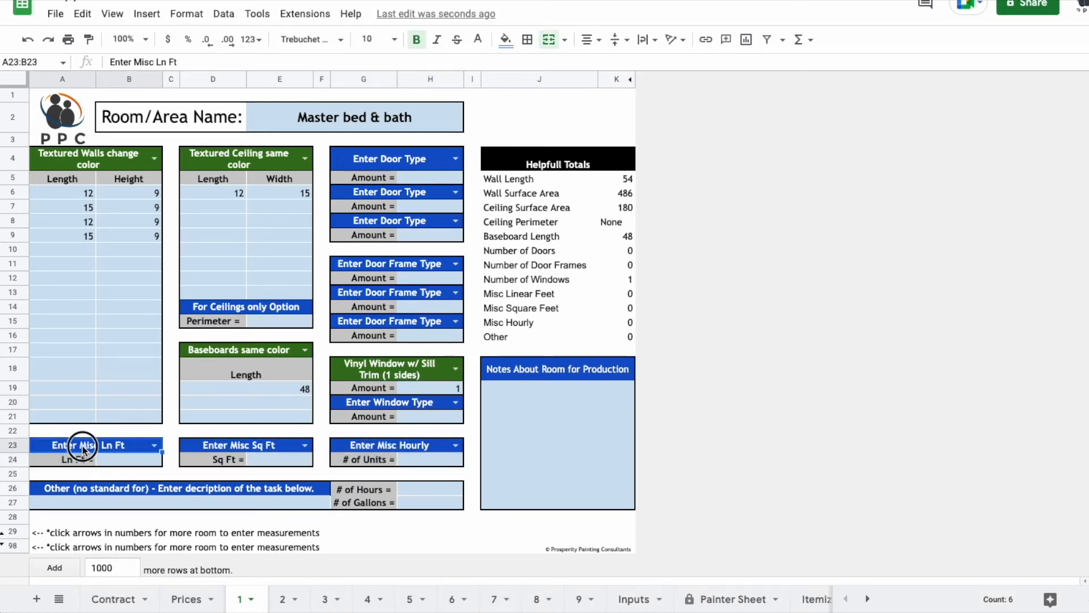
pyautogui.click(155, 444)
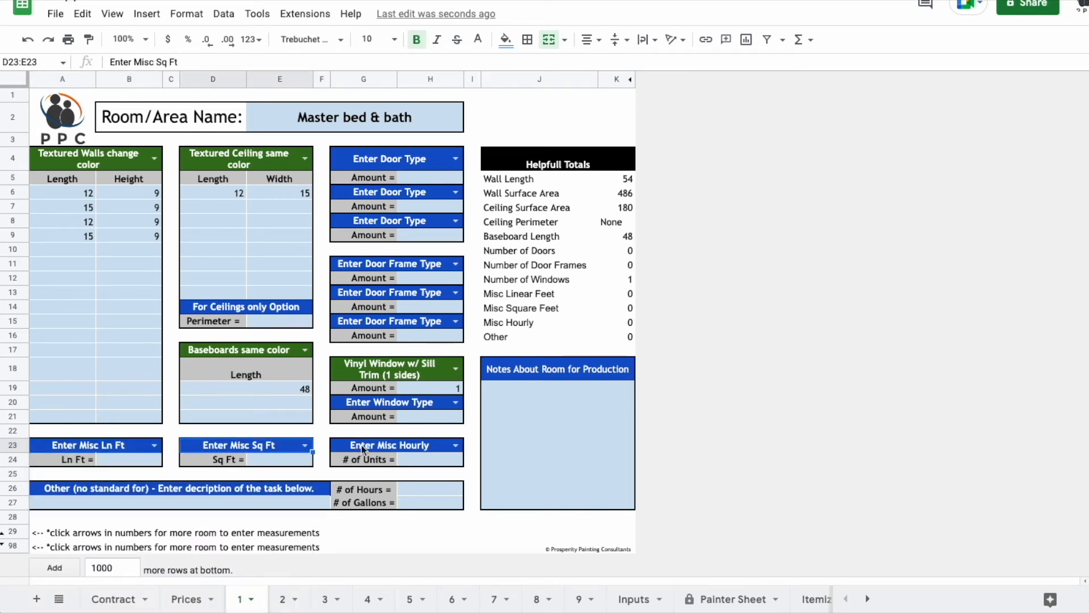
pyautogui.click(391, 445)
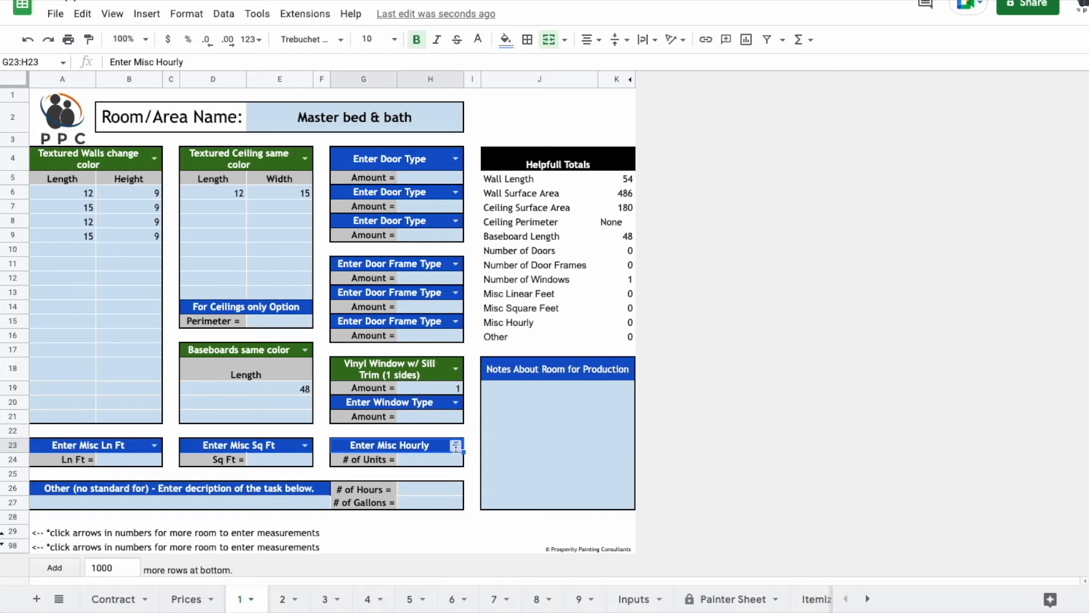
pyautogui.click(454, 444)
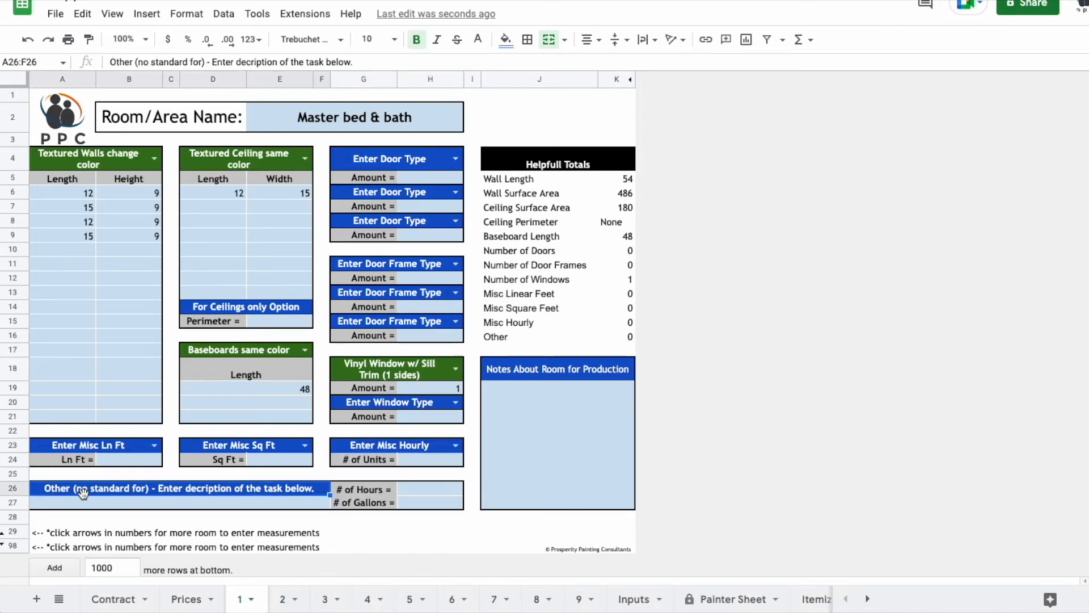
pyautogui.click(195, 502)
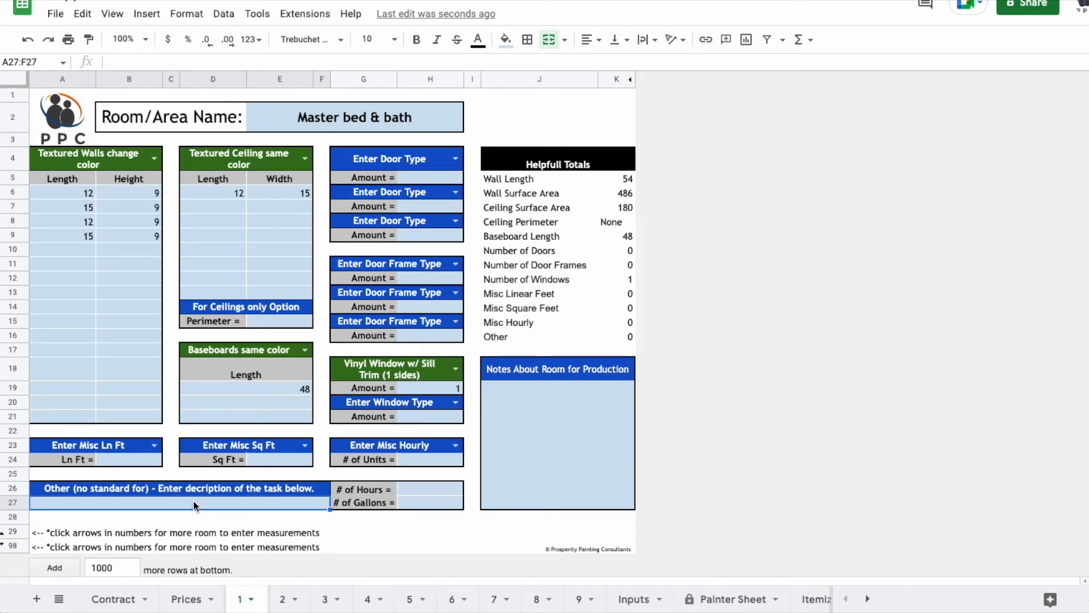
pyautogui.moveTo(216, 506)
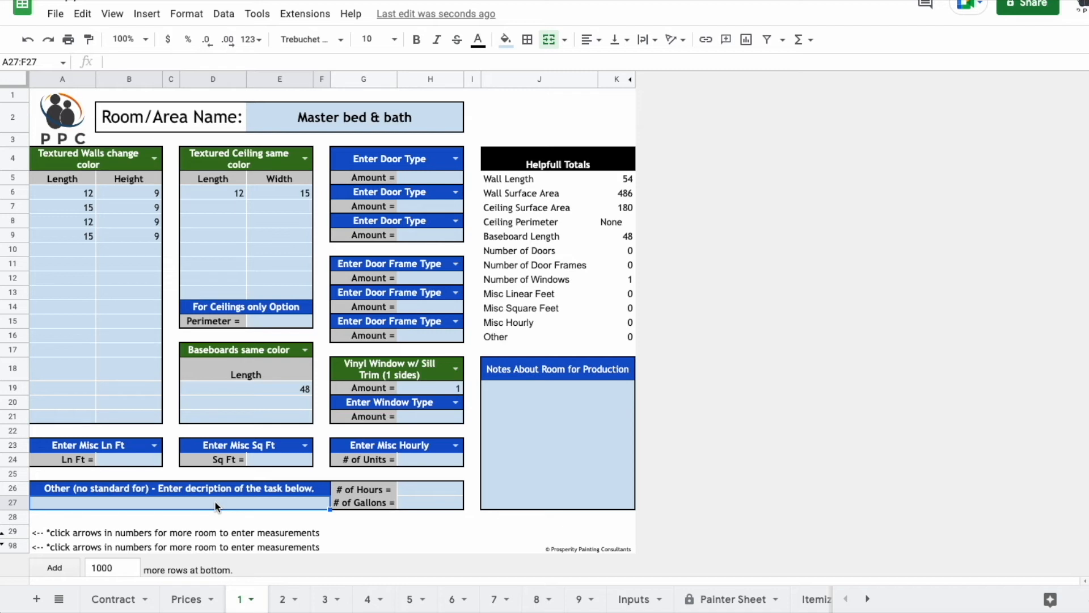
pyautogui.click(429, 490)
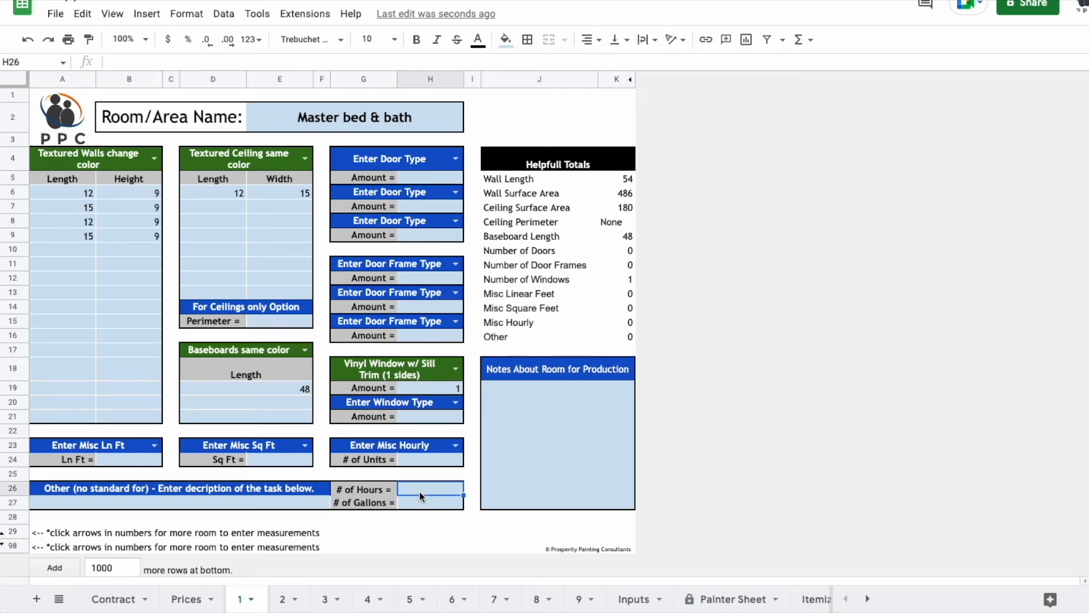
pyautogui.moveTo(420, 498)
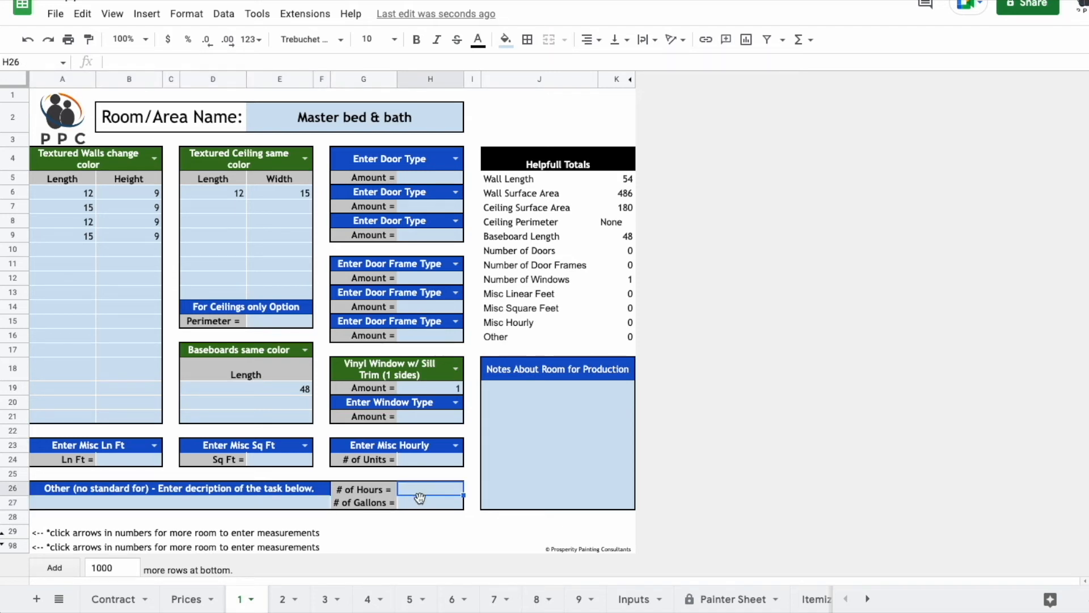
pyautogui.click(430, 502)
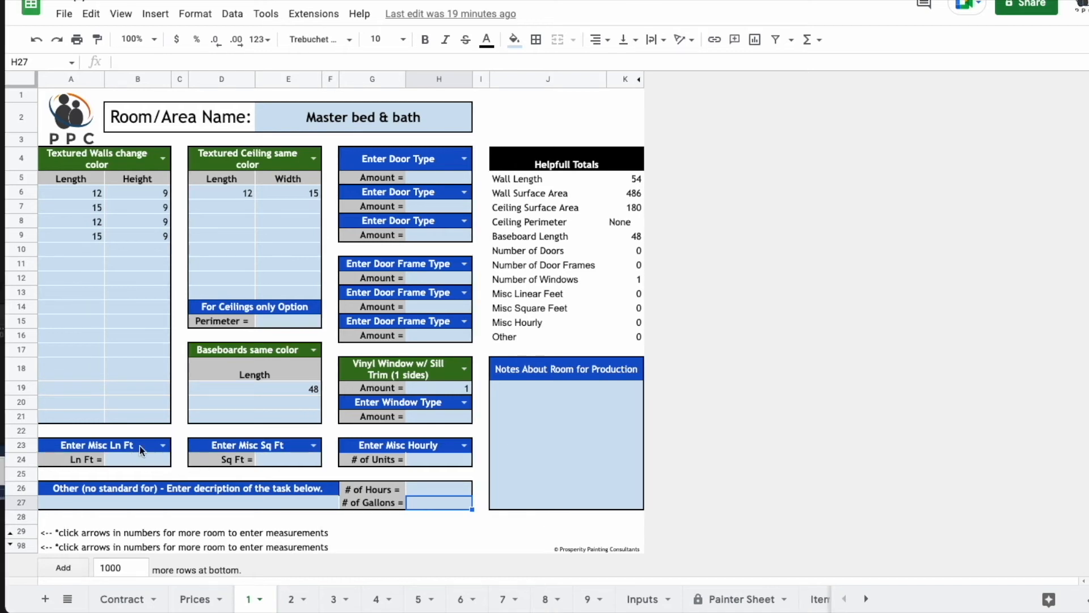
# Add 'Custom Standard' under Enter Misc Sq Ft on the Inputs sheet
pyautogui.click(641, 599)
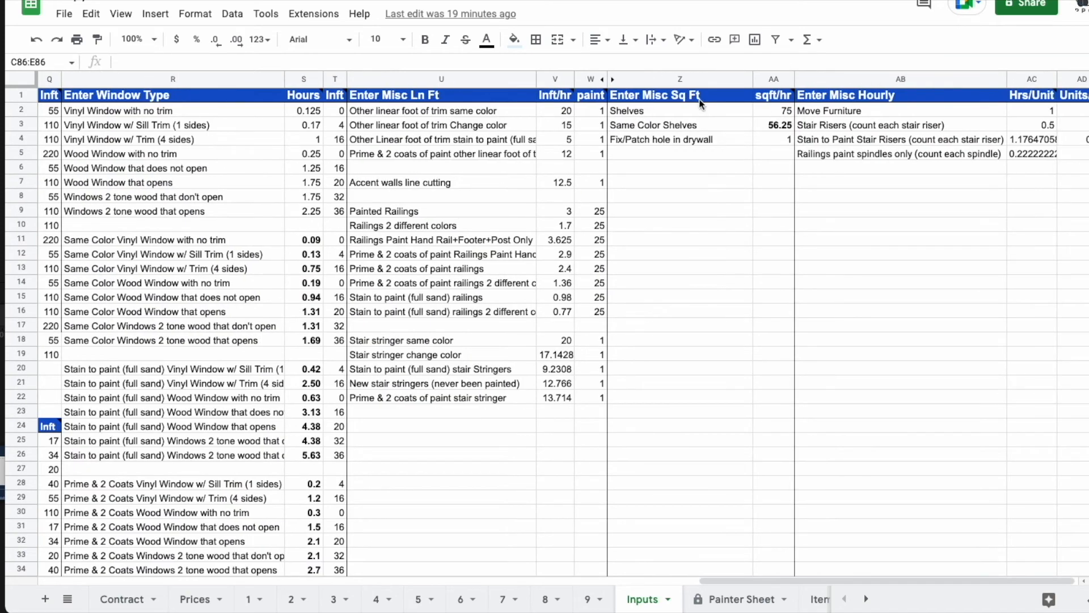
pyautogui.click(690, 95)
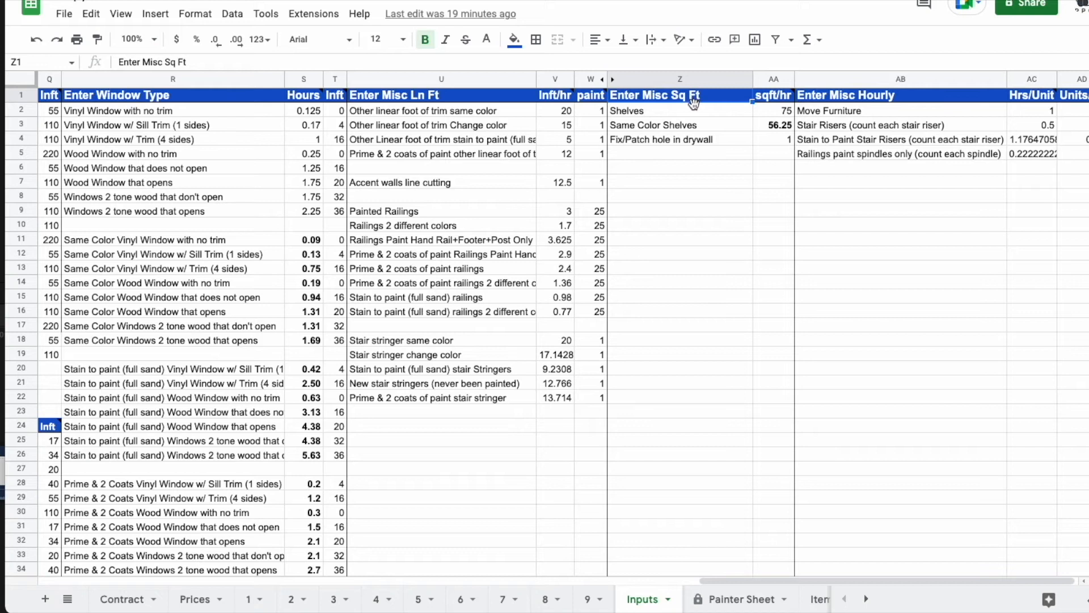
pyautogui.write('Cust')
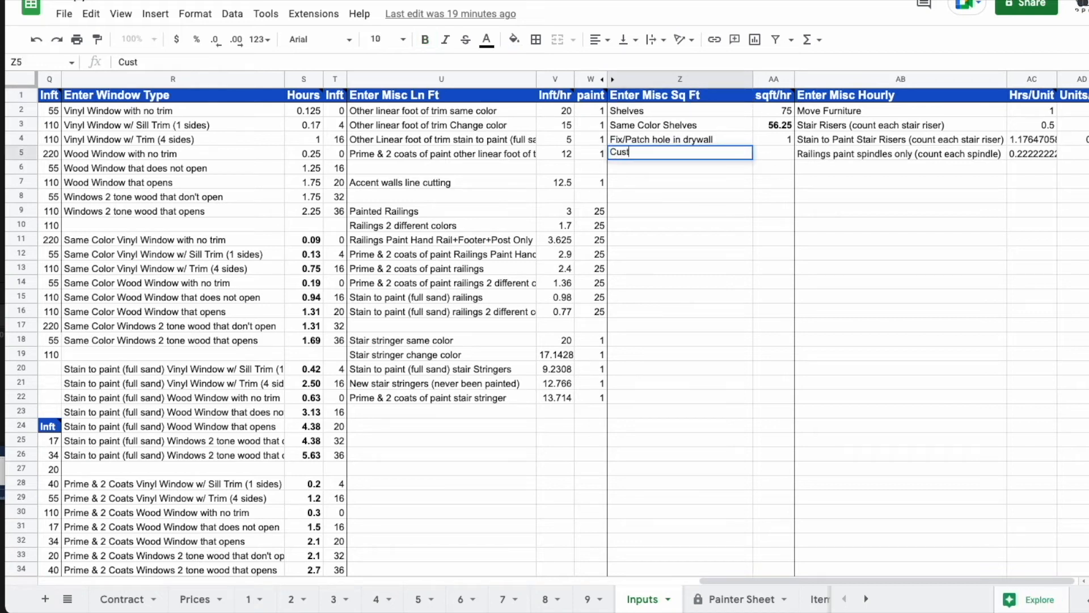
pyautogui.write('Custom Standard')
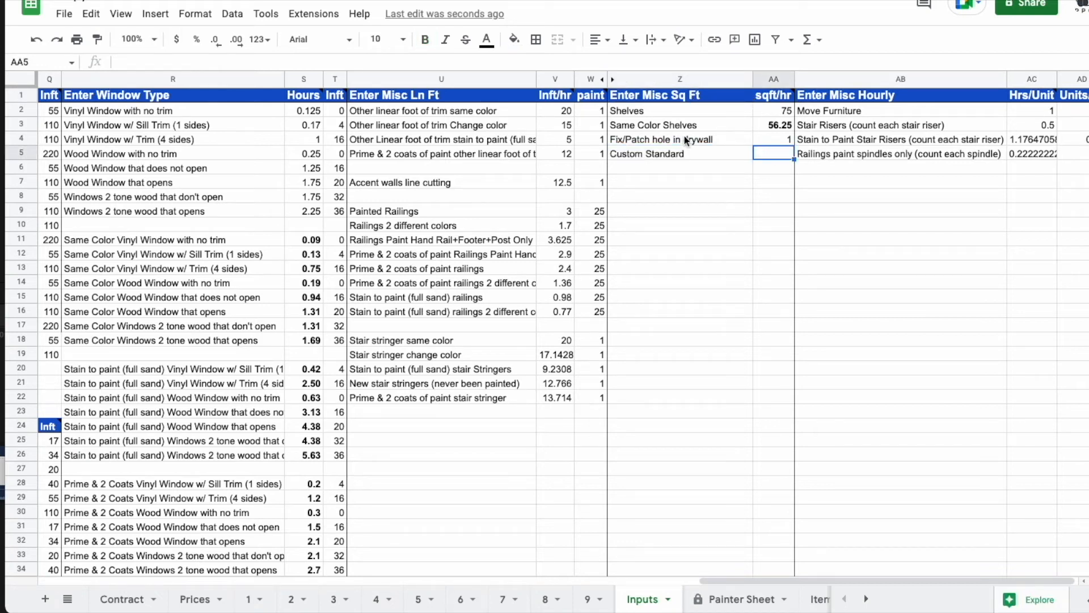
pyautogui.moveTo(779, 148)
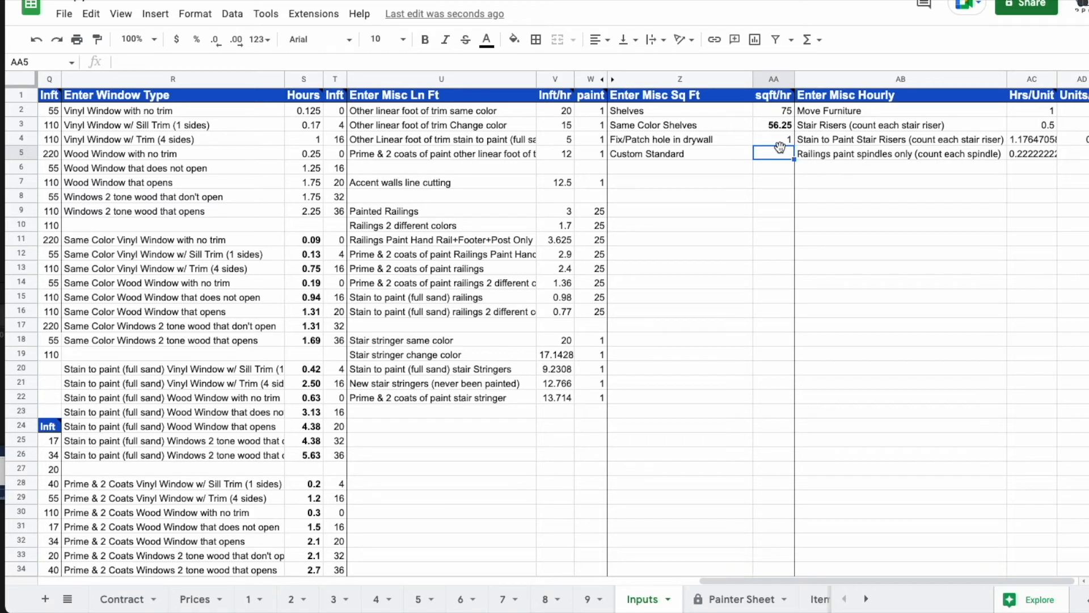
# Confirm Custom Standard appears in room sheet 1's miscellaneous square-feet choices
pyautogui.click(249, 599)
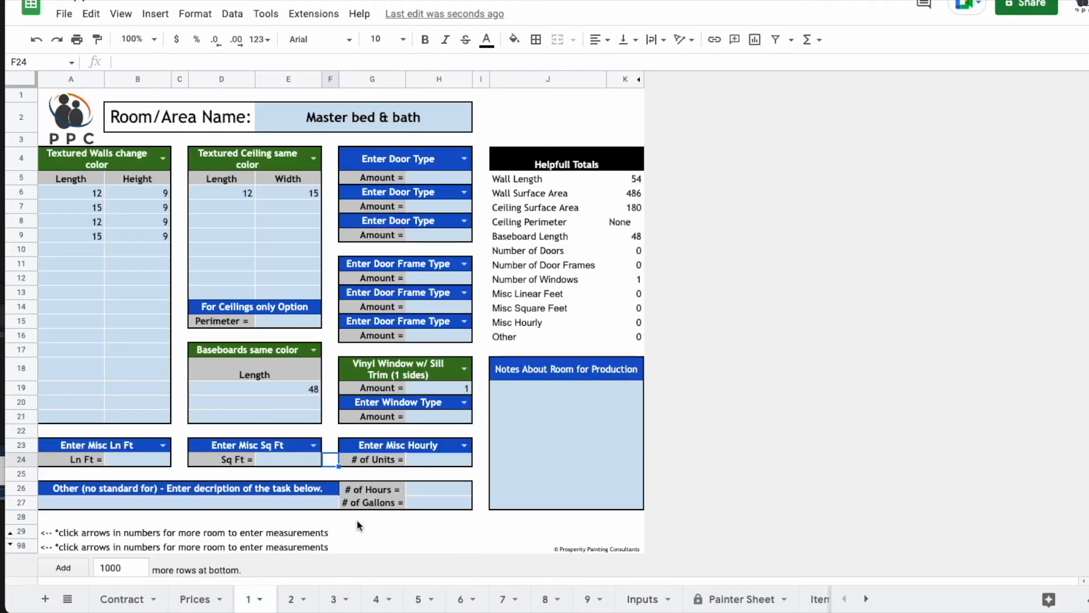
pyautogui.click(247, 444)
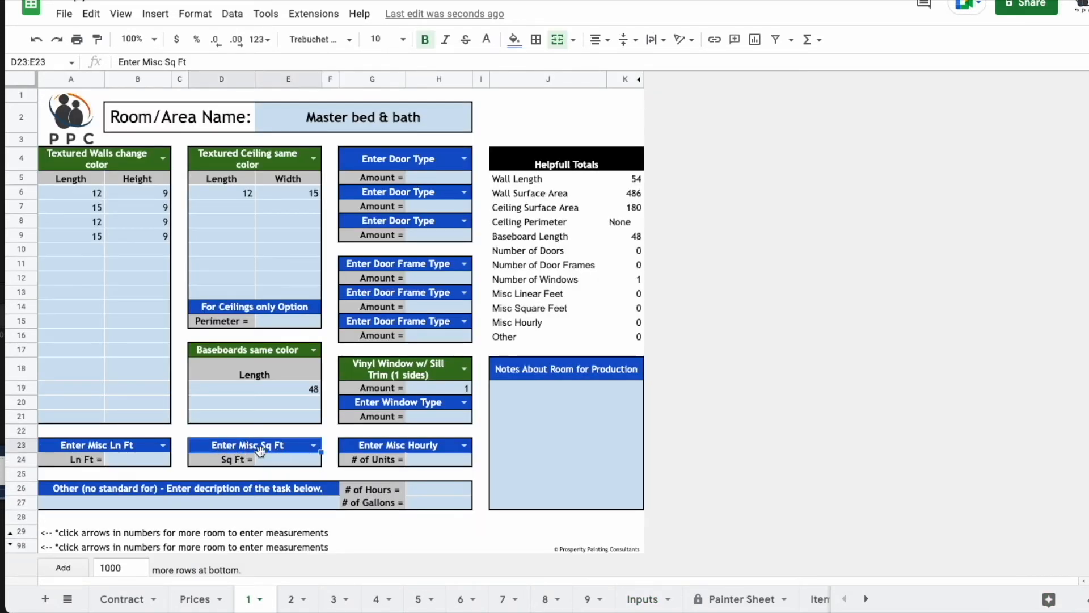
pyautogui.click(313, 445)
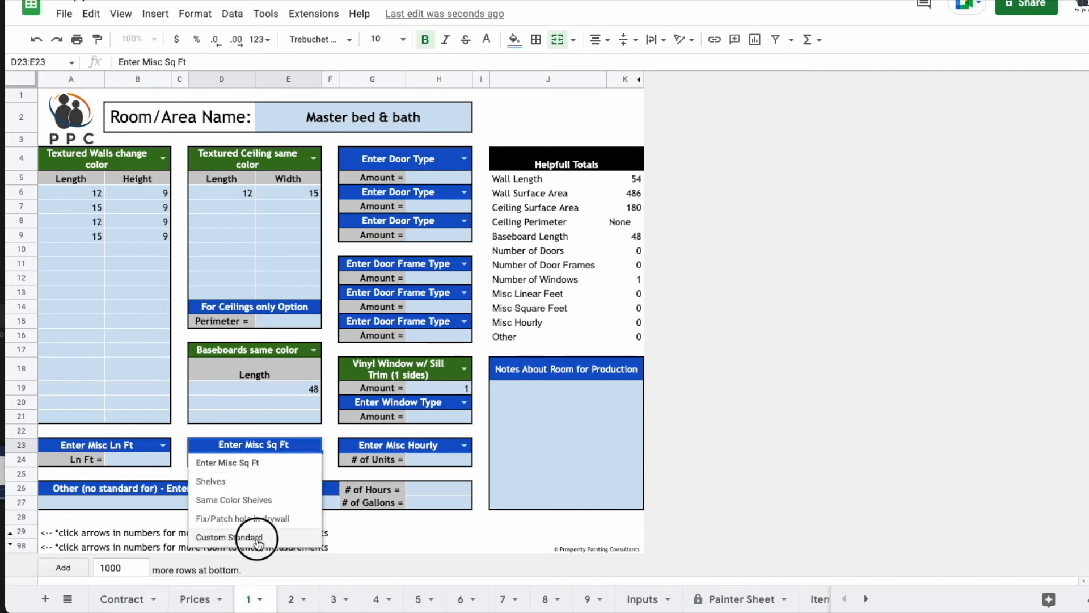
pyautogui.click(229, 536)
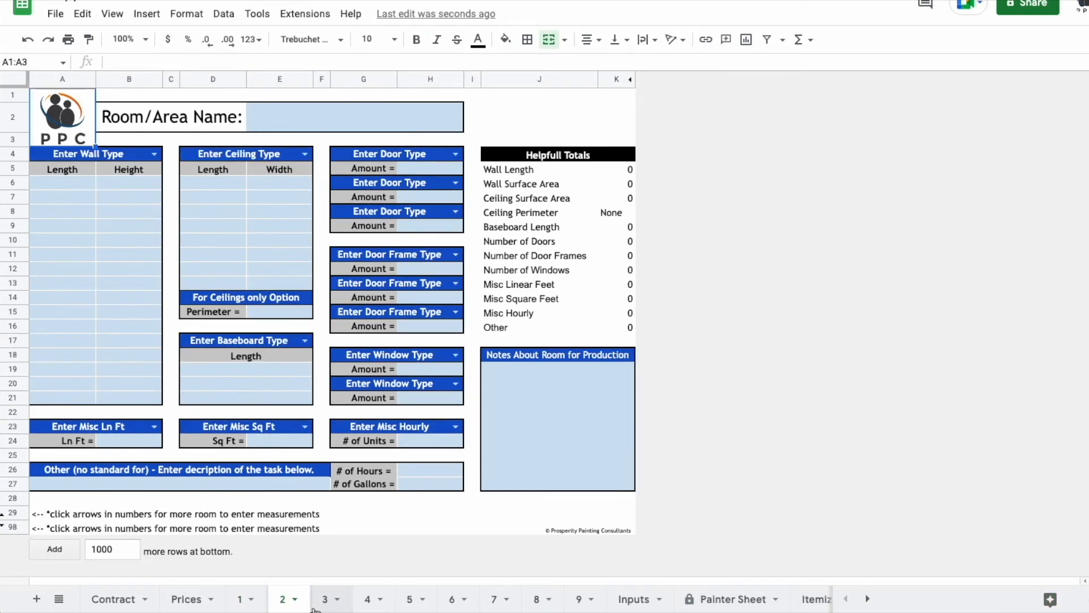
pyautogui.click(324, 599)
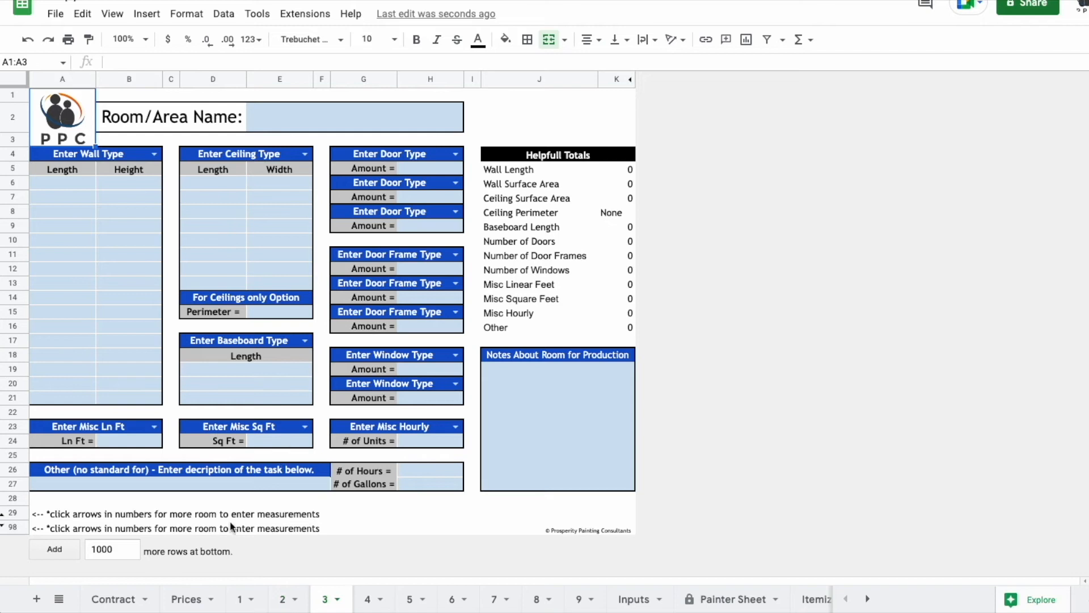
pyautogui.click(185, 599)
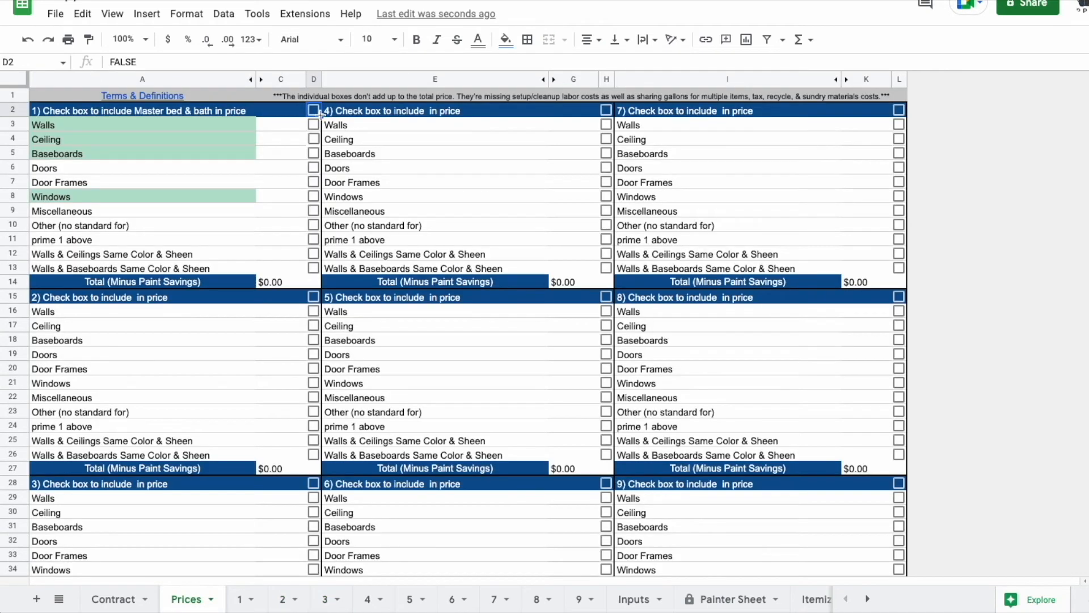
pyautogui.click(313, 111)
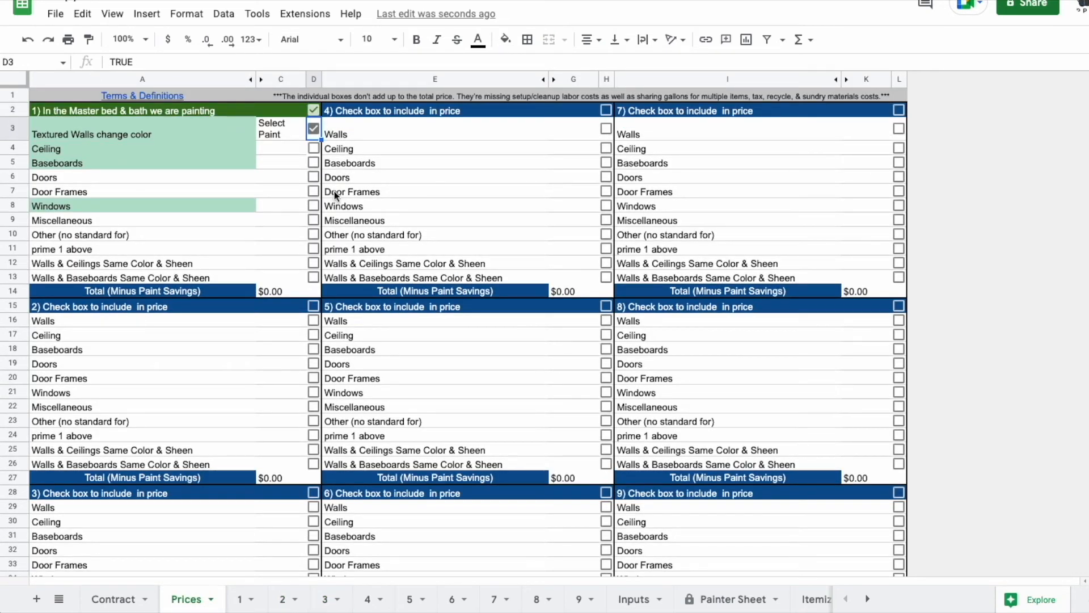
pyautogui.click(282, 128)
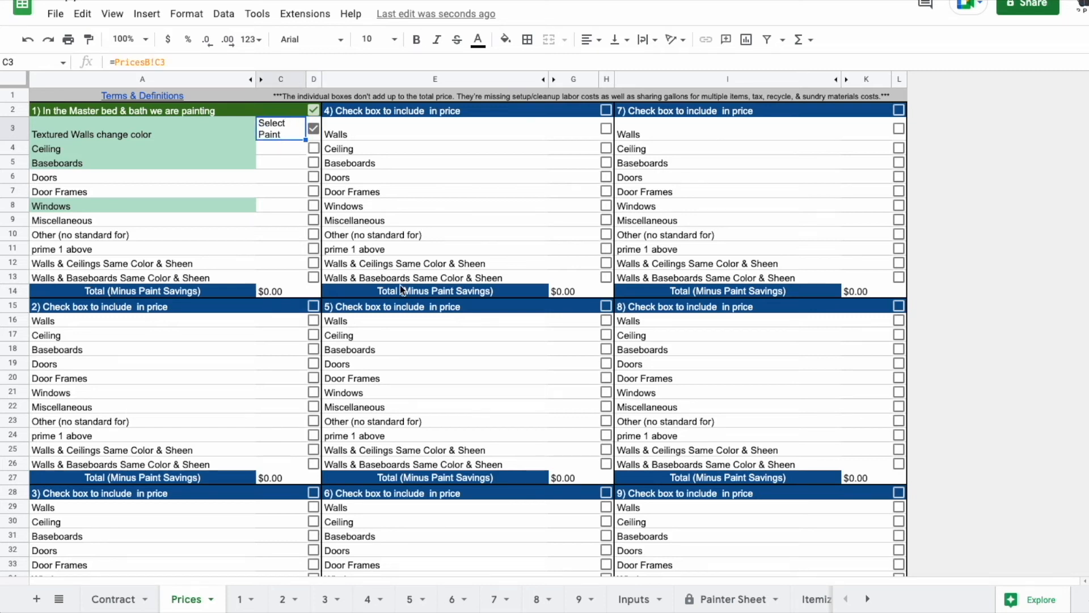
pyautogui.scroll(-3)
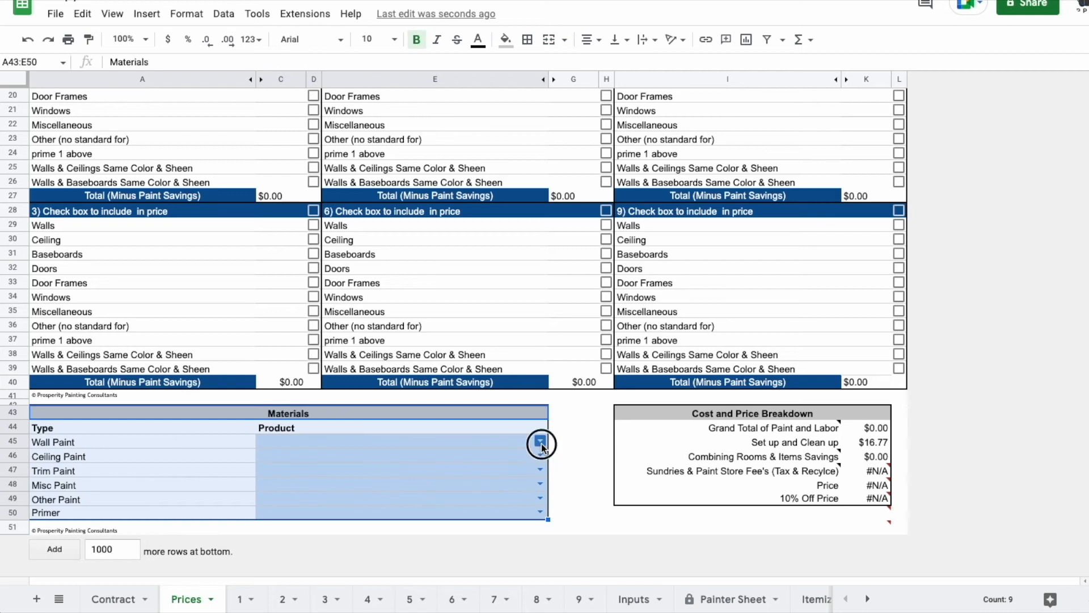
pyautogui.click(540, 442)
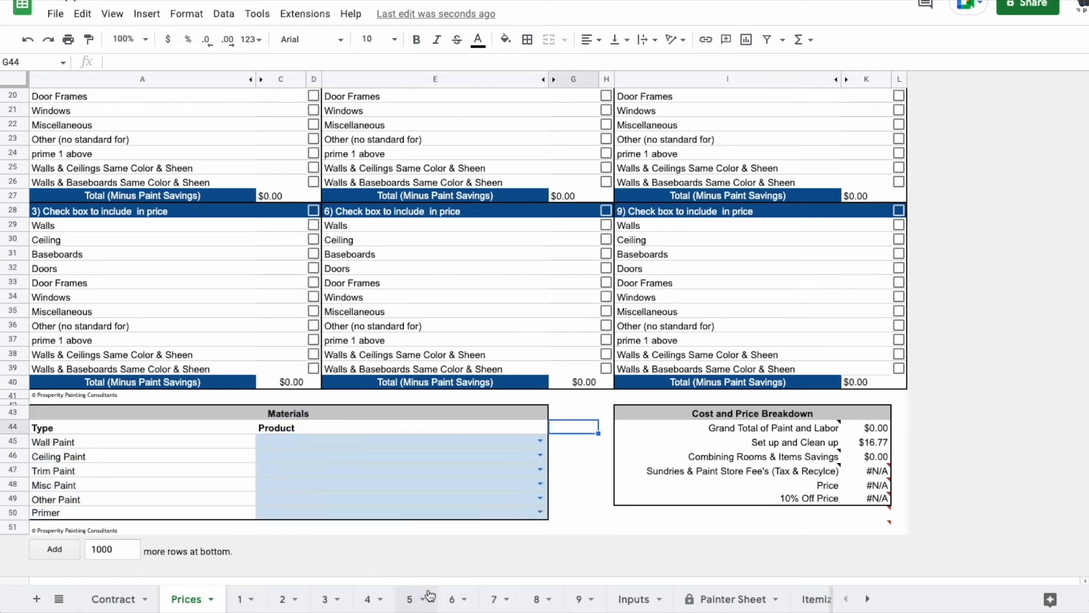
pyautogui.click(633, 599)
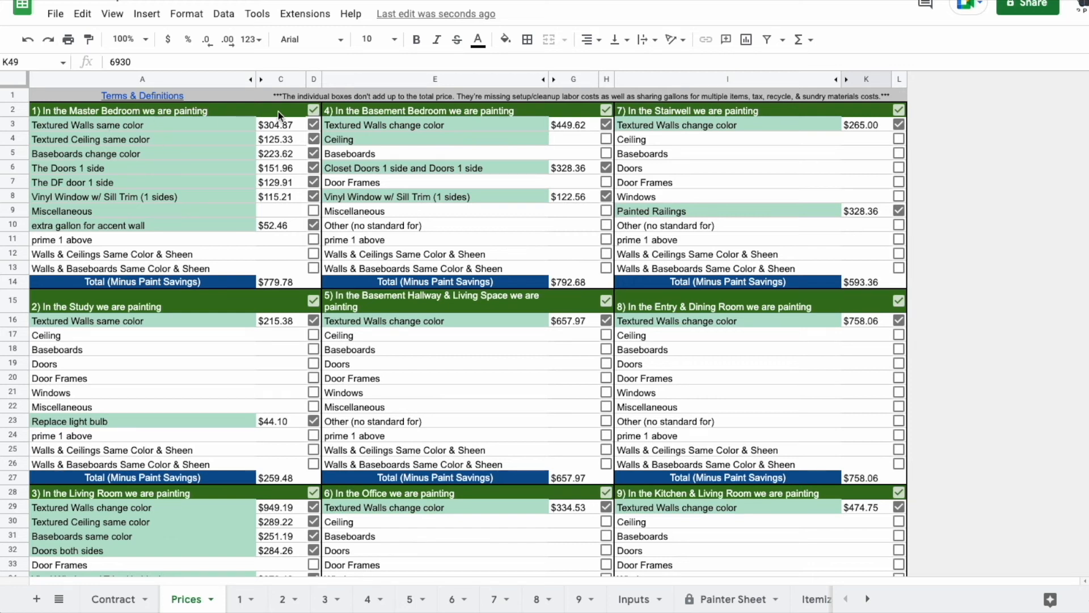
# Toggle the Master Bedroom box in D2 off and back on, glance at the Contract tab, and return to Prices
pyautogui.click(313, 111)
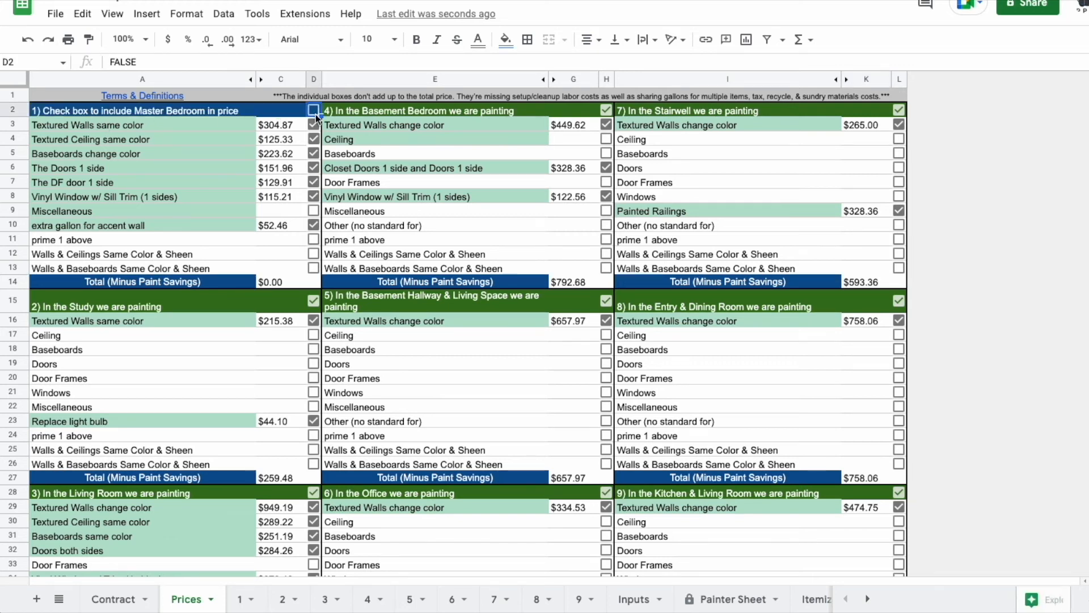
pyautogui.scroll(-3)
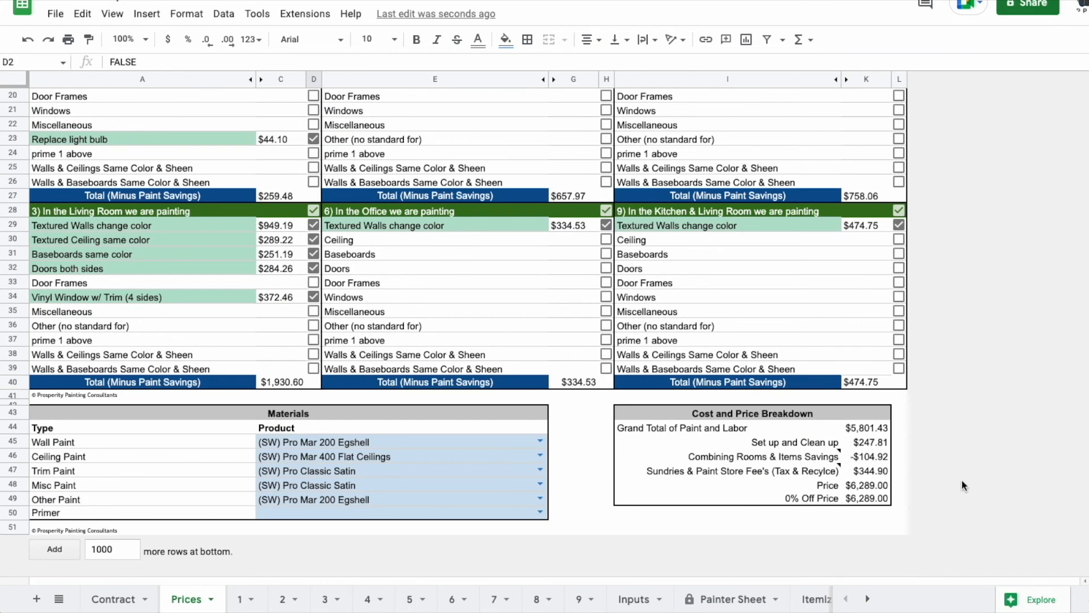
pyautogui.scroll(3)
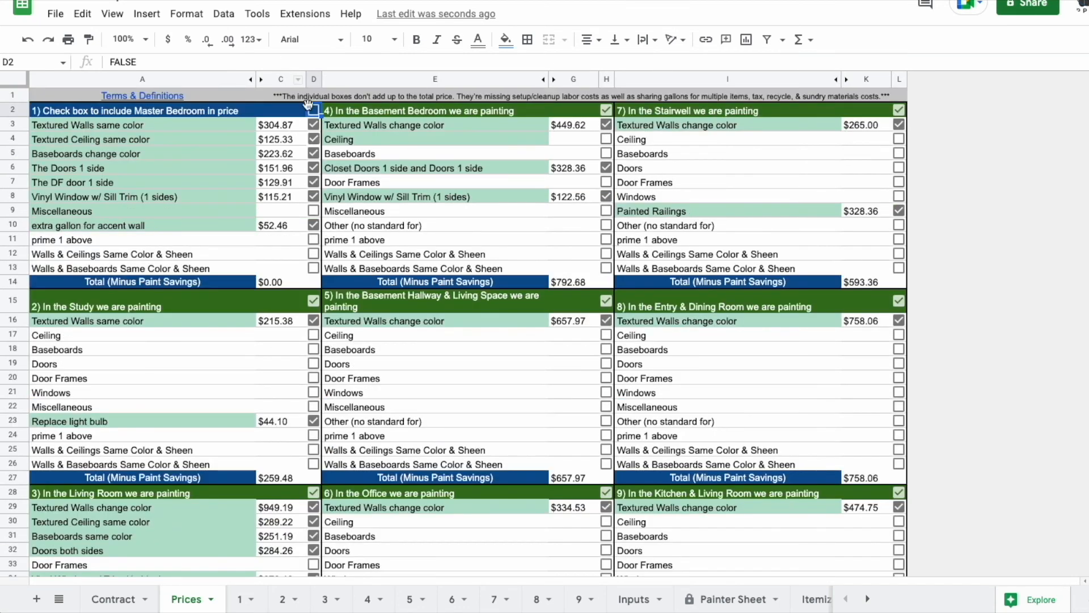
pyautogui.click(313, 112)
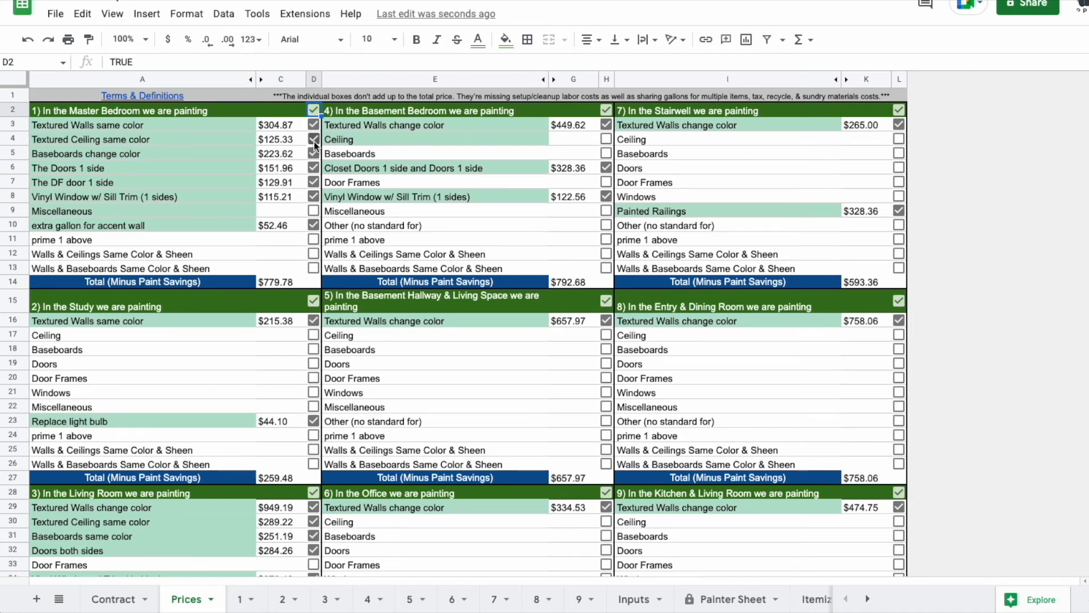
pyautogui.scroll(-3)
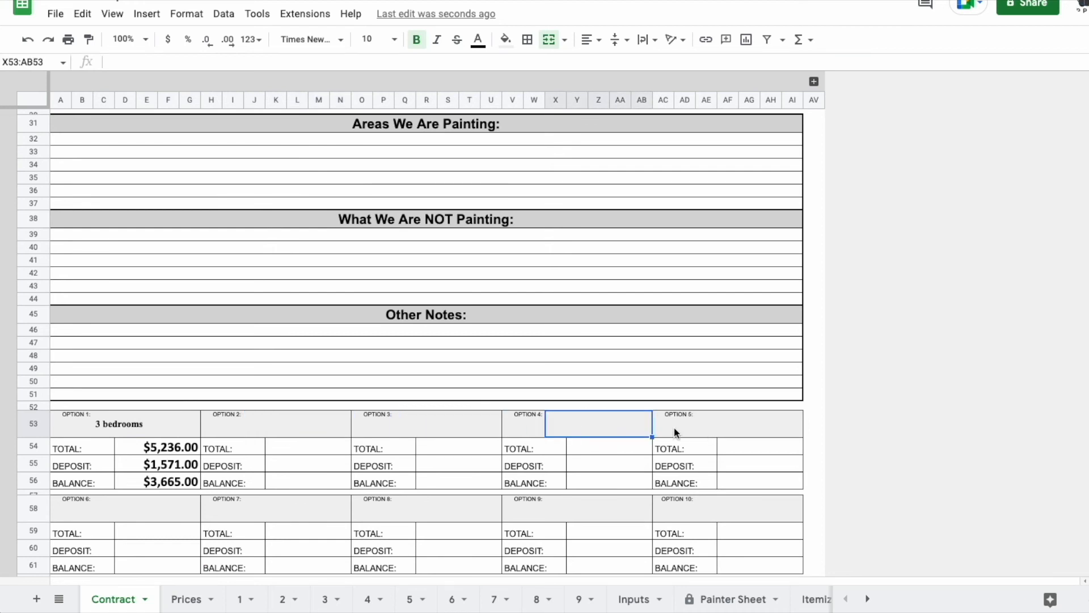
pyautogui.click(188, 599)
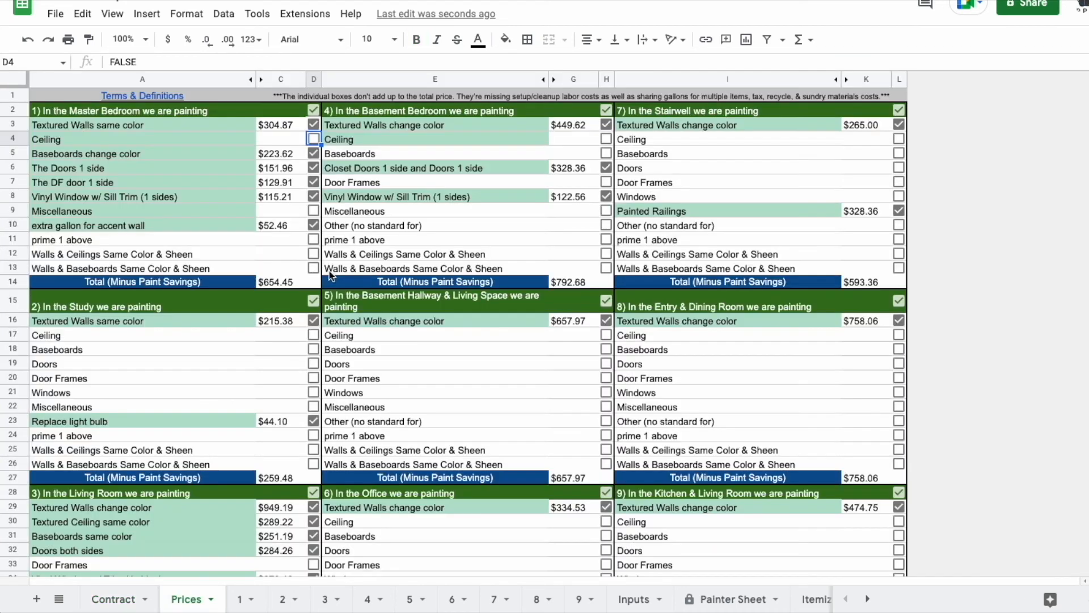
# Re-include the Master Bedroom ceiling (D4), inspect the C4 ceiling formula, and exclude the walls in D3
pyautogui.click(313, 138)
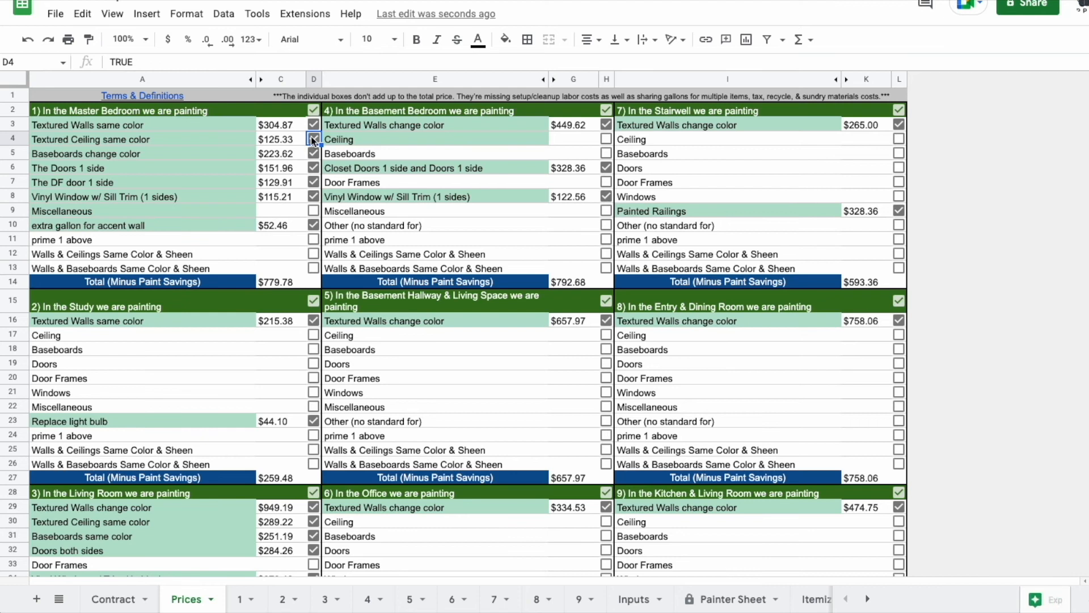
pyautogui.click(281, 140)
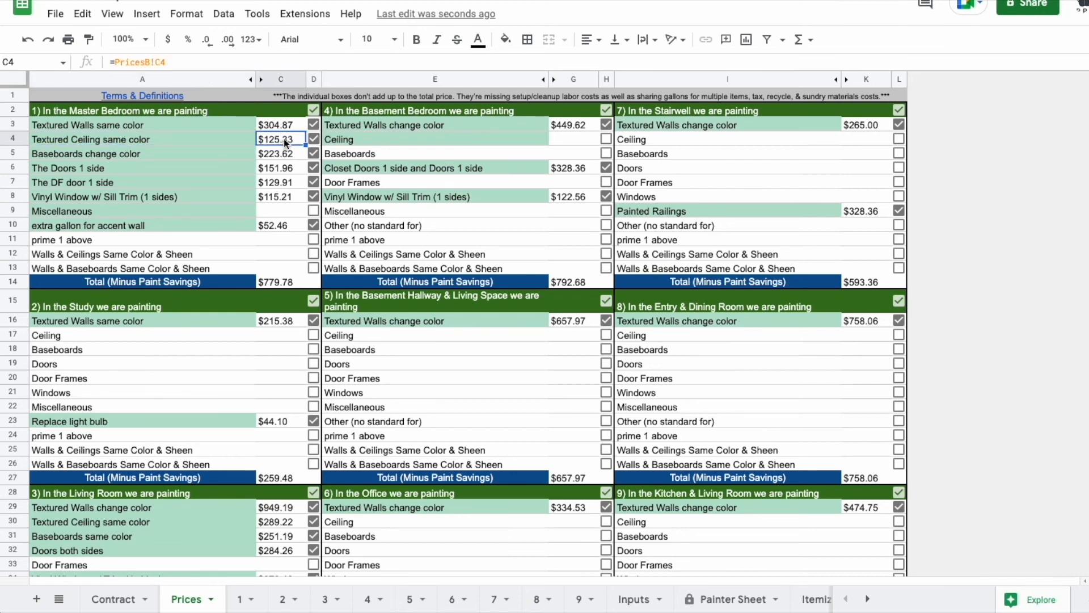
pyautogui.moveTo(314, 125)
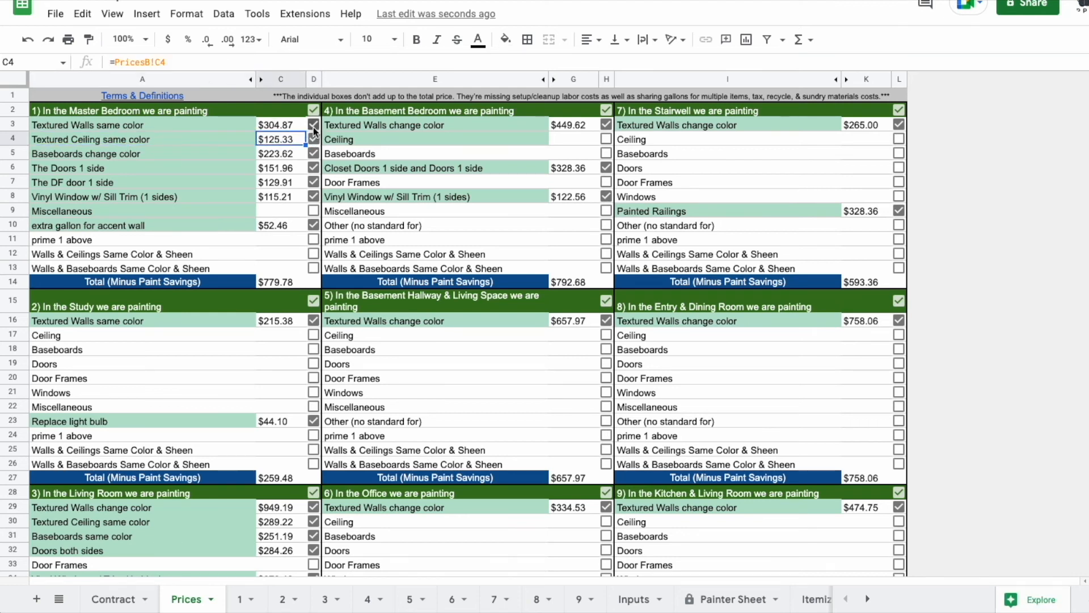
pyautogui.click(313, 125)
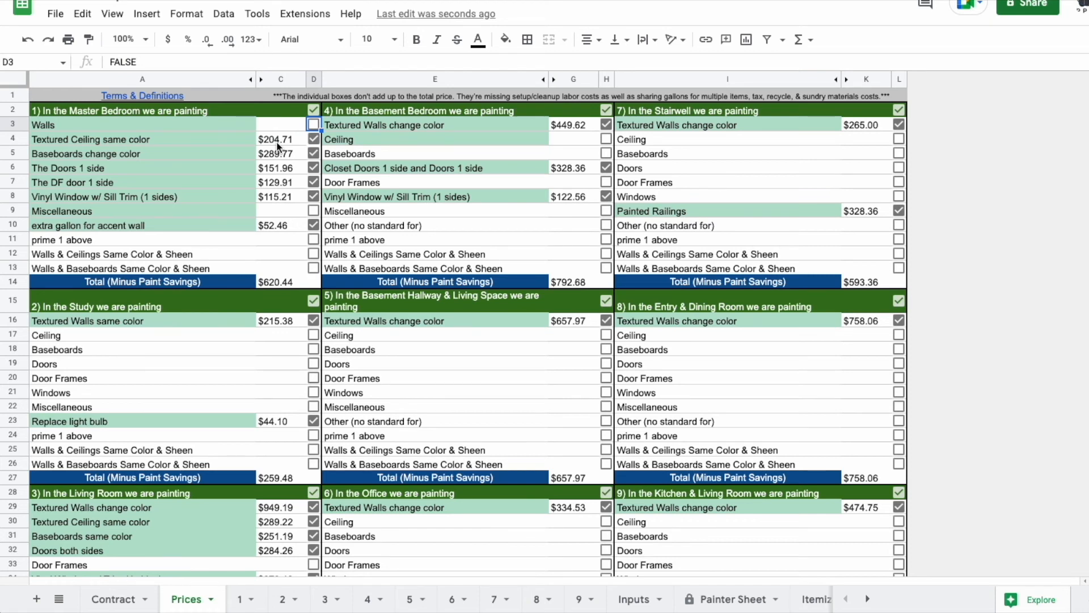
pyautogui.moveTo(271, 164)
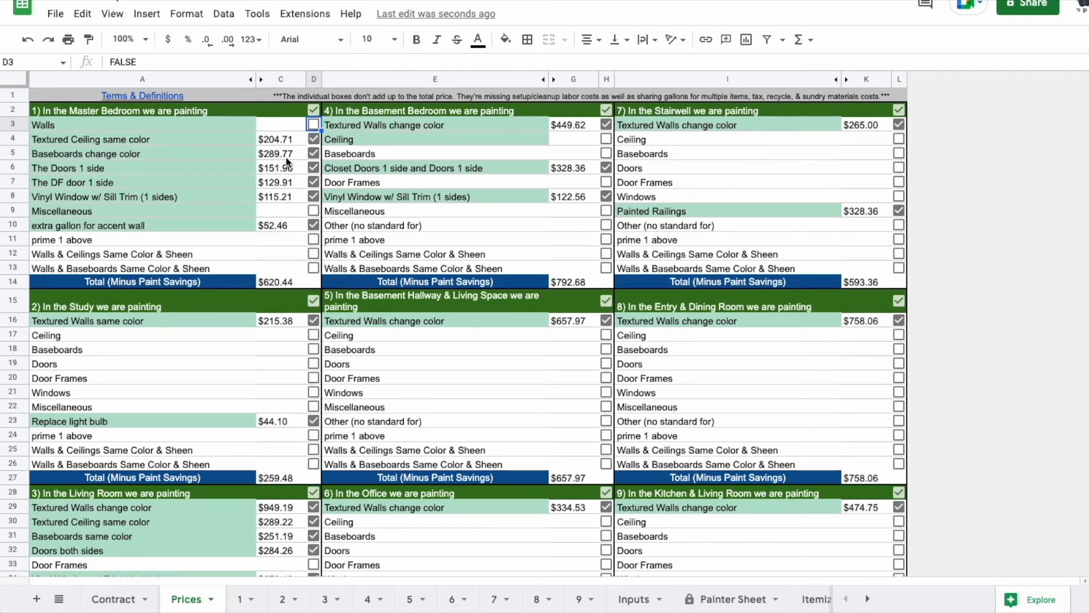
# Toggle the Master Bedroom walls box D3 on and off again, leaving the room total at $620.44
pyautogui.click(314, 124)
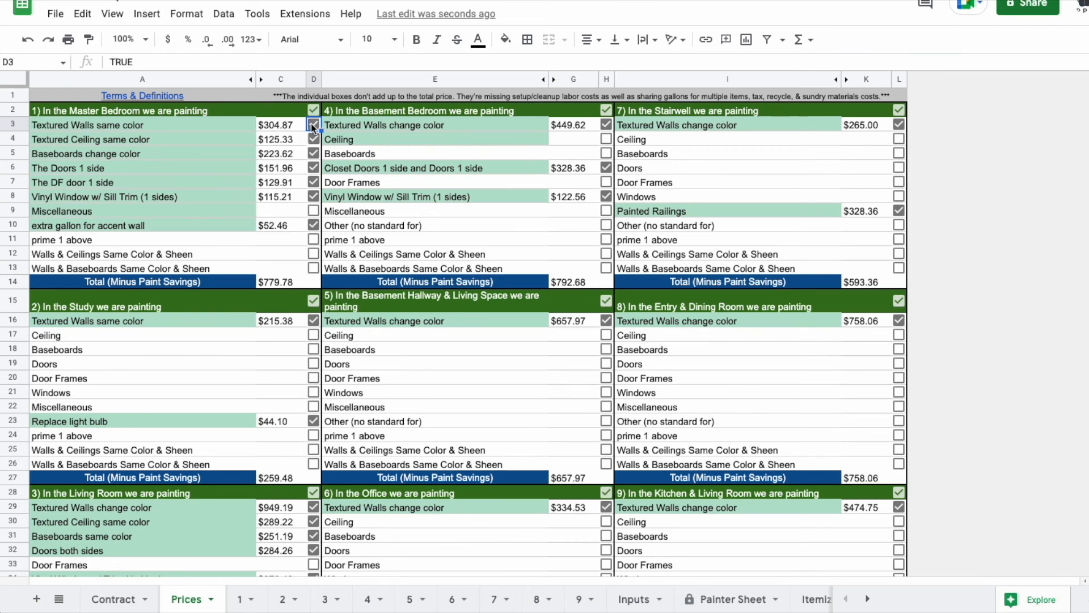
pyautogui.click(313, 124)
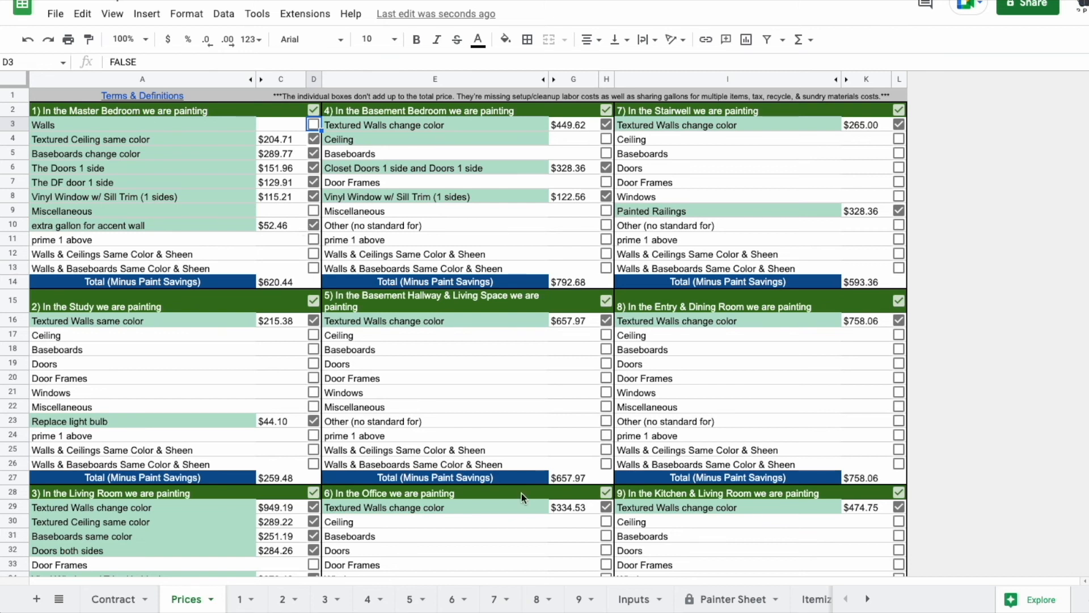
pyautogui.click(725, 599)
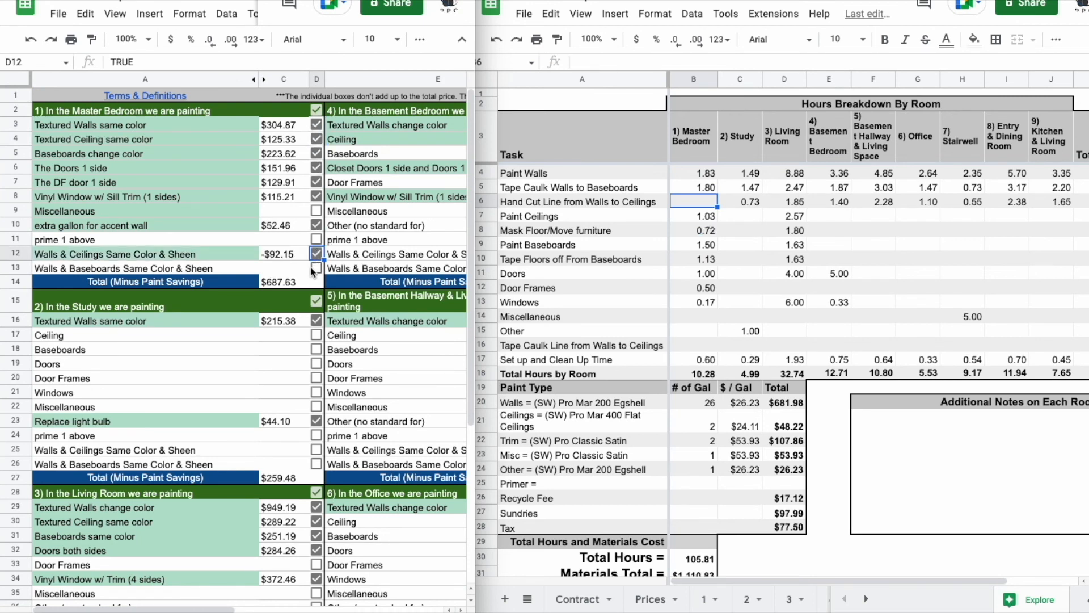
# Check the Walls & Ceilings Same Color & Sheen box in D12, lowering Master Bedroom to $687.63
pyautogui.click(316, 268)
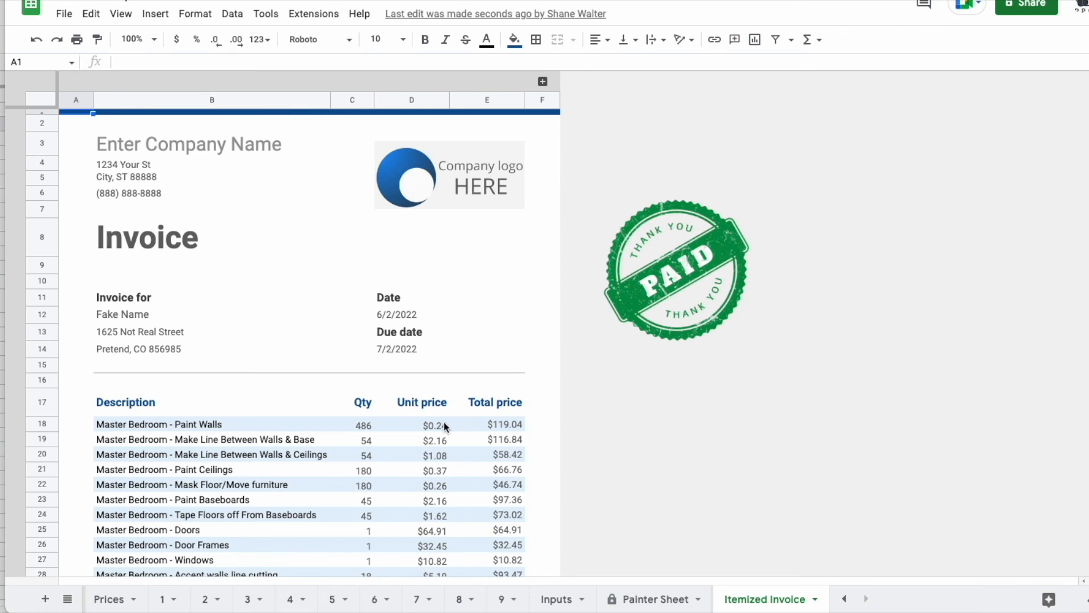
# Scroll the invoice line items, inspect the walls unit price and total in D18 and E18, and return to Prices
pyautogui.scroll(-3)
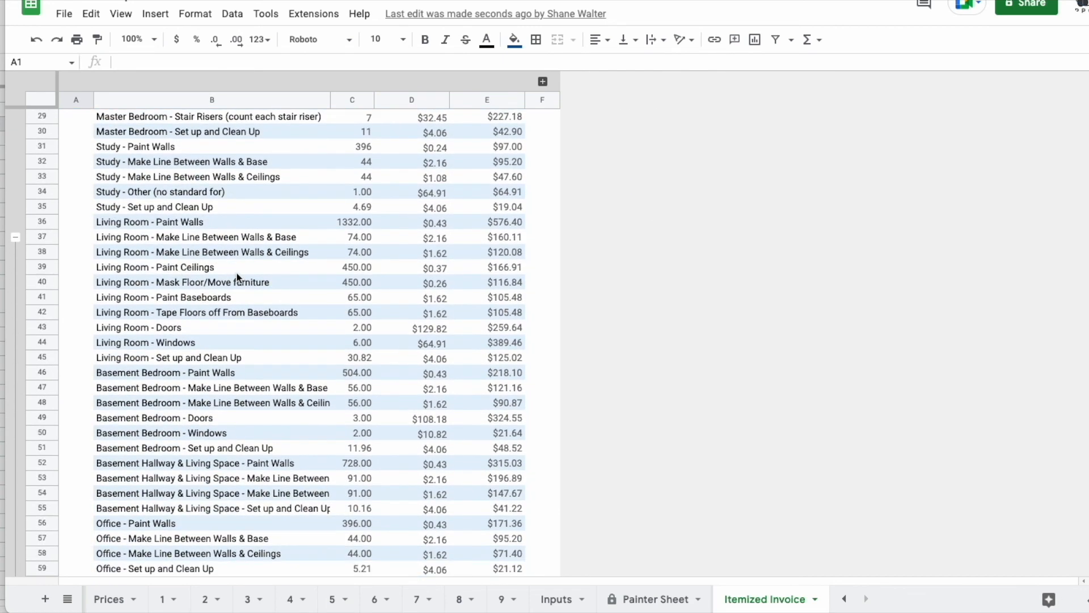
pyautogui.scroll(-3)
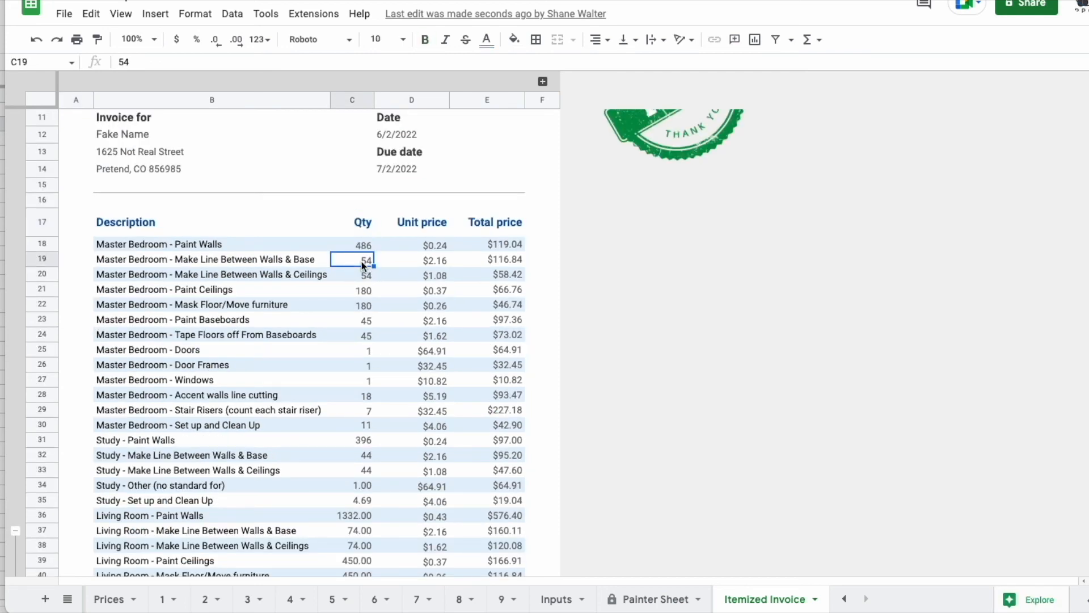
pyautogui.click(410, 244)
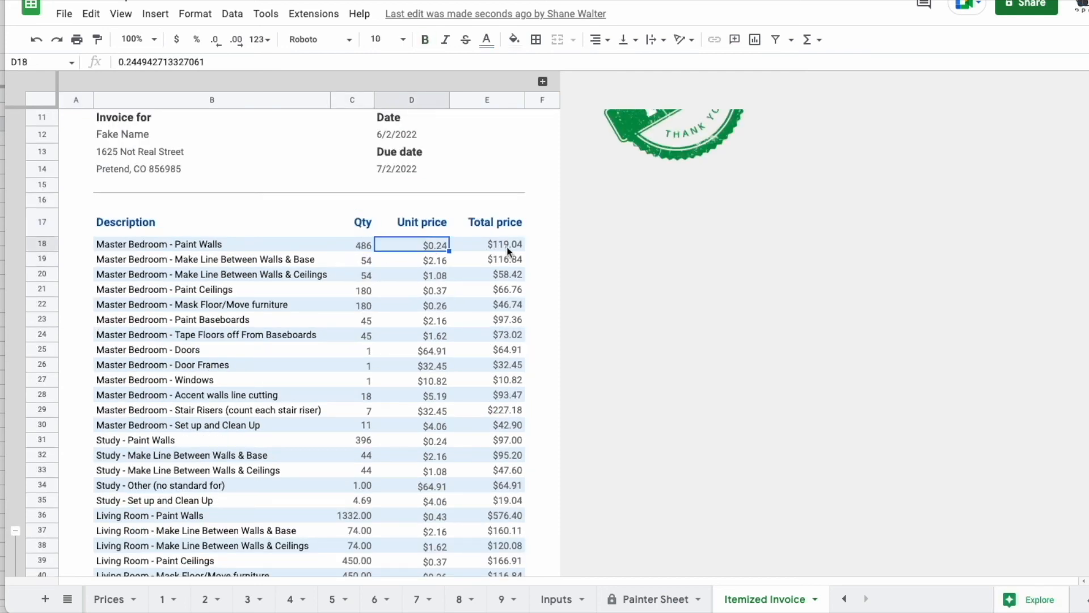
pyautogui.click(504, 244)
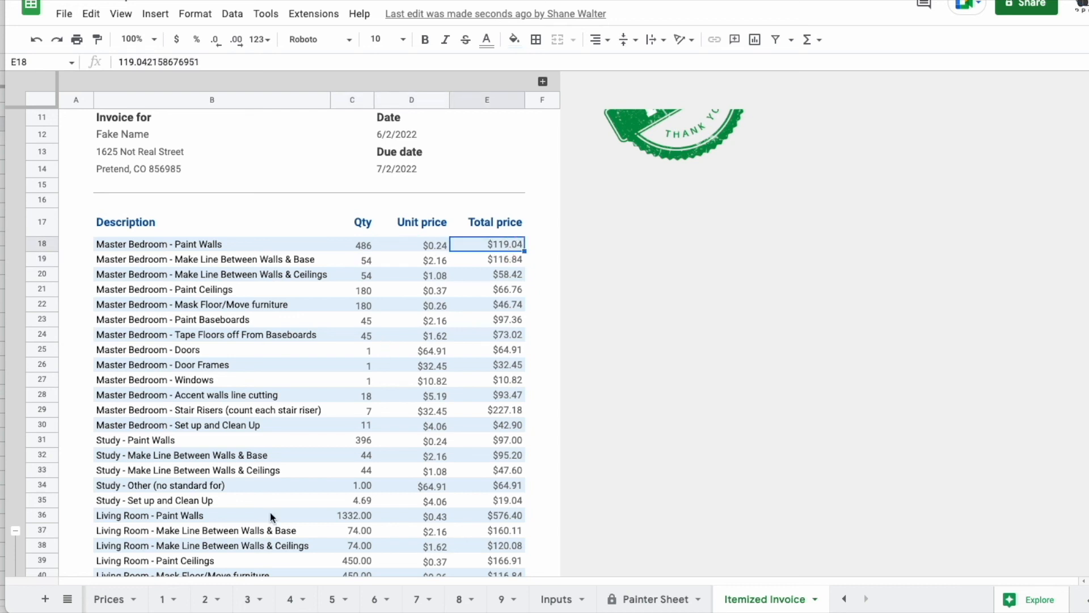
pyautogui.click(109, 599)
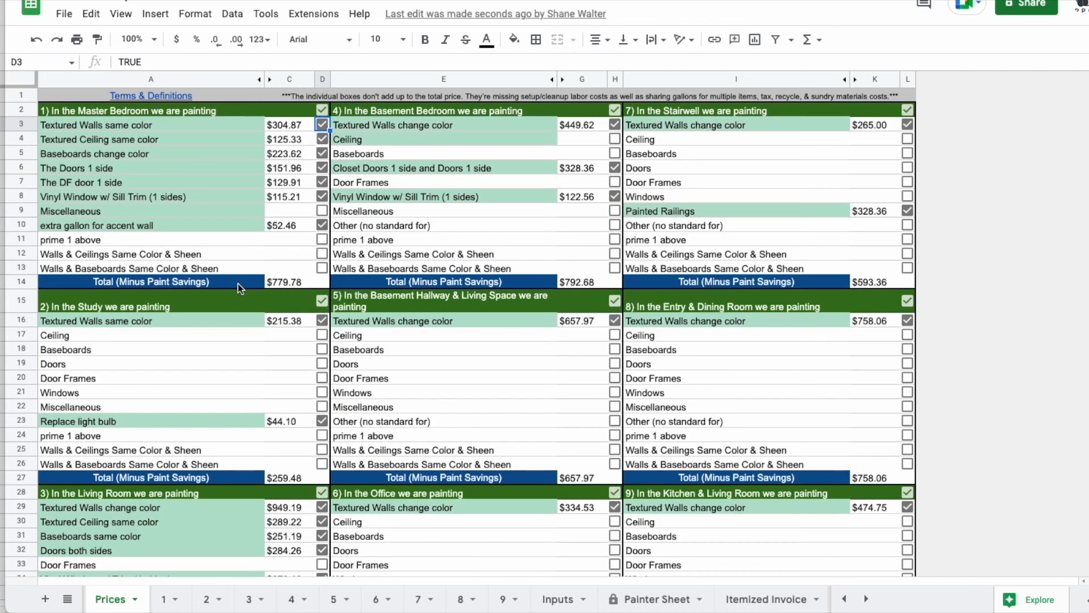
# Uncheck the Master Bedroom, Basement Bedroom and Stairwell room boxes and check the itemized invoice
pyautogui.click(322, 110)
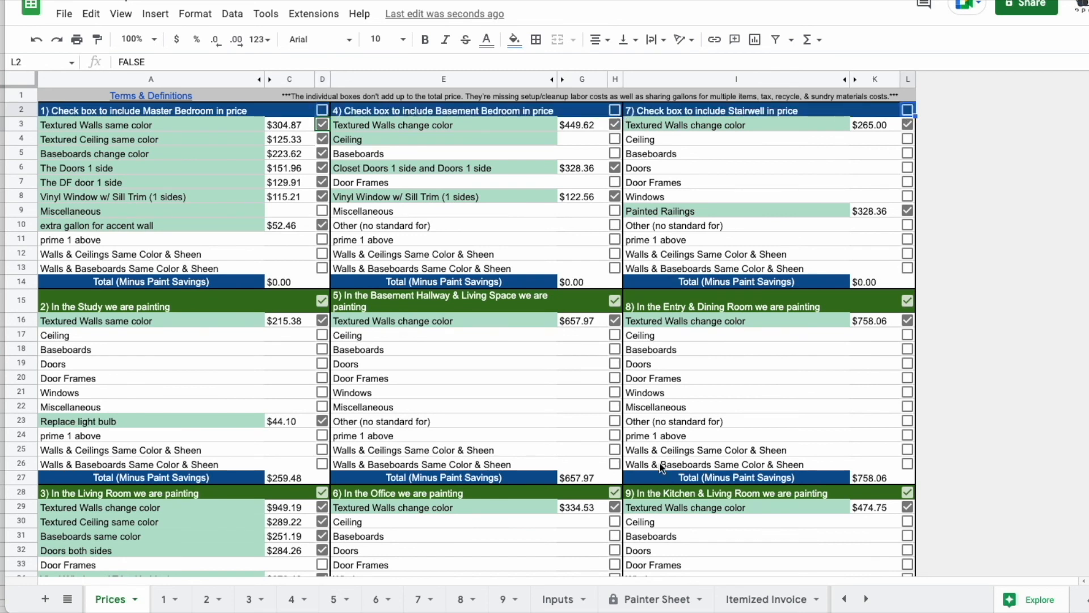
pyautogui.click(763, 599)
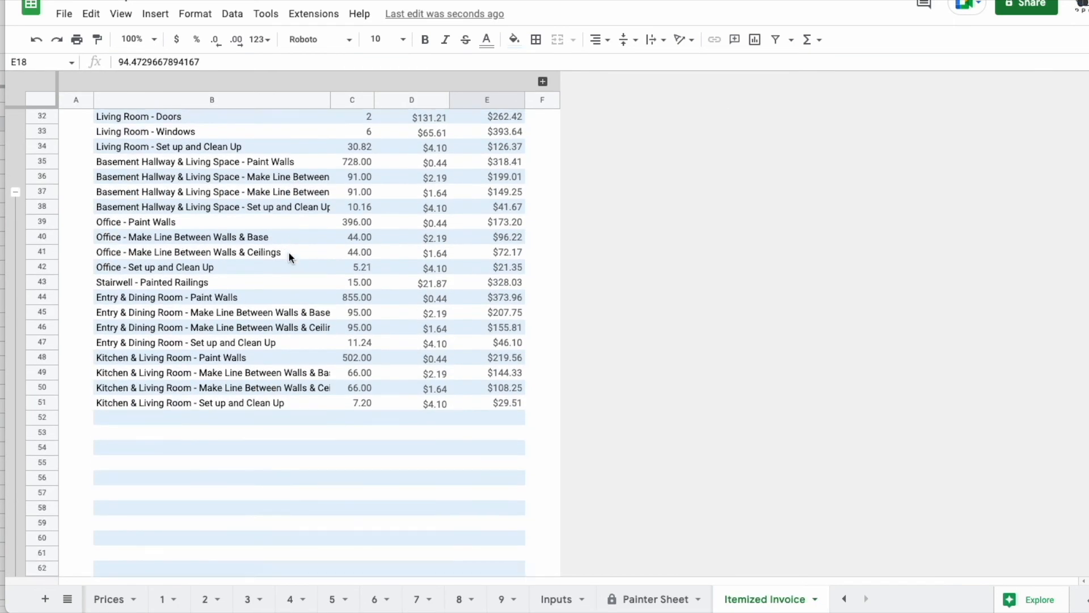
pyautogui.click(108, 599)
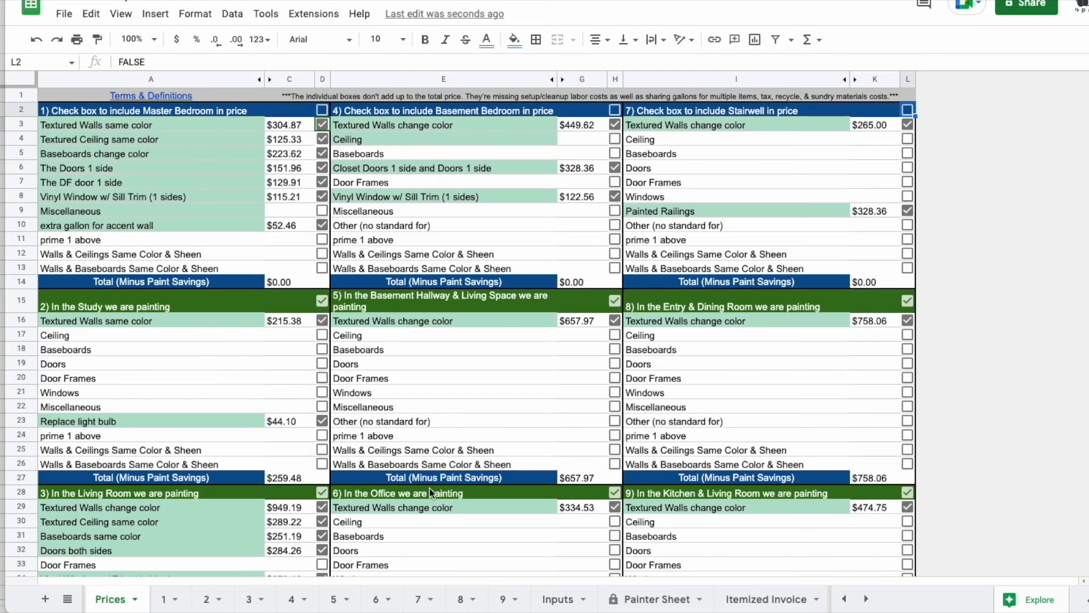
# Set Wall Paint to (SW) Pro Classic Satin for a $6,083.00 price, view the invoice, then go to the Contract sheet
pyautogui.click(459, 440)
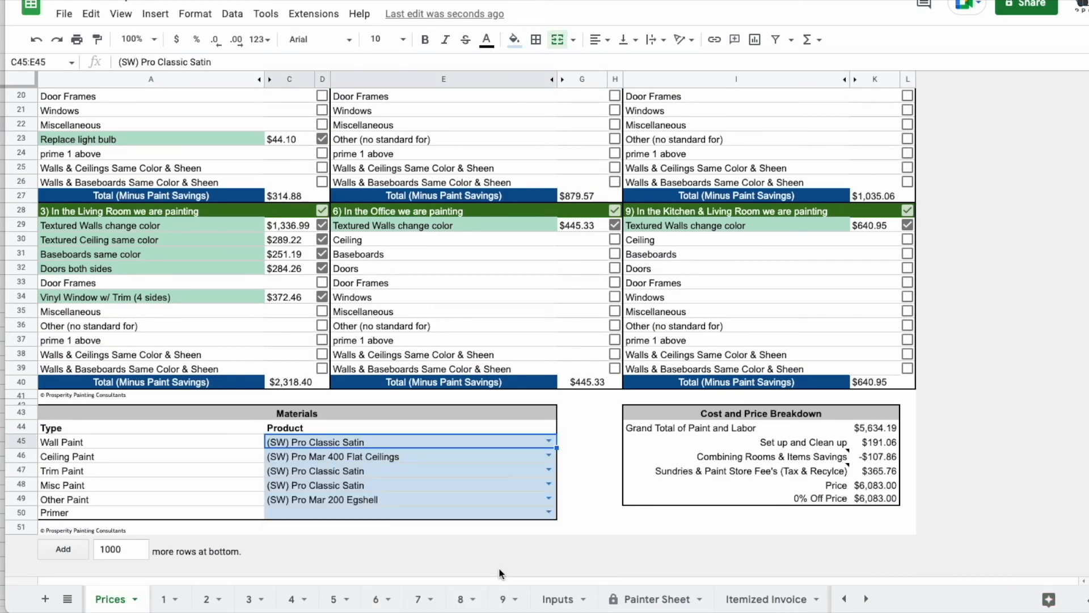
pyautogui.click(764, 599)
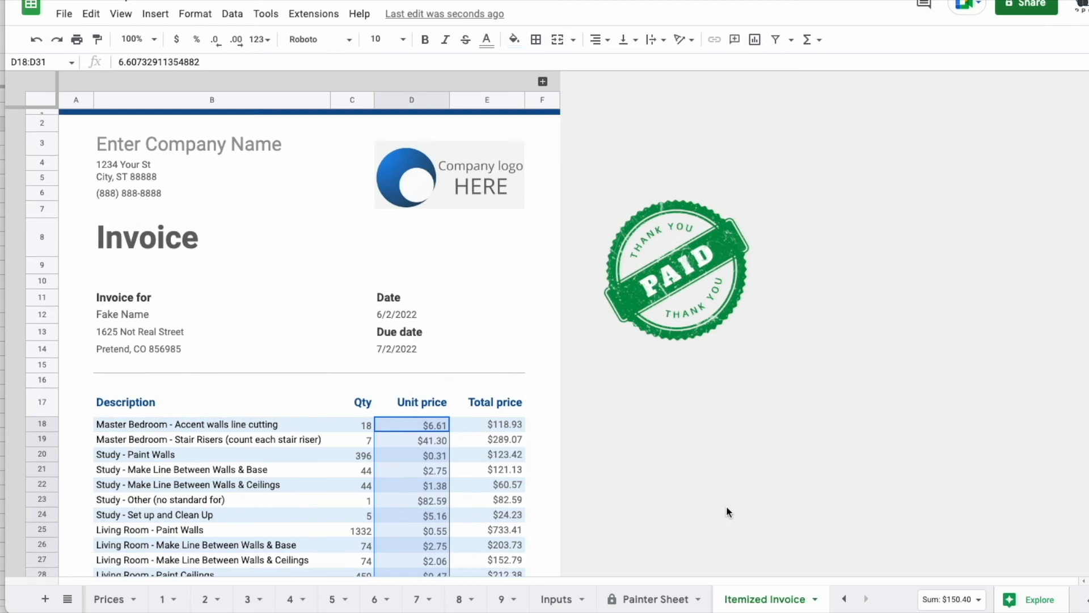
pyautogui.click(115, 599)
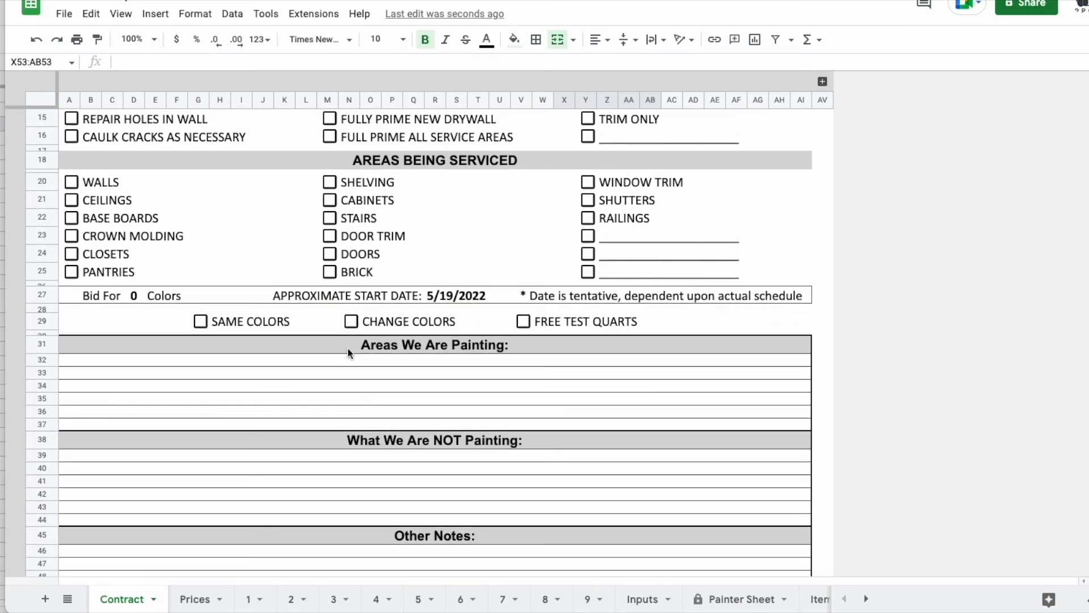